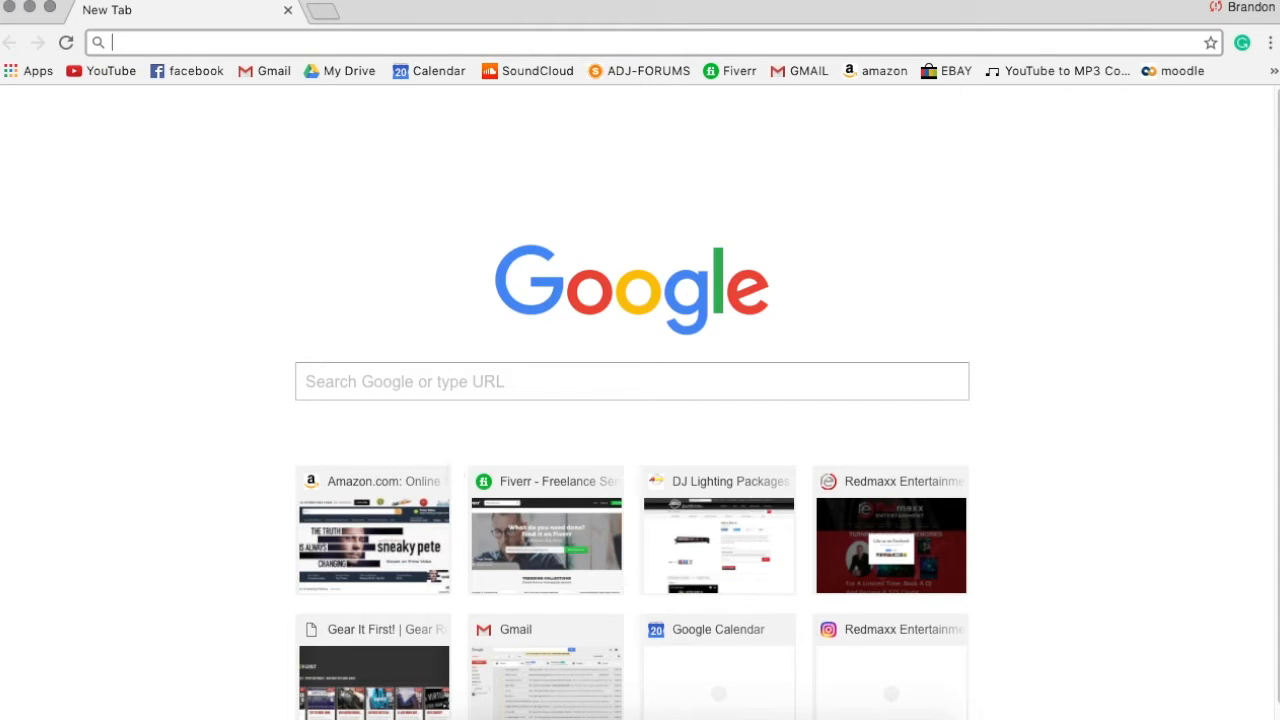
{"action": "mouse_move", "coordinate": [124, 40]}
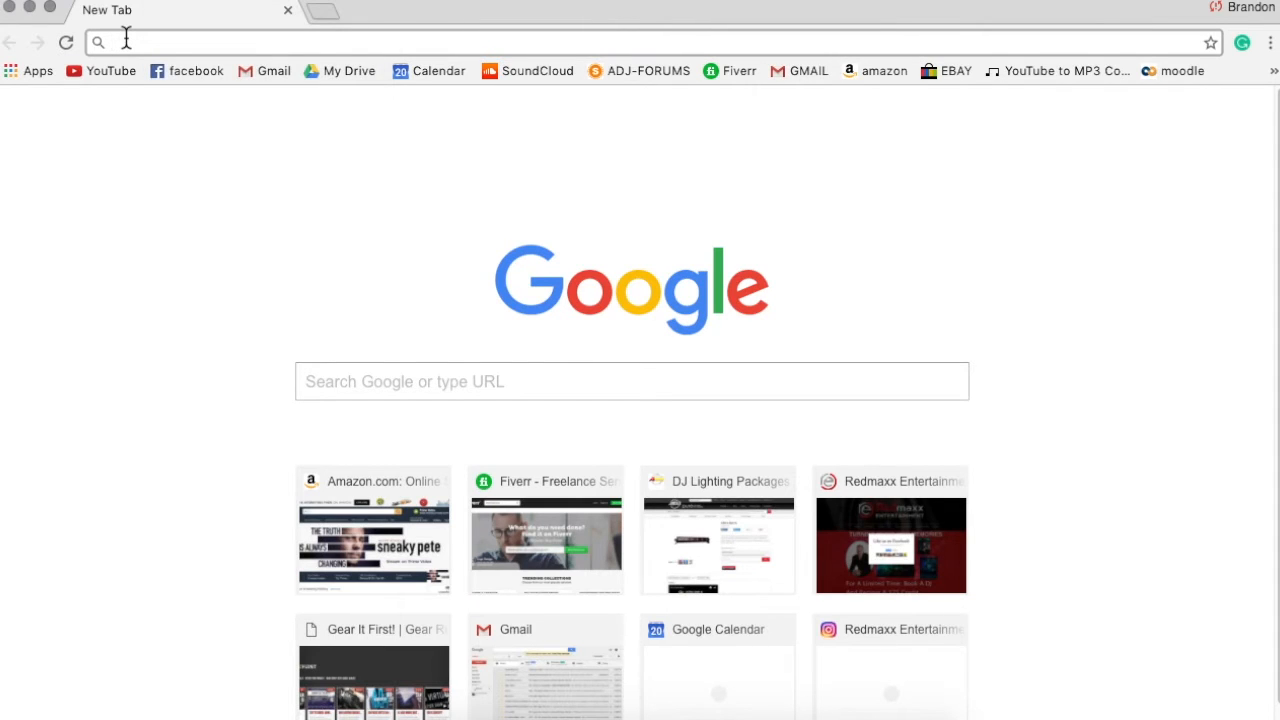
Search Google for 'dmxsoft' and open the official DmxSoft SUSHI site from the results
{"action": "left_click", "coordinate": [110, 42]}
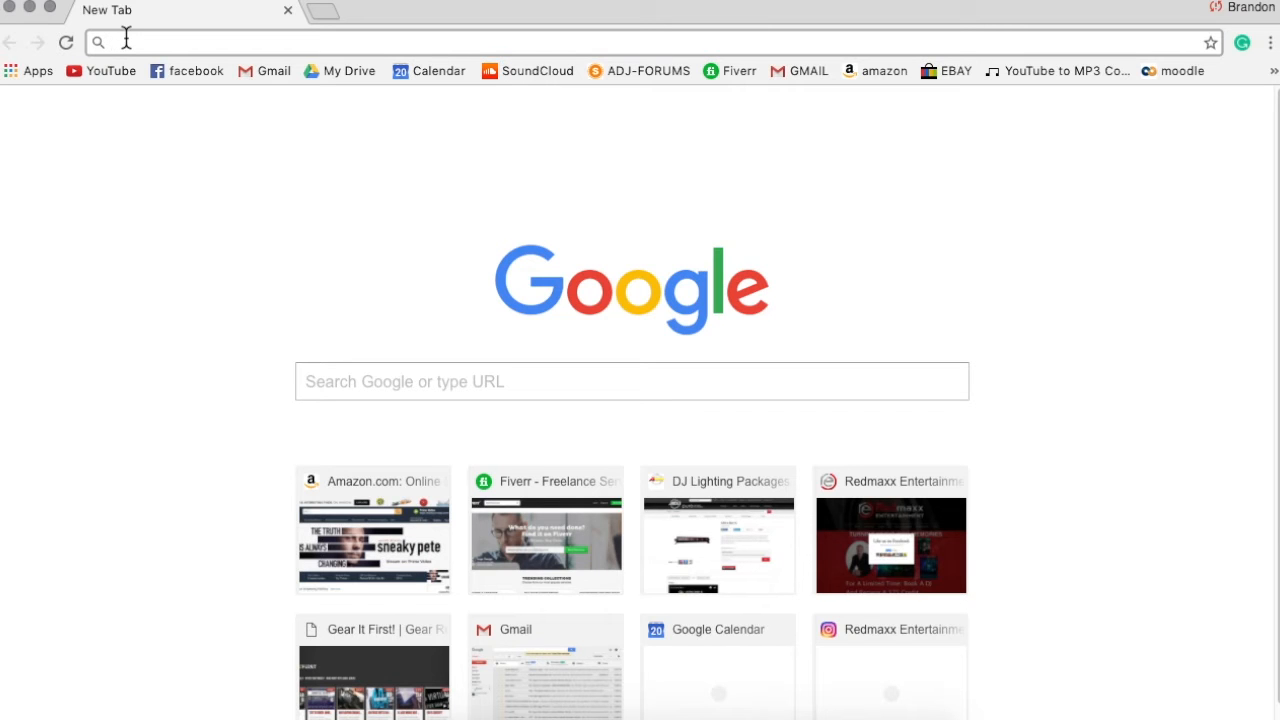
{"action": "left_click", "coordinate": [116, 42]}
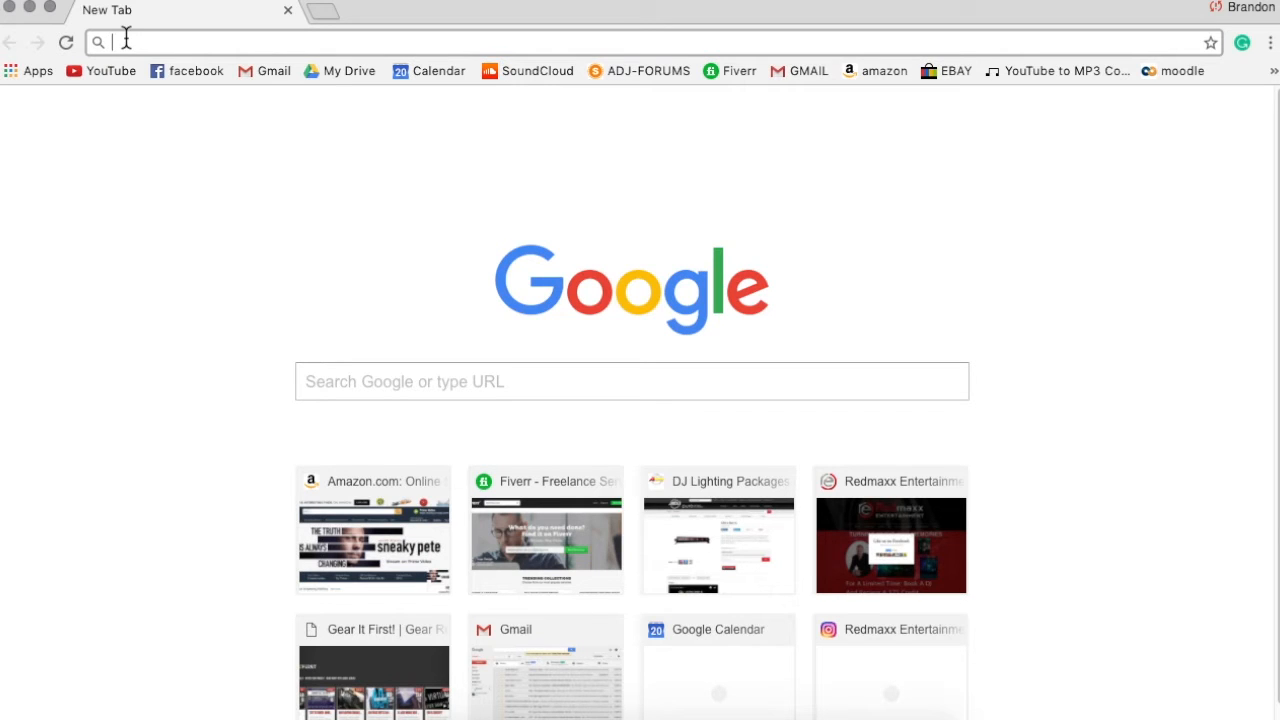
{"action": "type", "text": "dmxsoft&oq=dmxsoft&aqs=chrome..69i57j69i60l3.1590j0j7&sourceid=chrome&ie=UTF-8"}
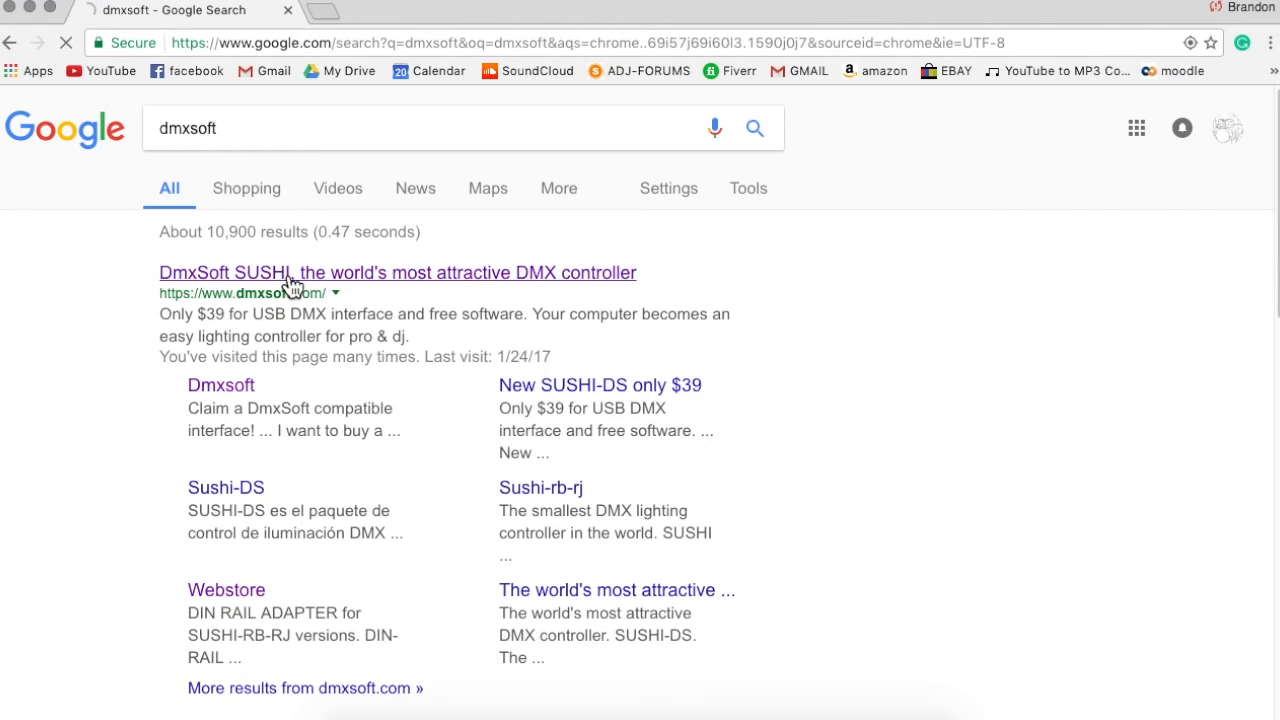
{"action": "left_click", "coordinate": [396, 272]}
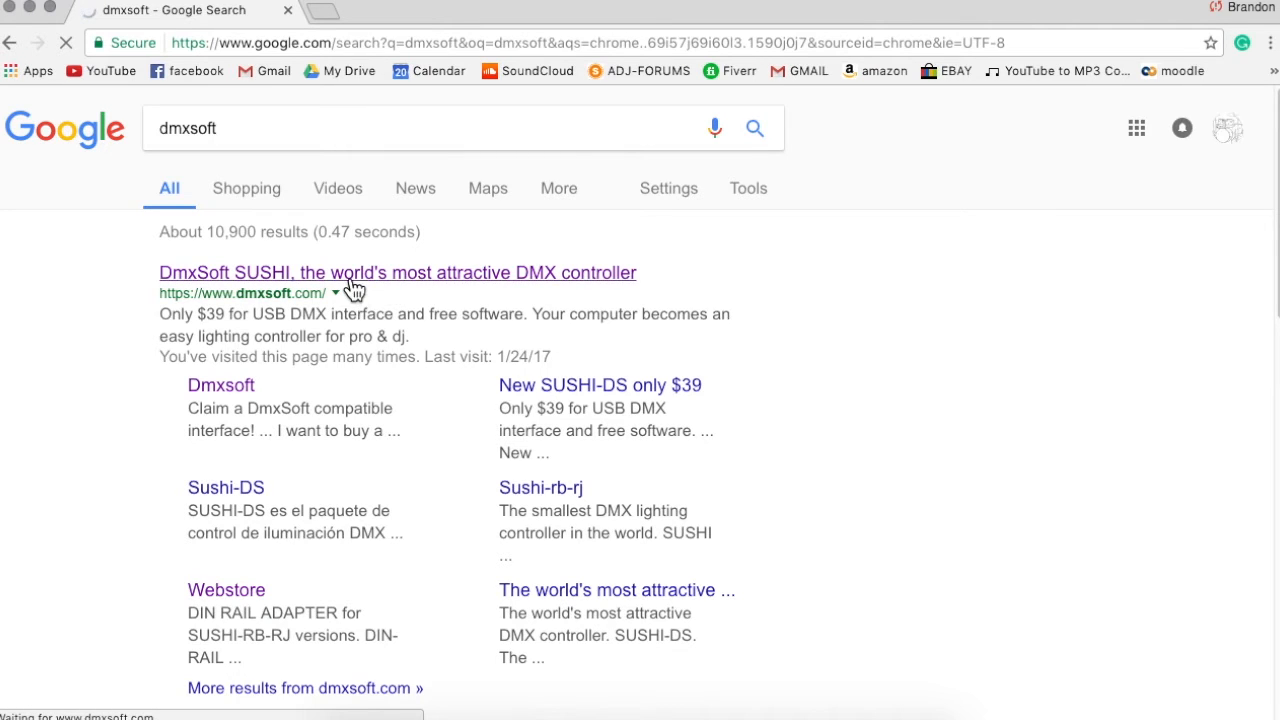
{"action": "left_click", "coordinate": [396, 272]}
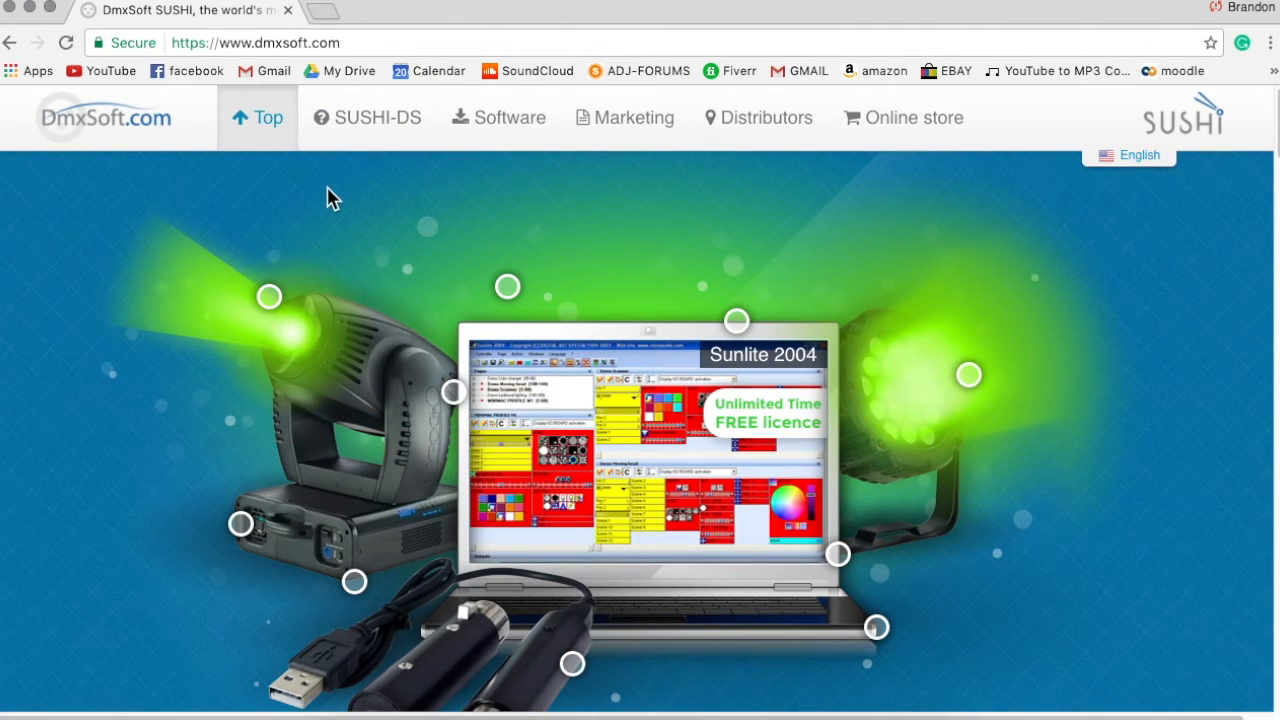
Open the Online store from the dmxsoft.com home page navigation
{"action": "scroll", "scroll_direction": "down", "scroll_amount": 3}
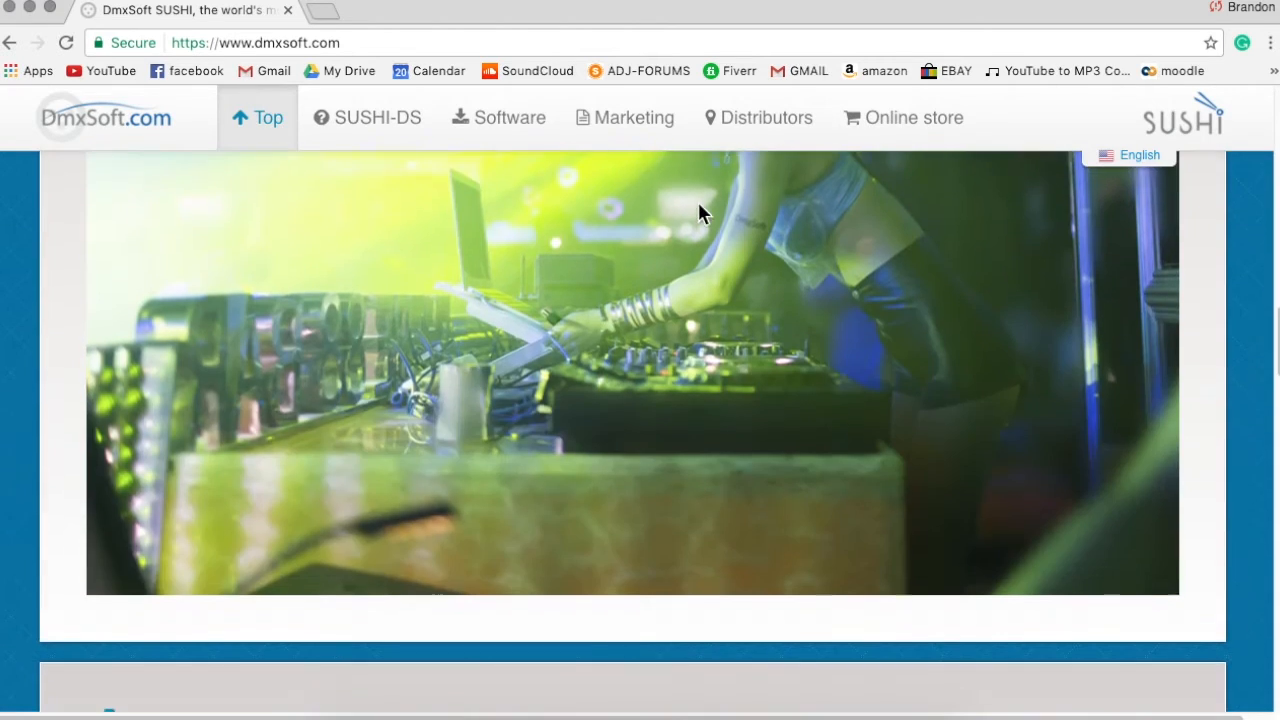
{"action": "mouse_move", "coordinate": [376, 462]}
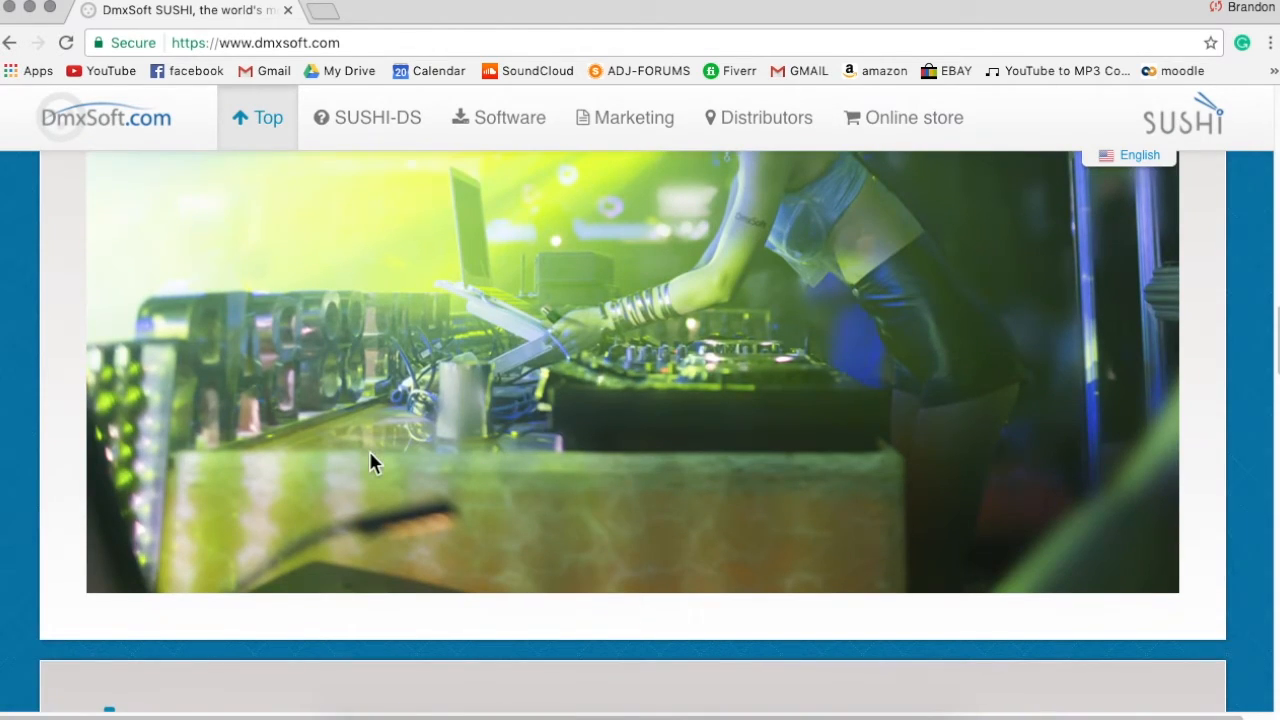
{"action": "scroll", "scroll_direction": "down", "scroll_amount": 3}
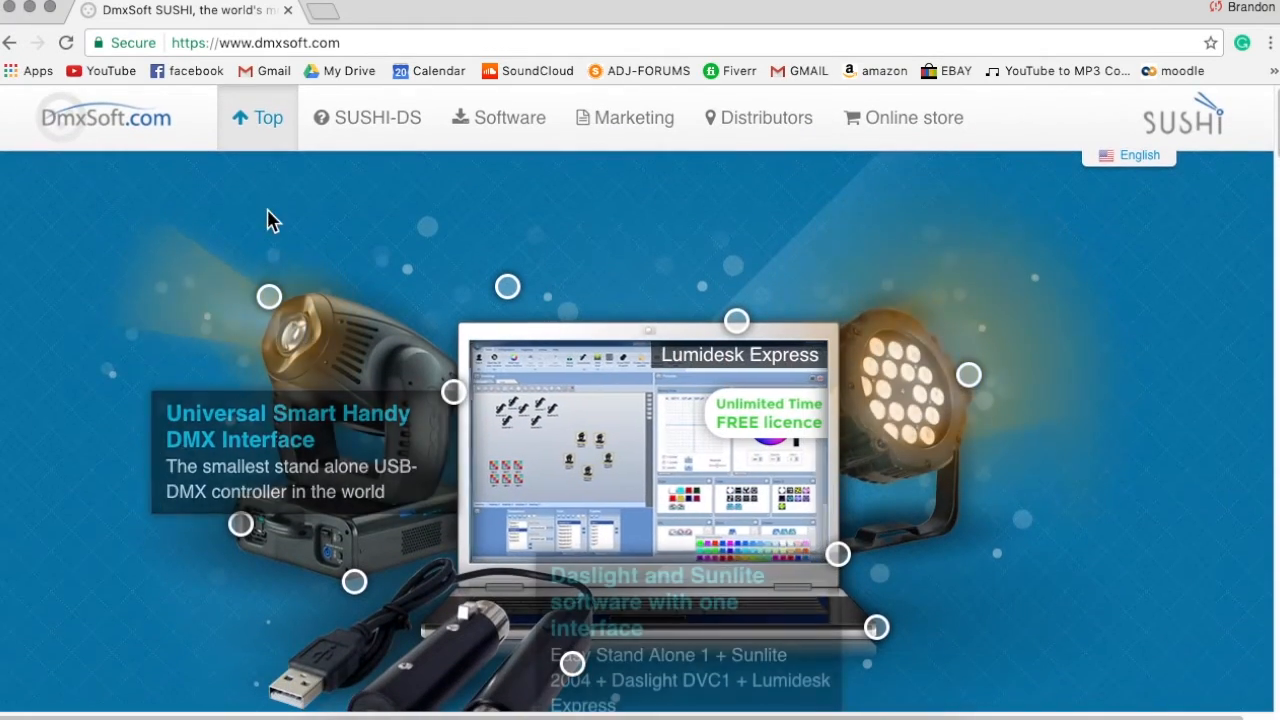
{"action": "left_click", "coordinate": [902, 118]}
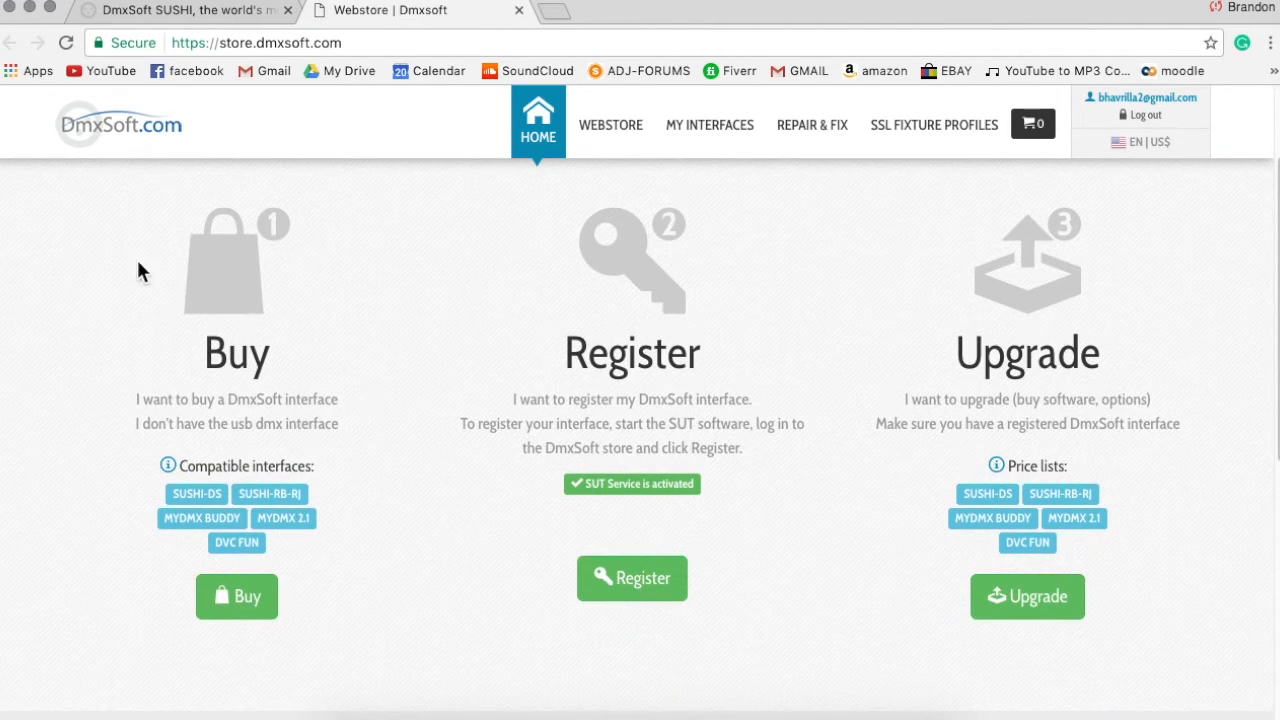
{"action": "mouse_move", "coordinate": [448, 348]}
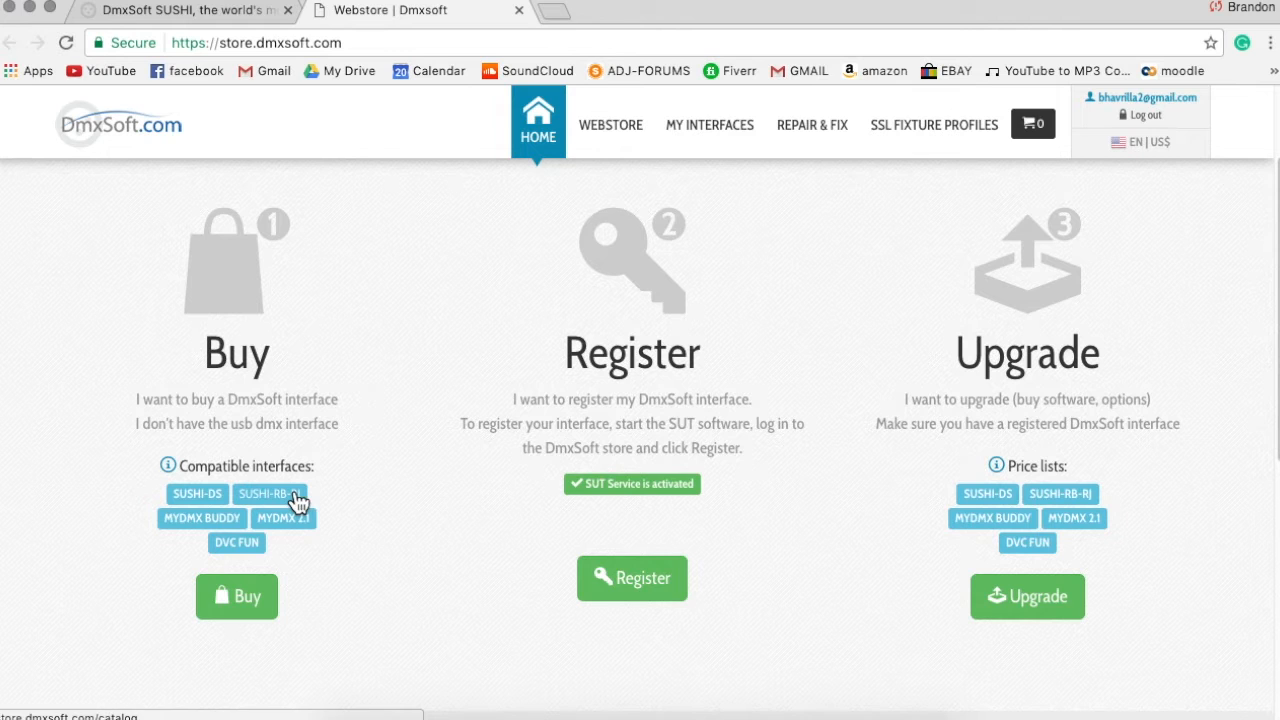
{"action": "mouse_move", "coordinate": [400, 516]}
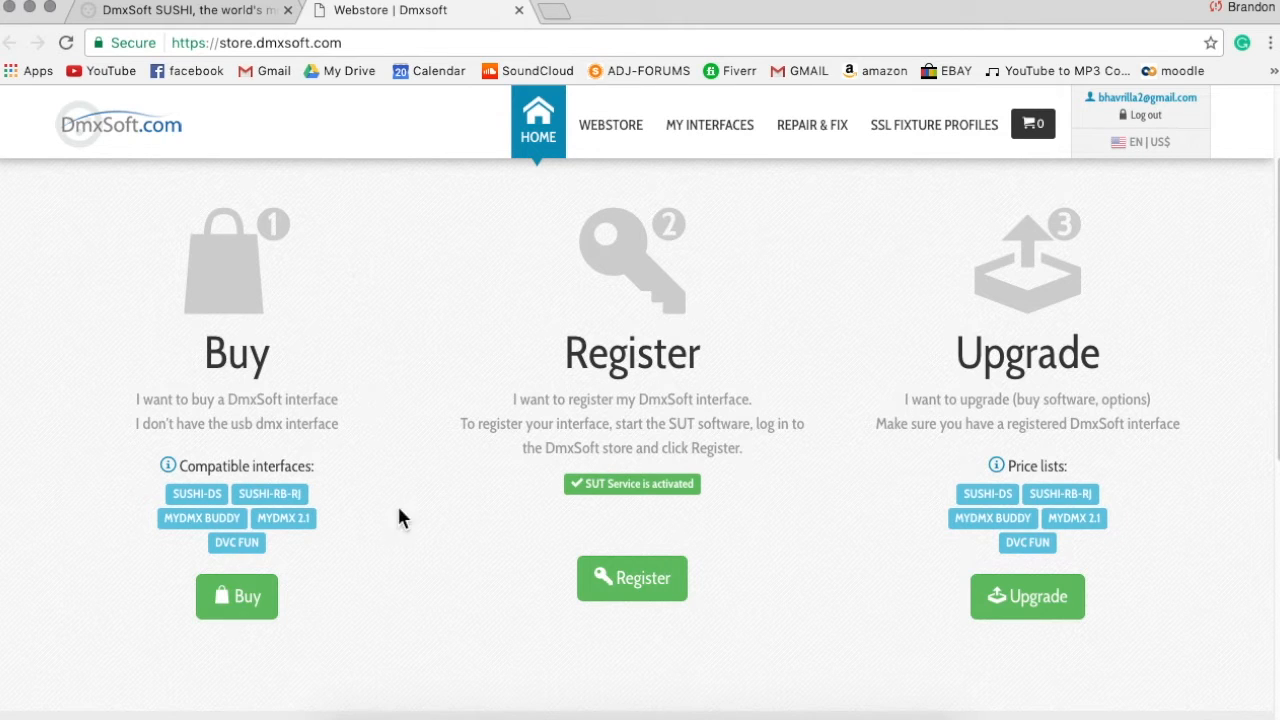
{"action": "mouse_move", "coordinate": [528, 444]}
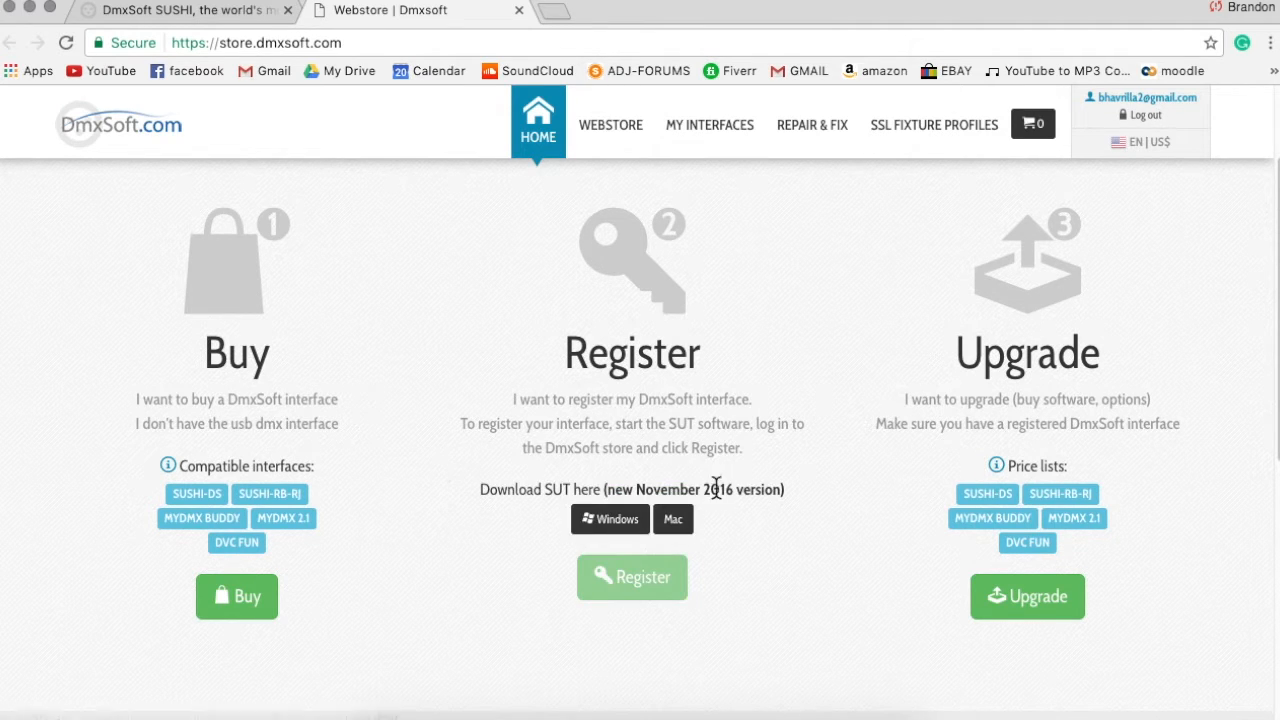
{"action": "mouse_move", "coordinate": [758, 550]}
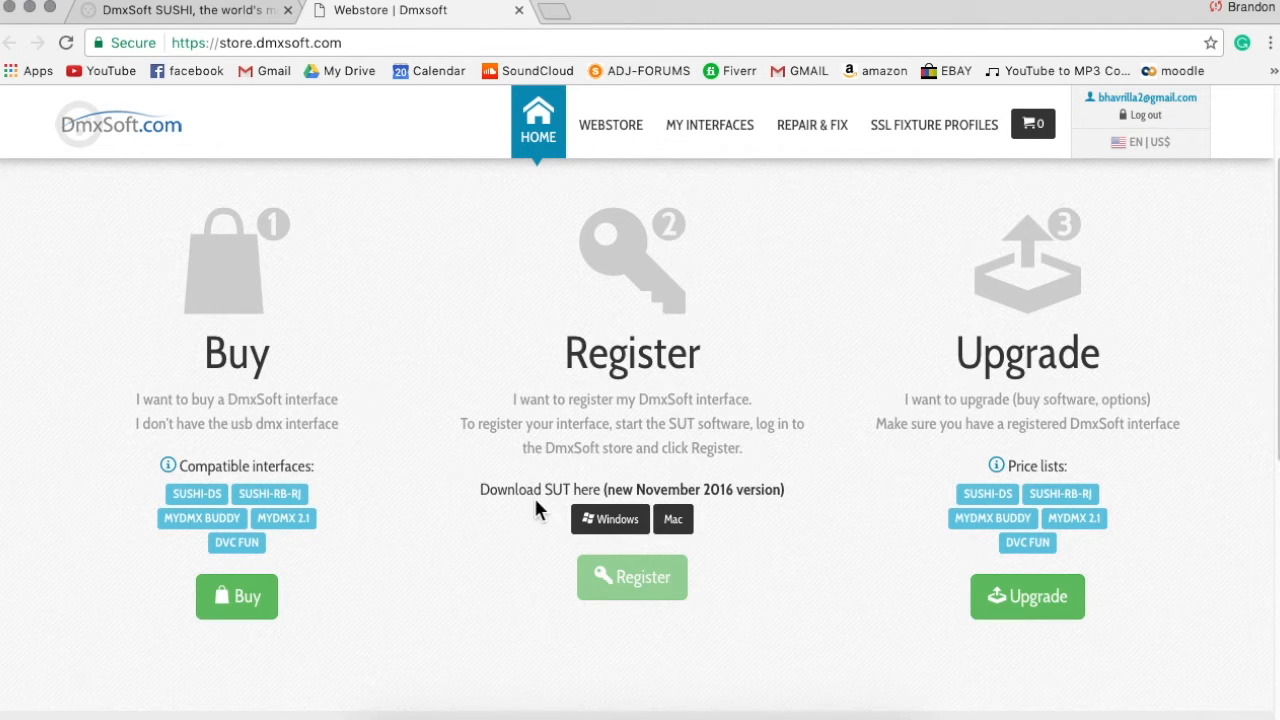
{"action": "mouse_move", "coordinate": [544, 492]}
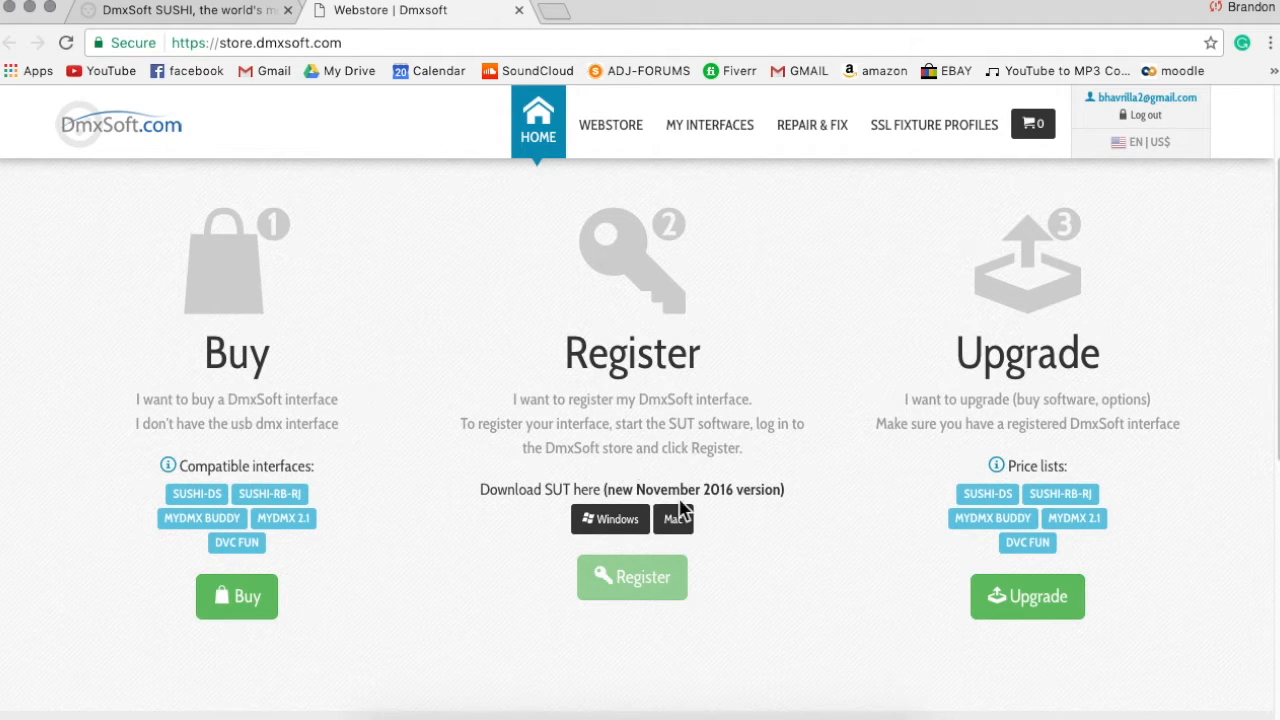
{"action": "mouse_move", "coordinate": [584, 480]}
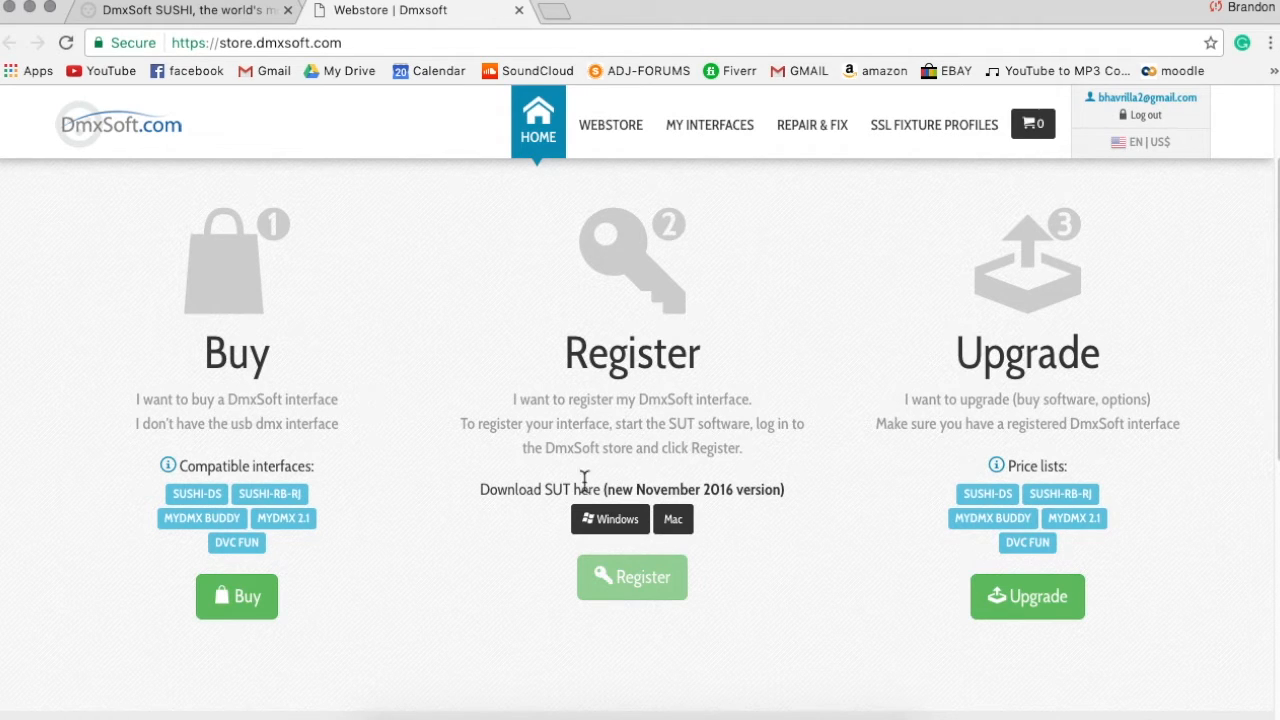
{"action": "mouse_move", "coordinate": [856, 544]}
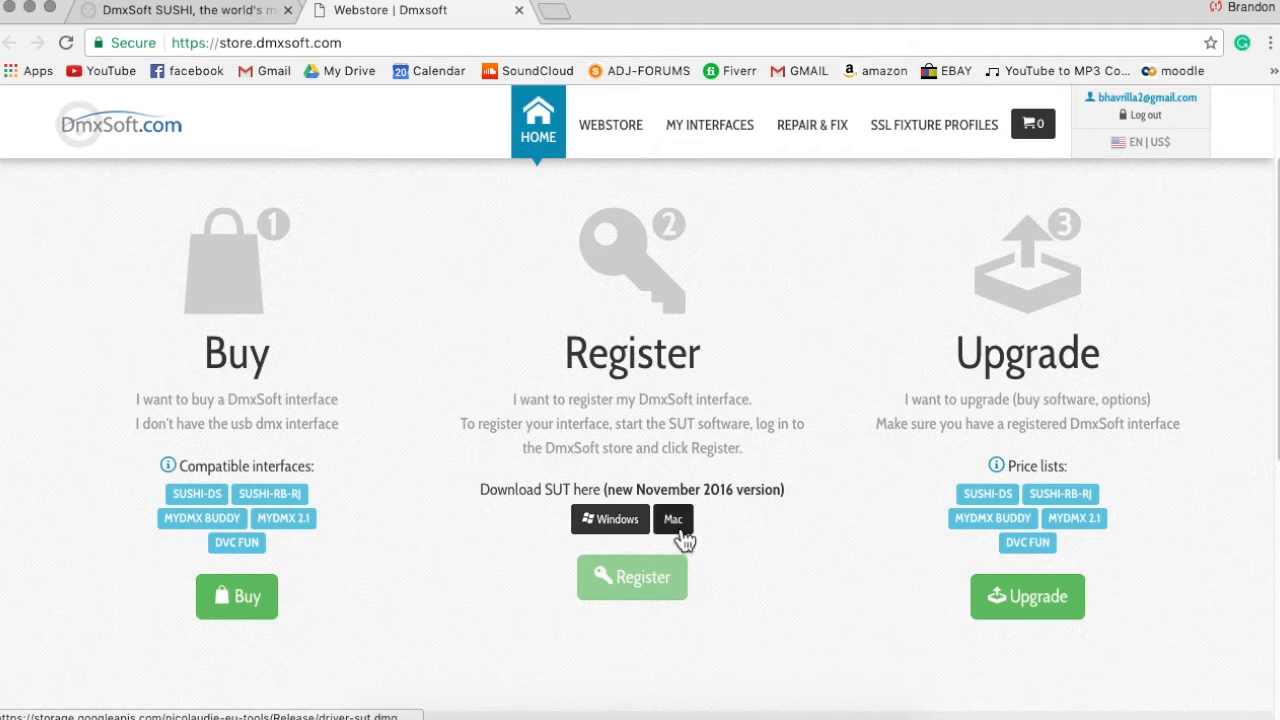
Download the Mac StoreUpgradeTools, launch it past the warning and start its service
{"action": "left_click", "coordinate": [672, 520]}
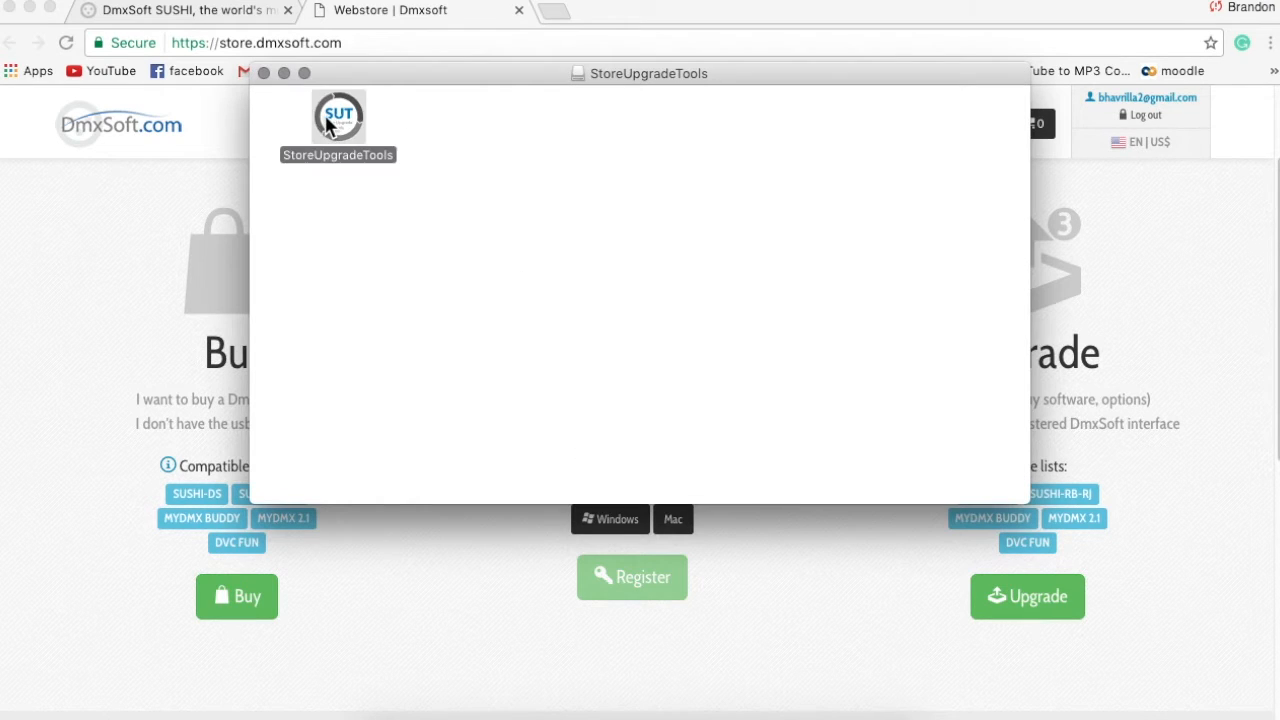
{"action": "double_click", "coordinate": [338, 114]}
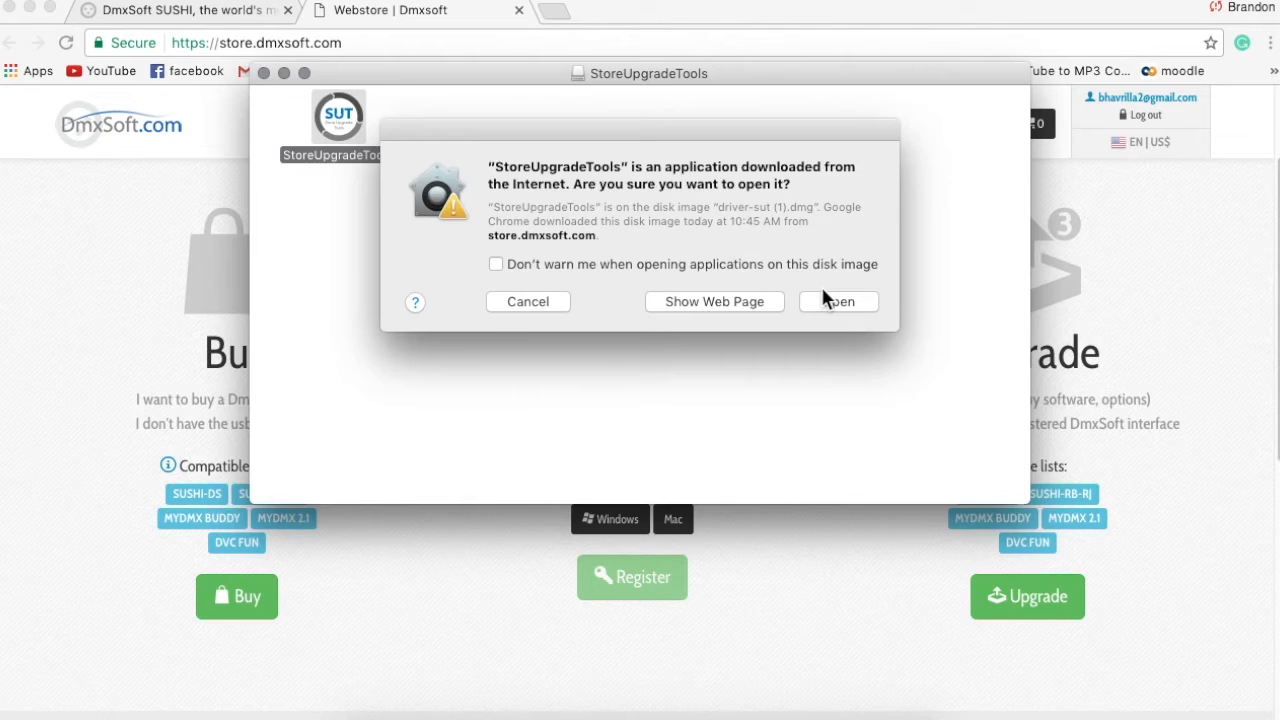
{"action": "left_click", "coordinate": [838, 300]}
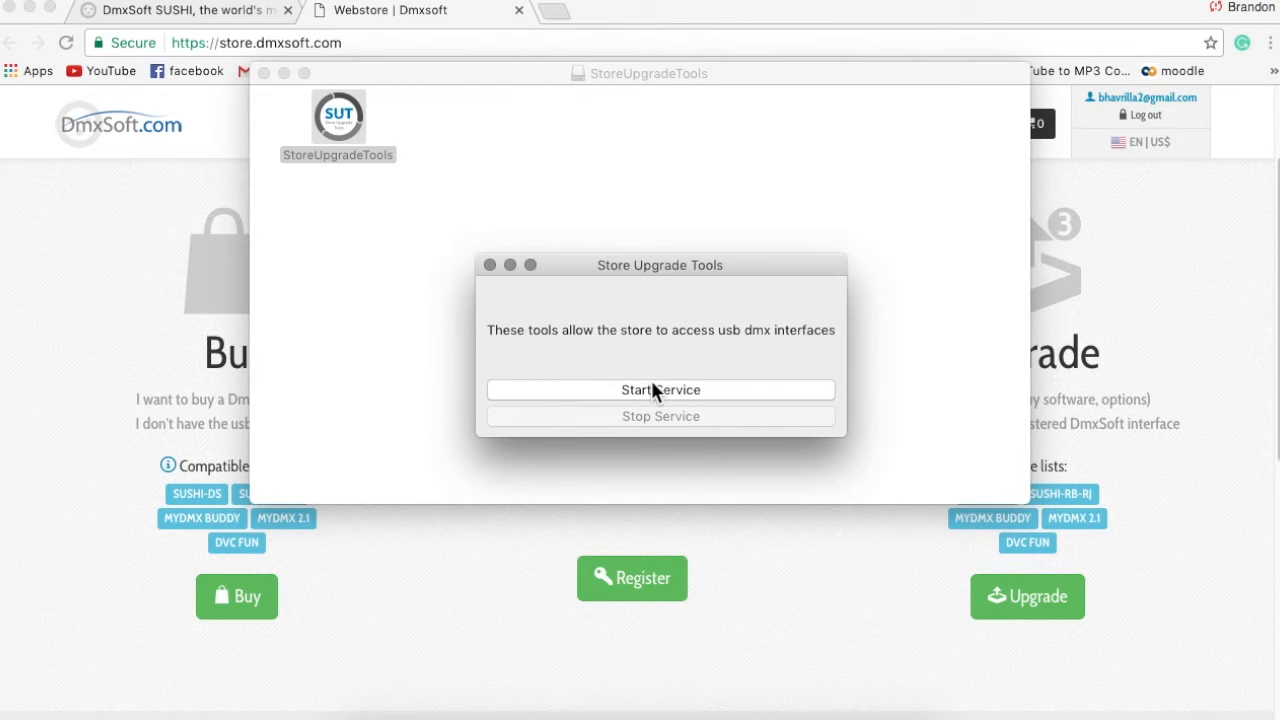
{"action": "left_click", "coordinate": [660, 390]}
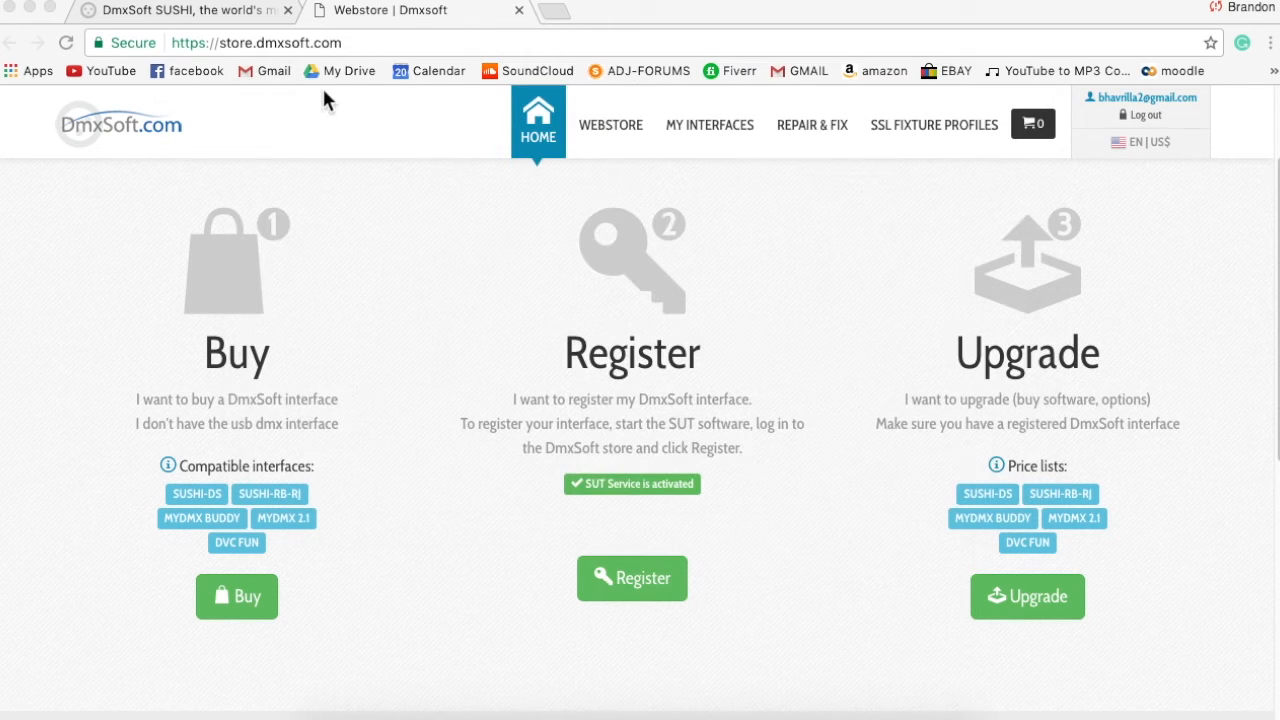
{"action": "mouse_move", "coordinate": [664, 520]}
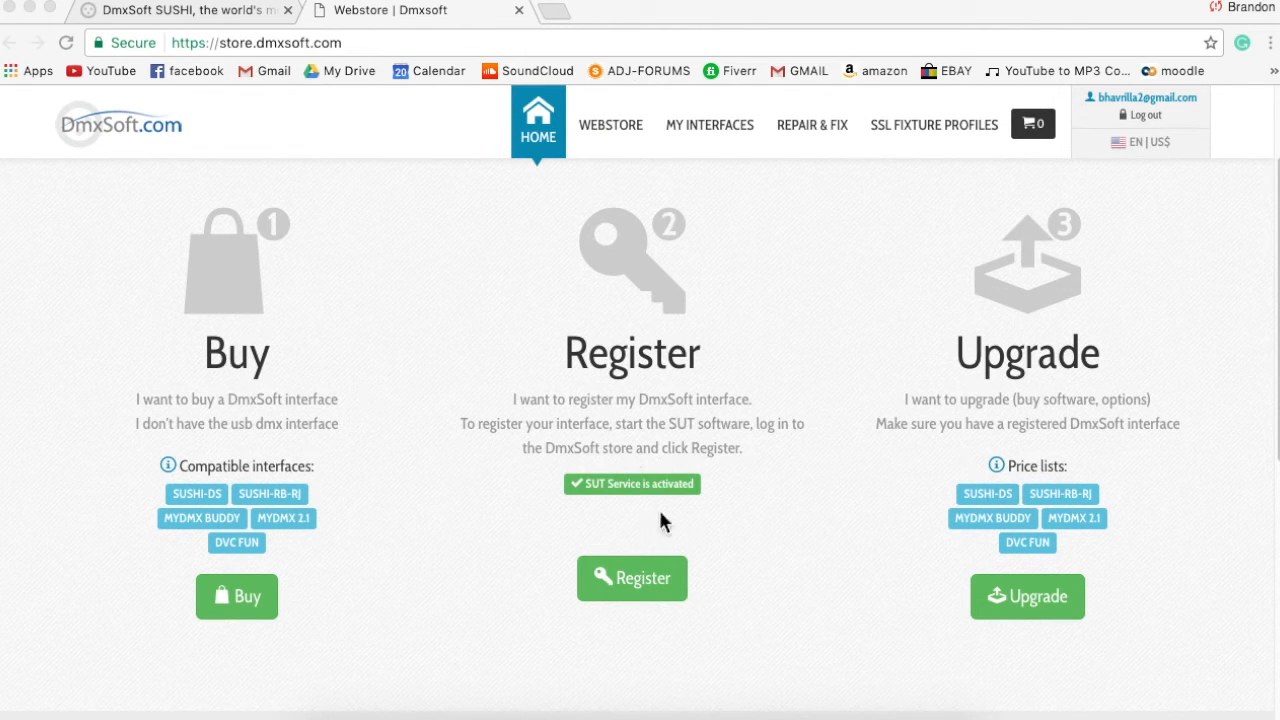
{"action": "mouse_move", "coordinate": [630, 486]}
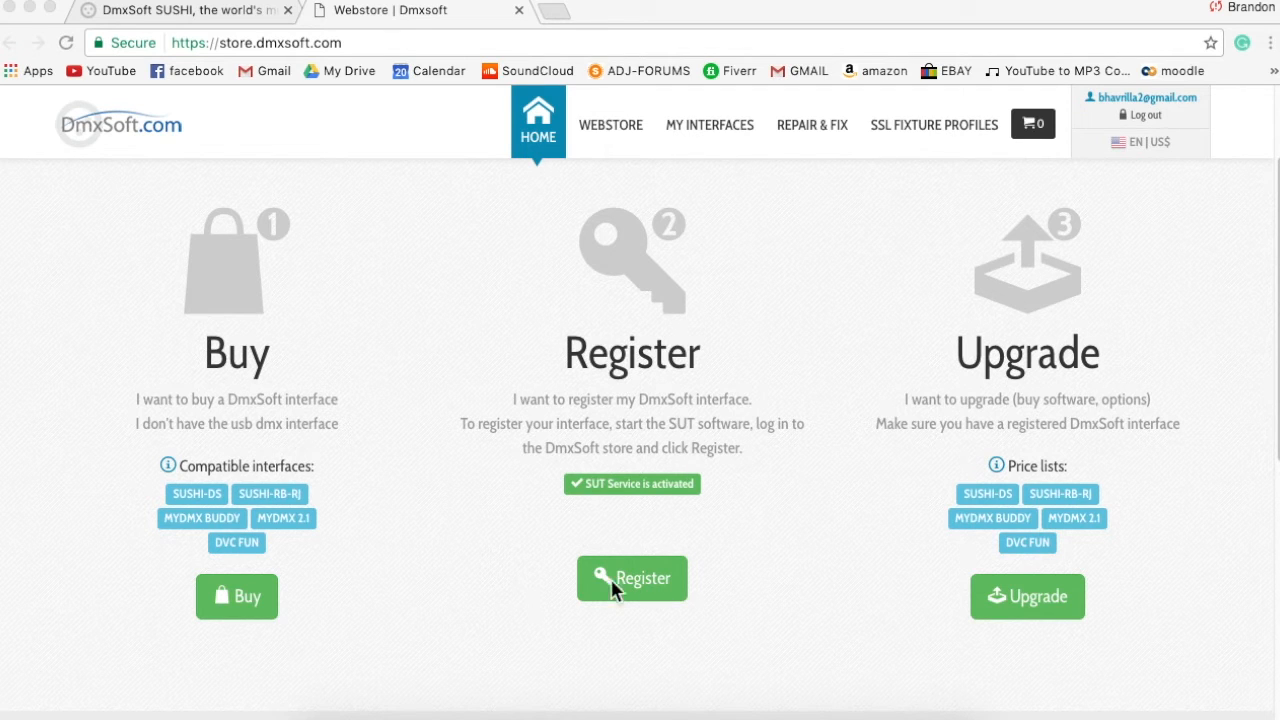
{"action": "mouse_move", "coordinate": [1030, 616]}
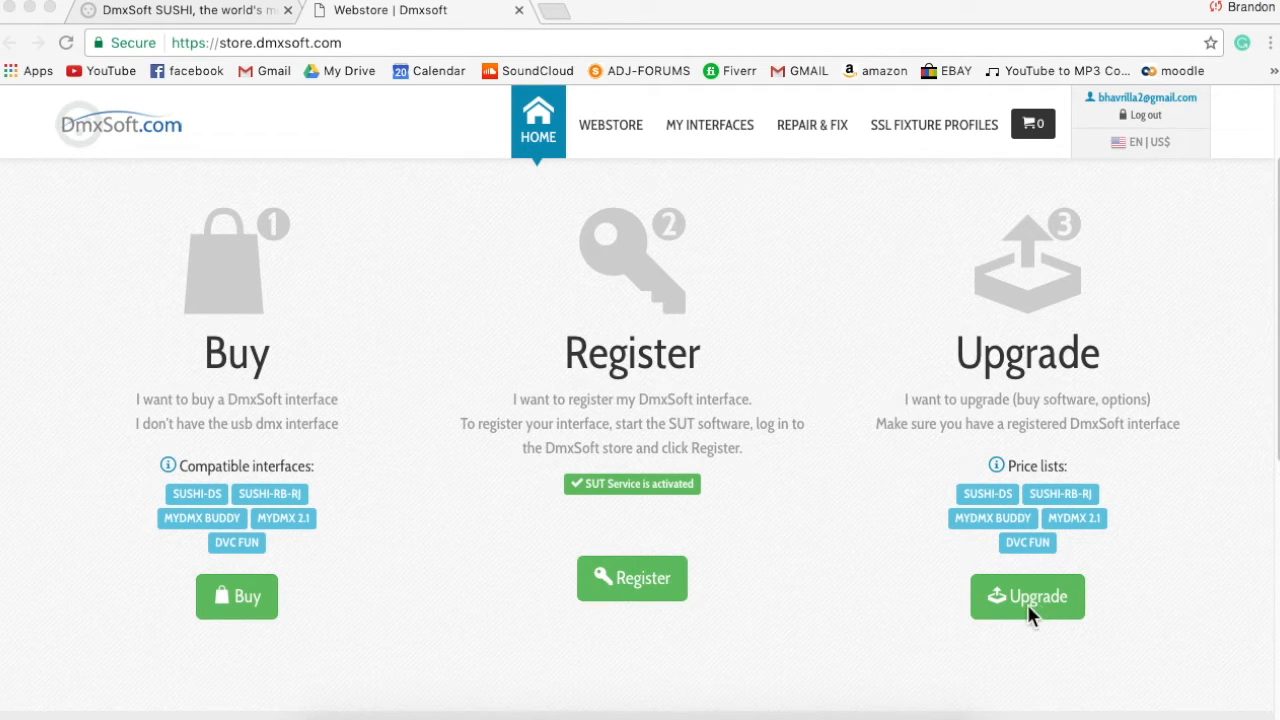
Choose the green Upgrade button on the store home page
{"action": "left_click", "coordinate": [1028, 596]}
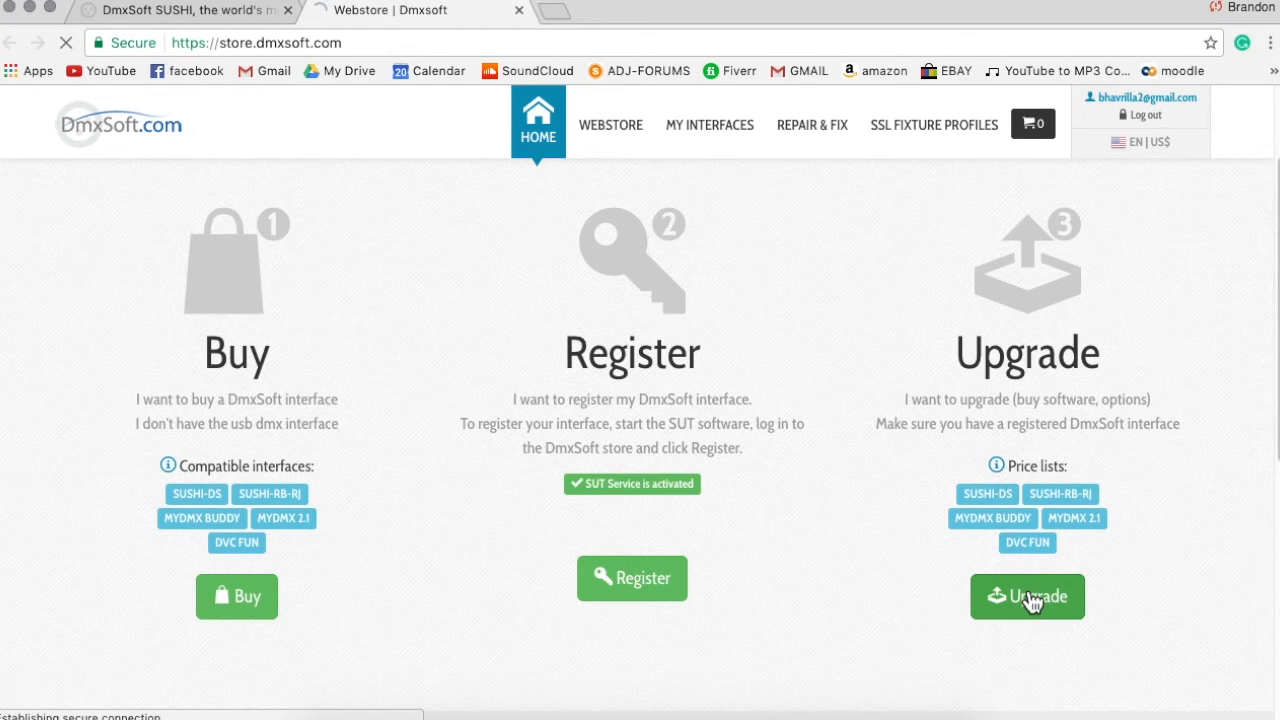
On My Interfaces, load the buyable applications for myDMX 3.0 #772209, then for SUSHI-256 #818813
{"action": "left_click", "coordinate": [1026, 596]}
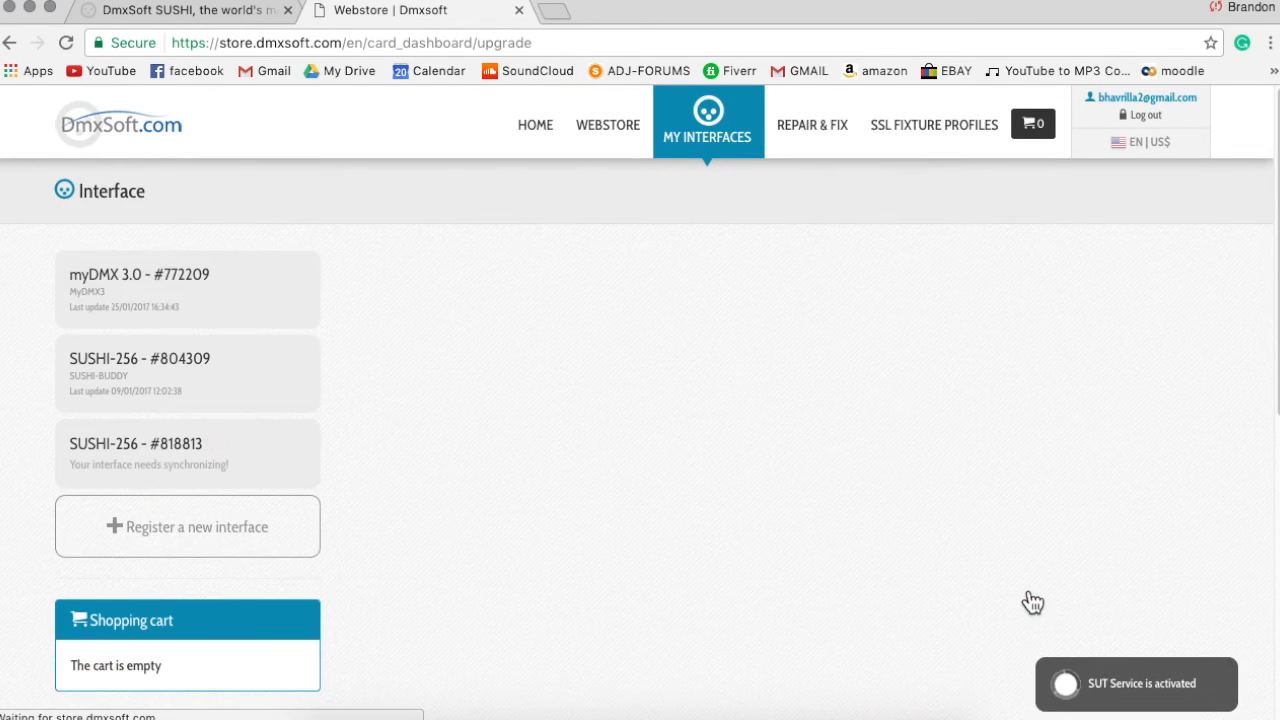
{"action": "scroll", "scroll_direction": "down", "scroll_amount": 3}
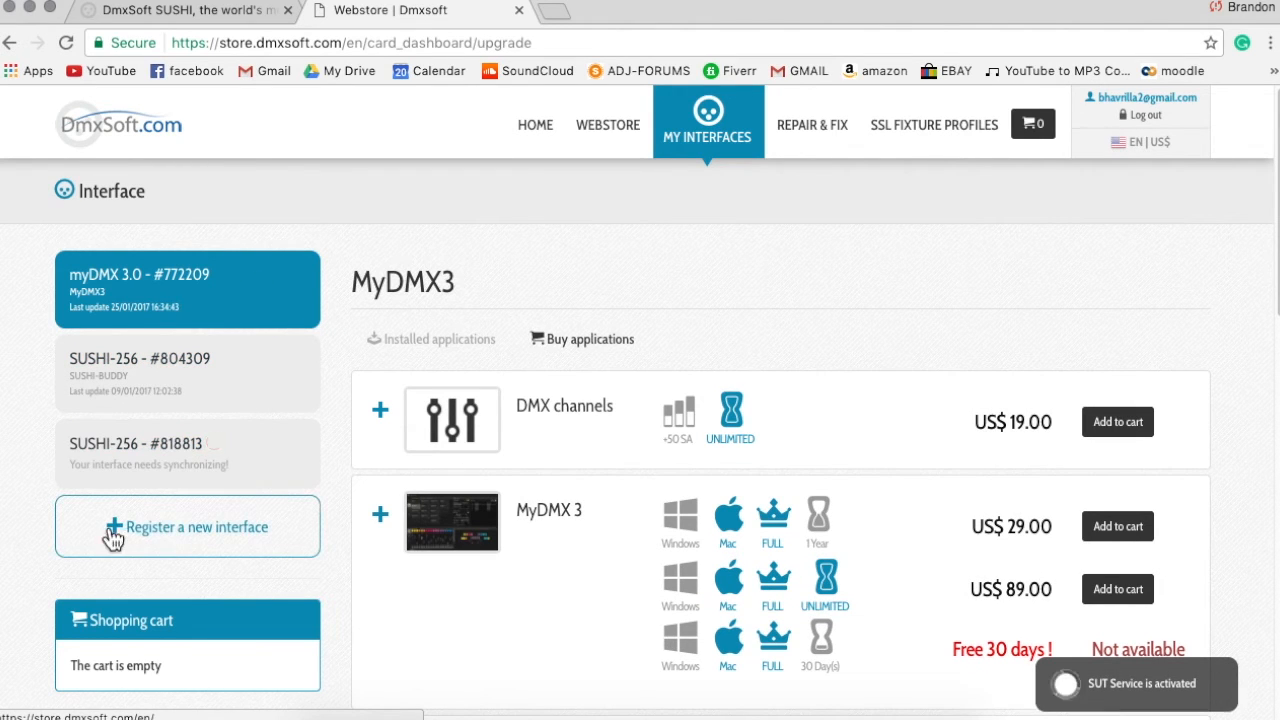
{"action": "left_click", "coordinate": [188, 288]}
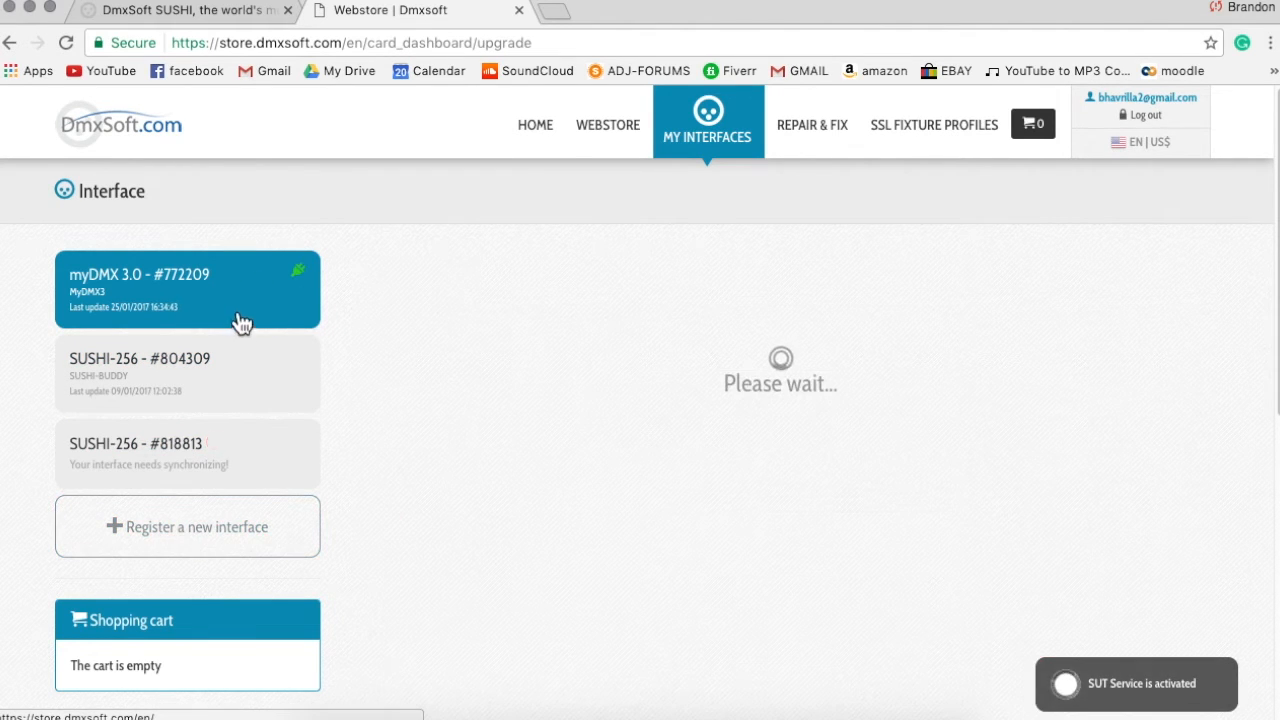
{"action": "mouse_move", "coordinate": [276, 292]}
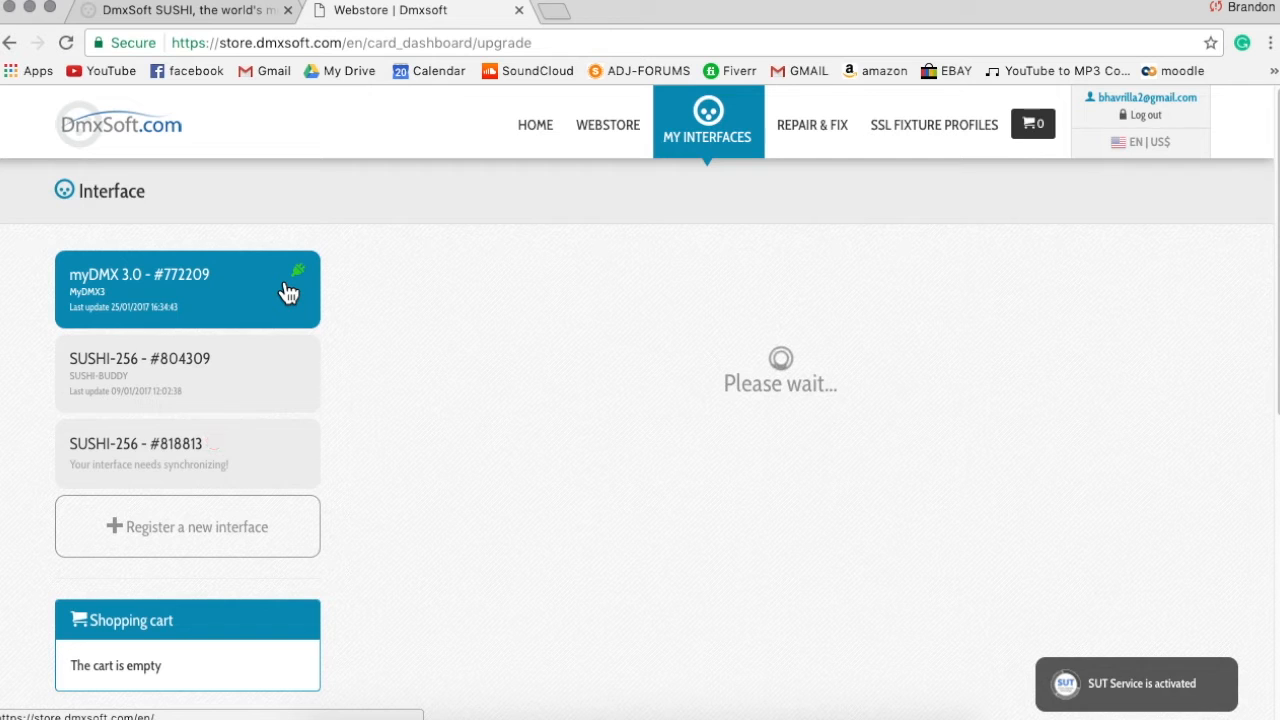
{"action": "mouse_move", "coordinate": [270, 366]}
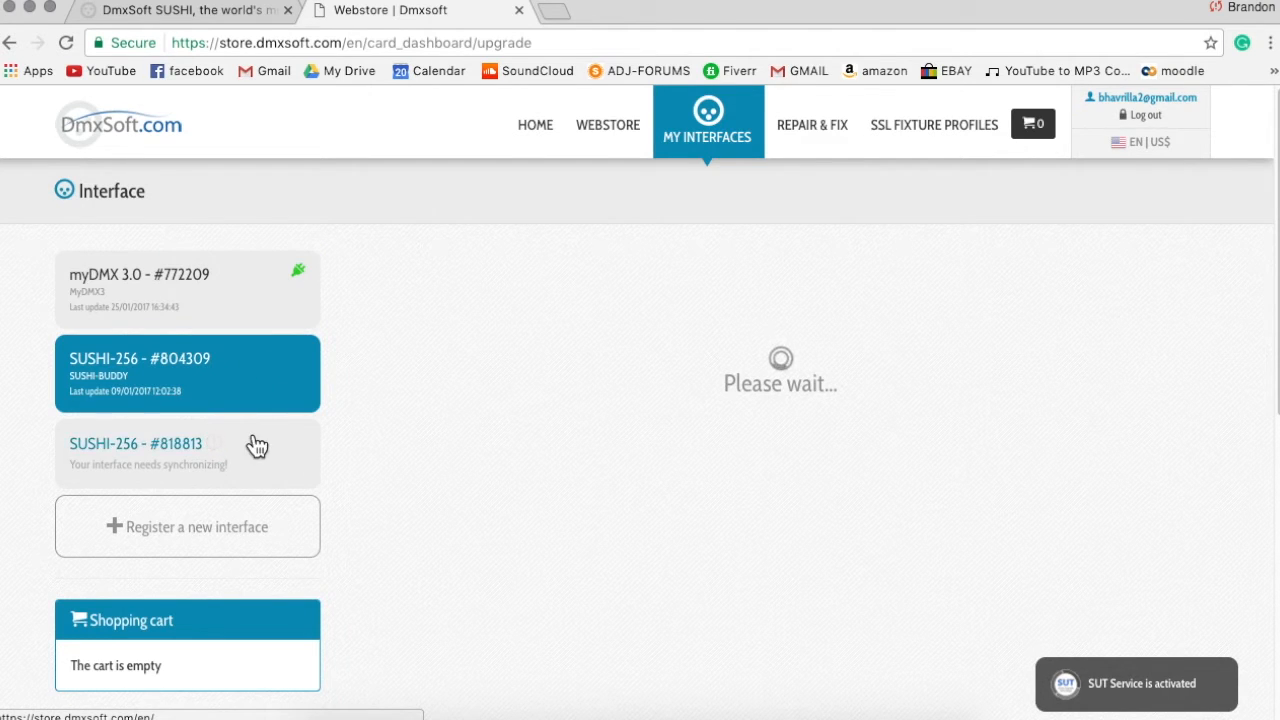
{"action": "left_click", "coordinate": [188, 452]}
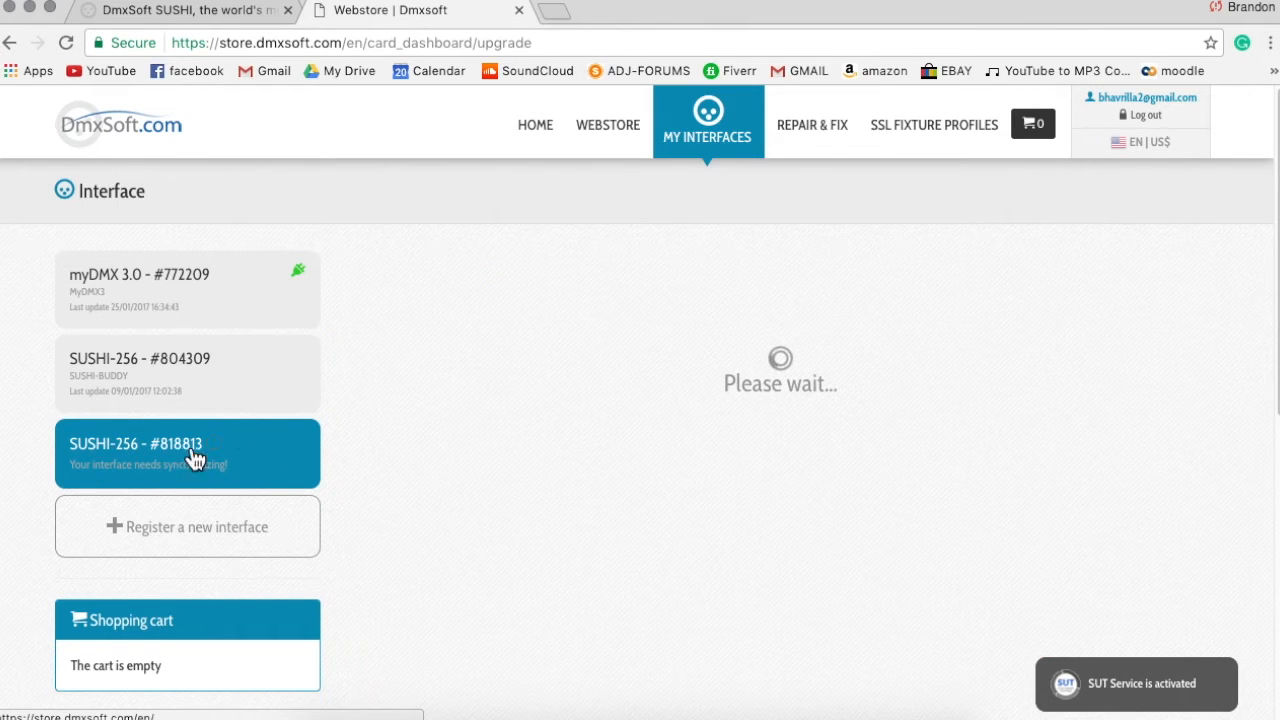
{"action": "mouse_move", "coordinate": [236, 492]}
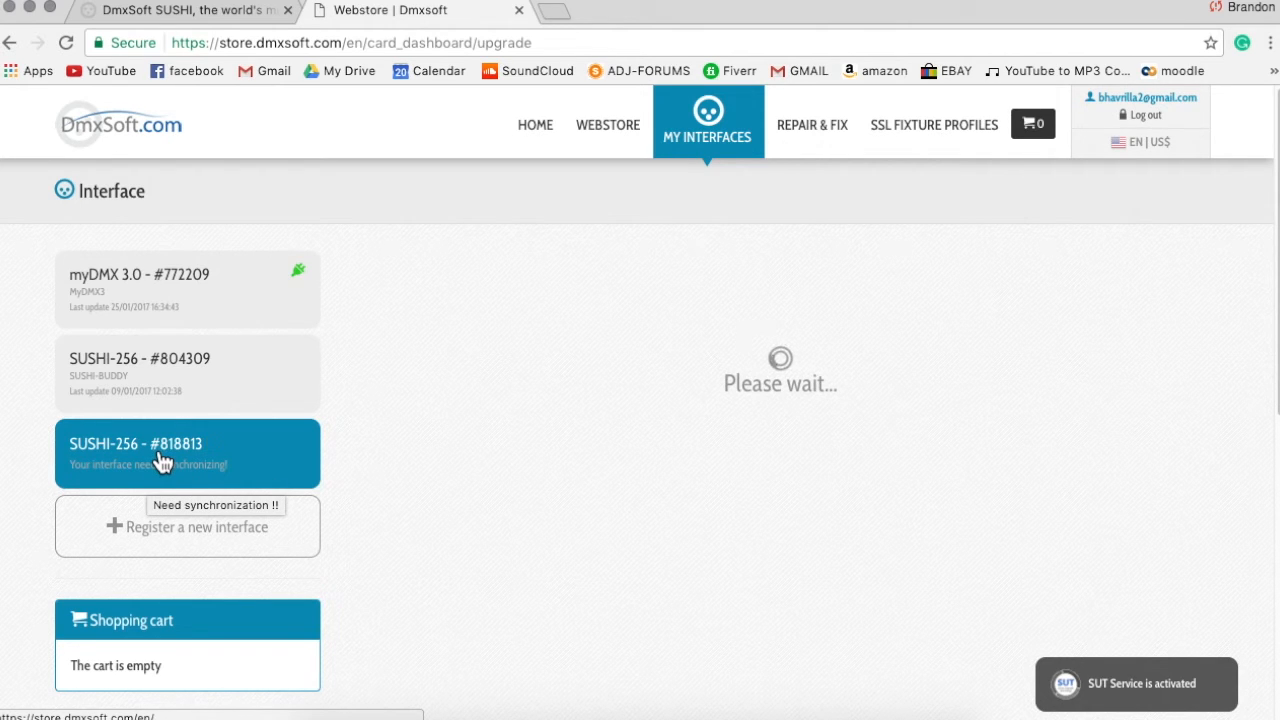
{"action": "left_click", "coordinate": [186, 452]}
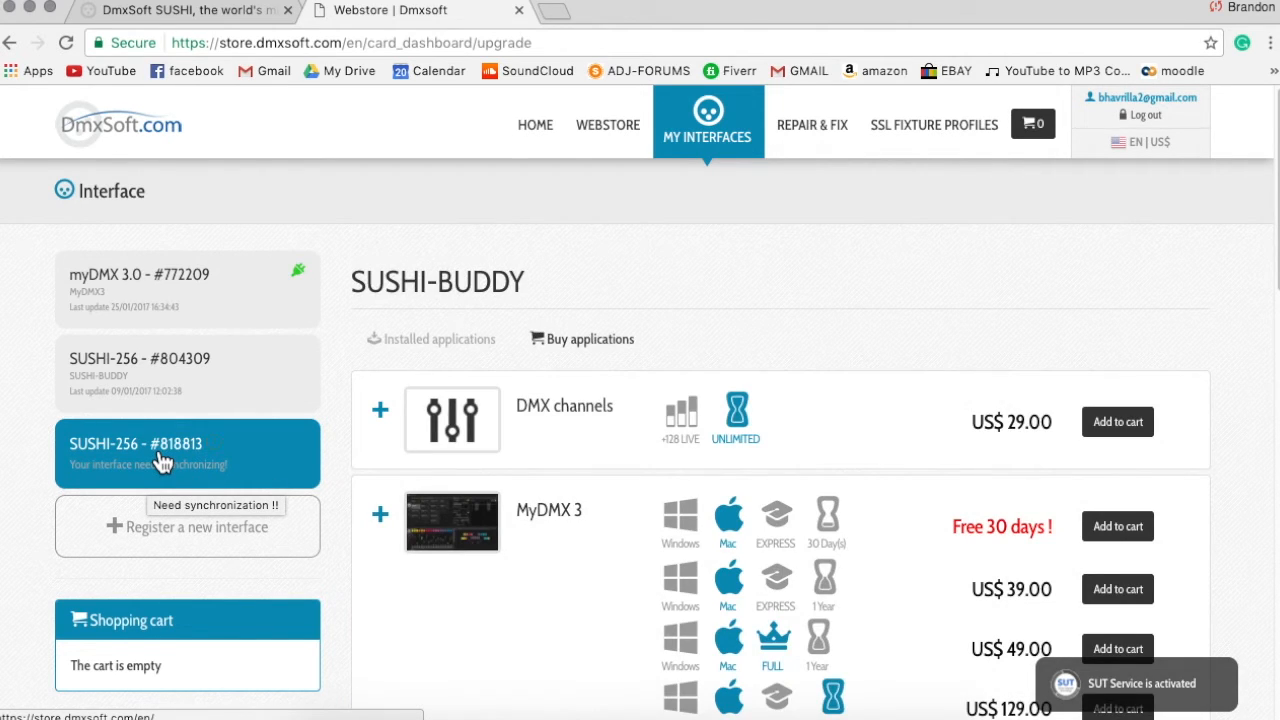
{"action": "mouse_move", "coordinate": [184, 482]}
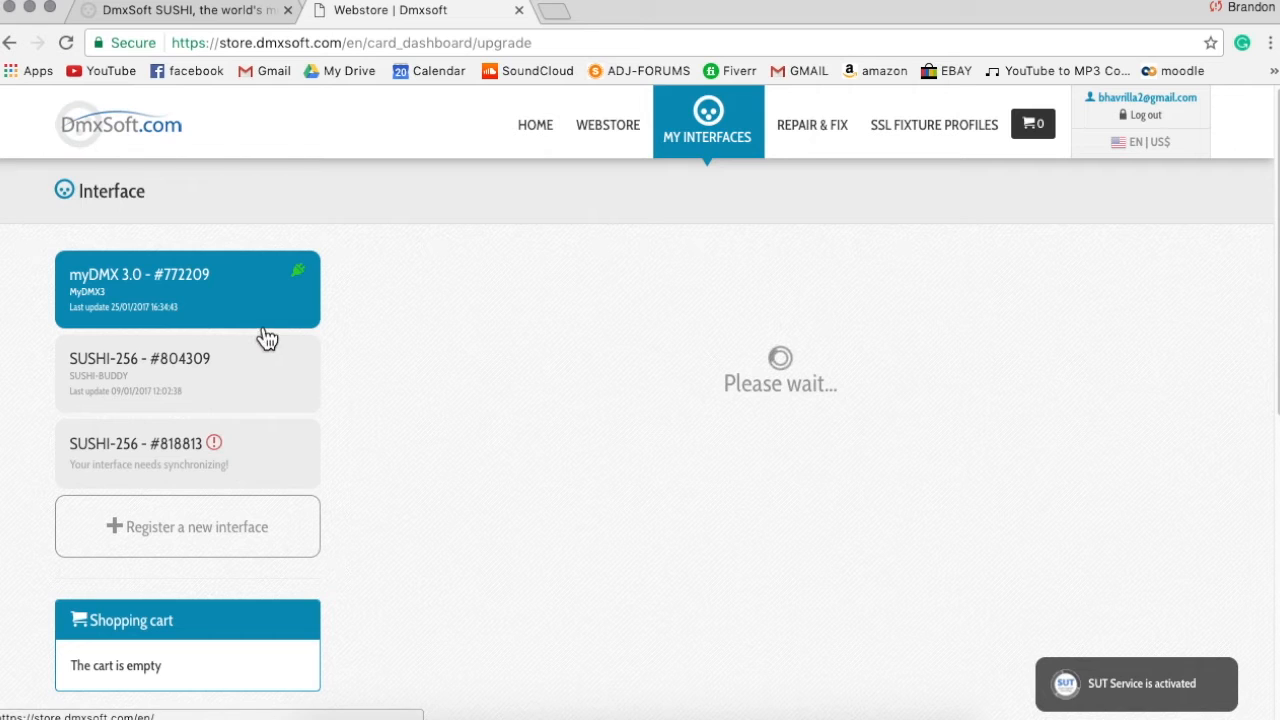
{"action": "mouse_move", "coordinate": [484, 452]}
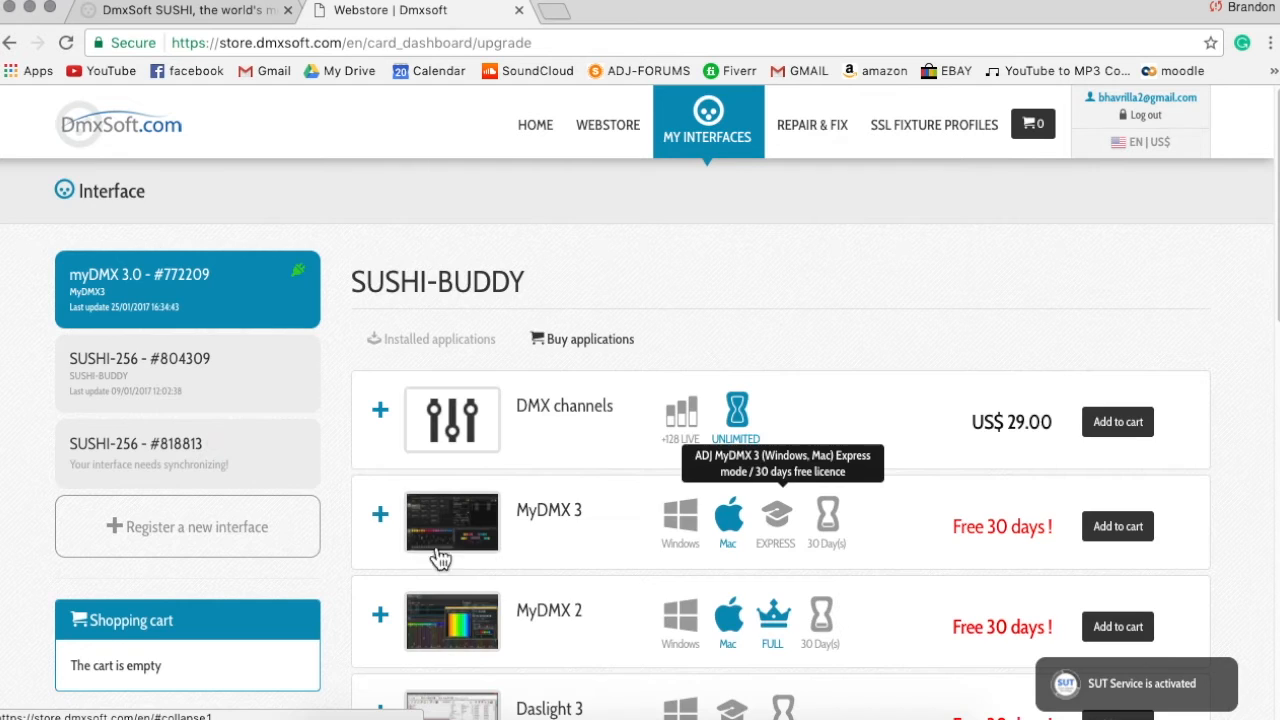
Scroll the Buy applications list to the MyDMX 3 options at US$29.00, US$89.00 and free 30-day
{"action": "scroll", "scroll_direction": "down", "scroll_amount": 3}
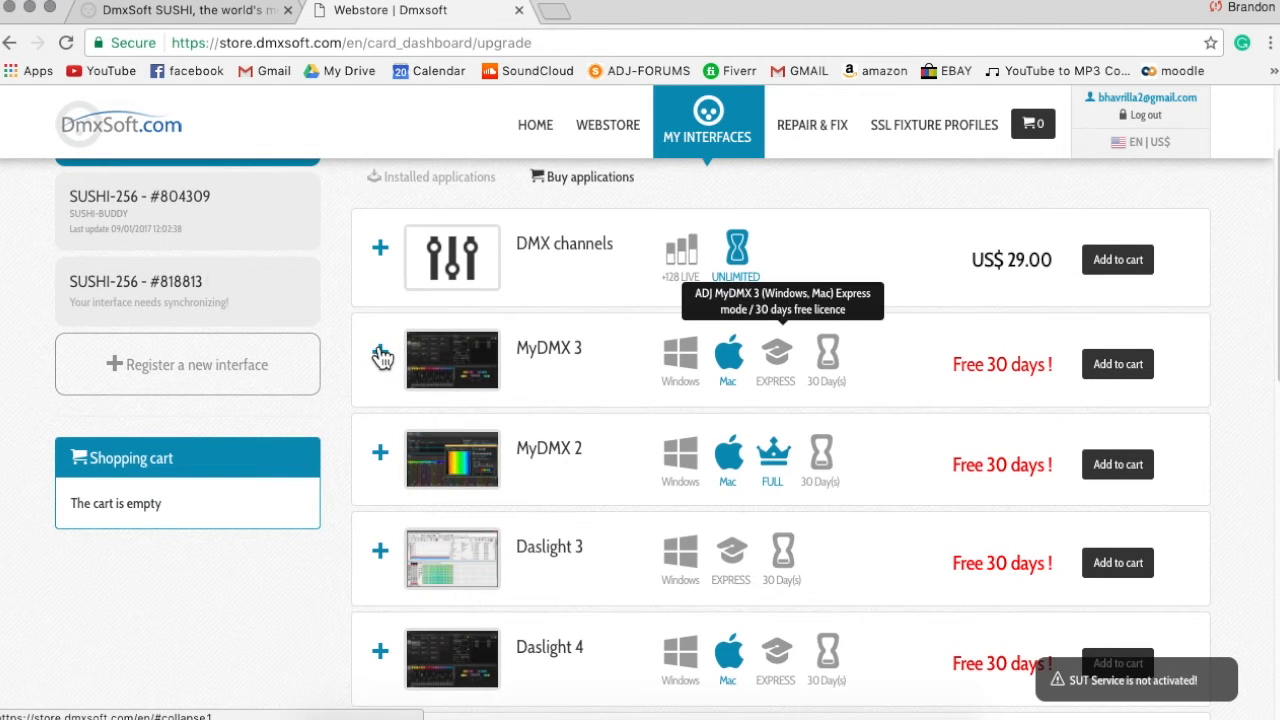
{"action": "scroll", "scroll_direction": "down", "scroll_amount": 3}
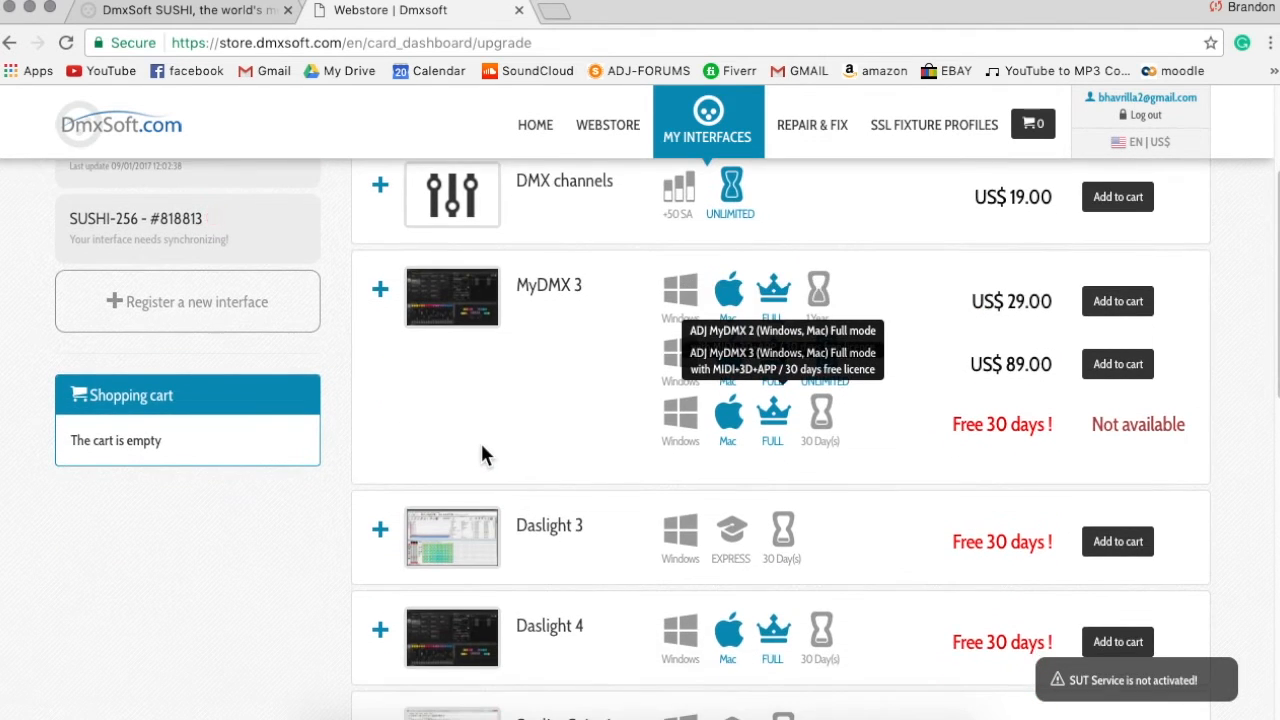
{"action": "scroll", "scroll_direction": "down", "scroll_amount": 3}
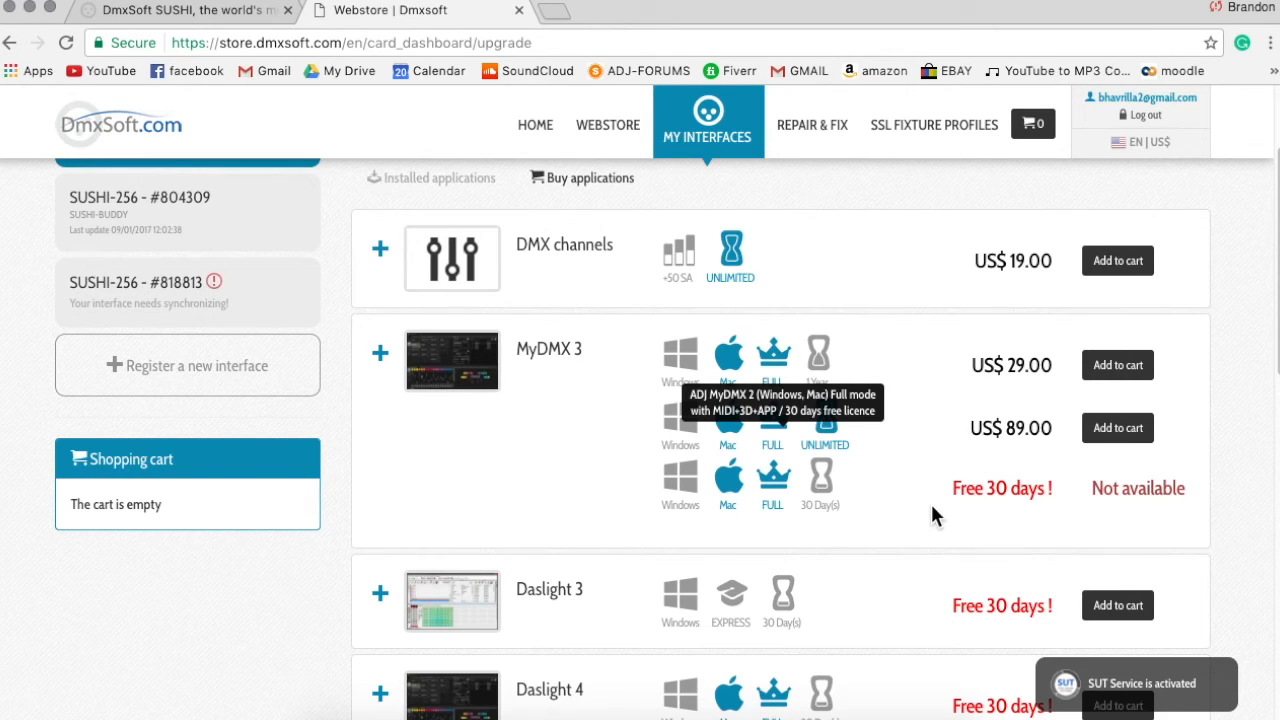
{"action": "mouse_move", "coordinate": [564, 20]}
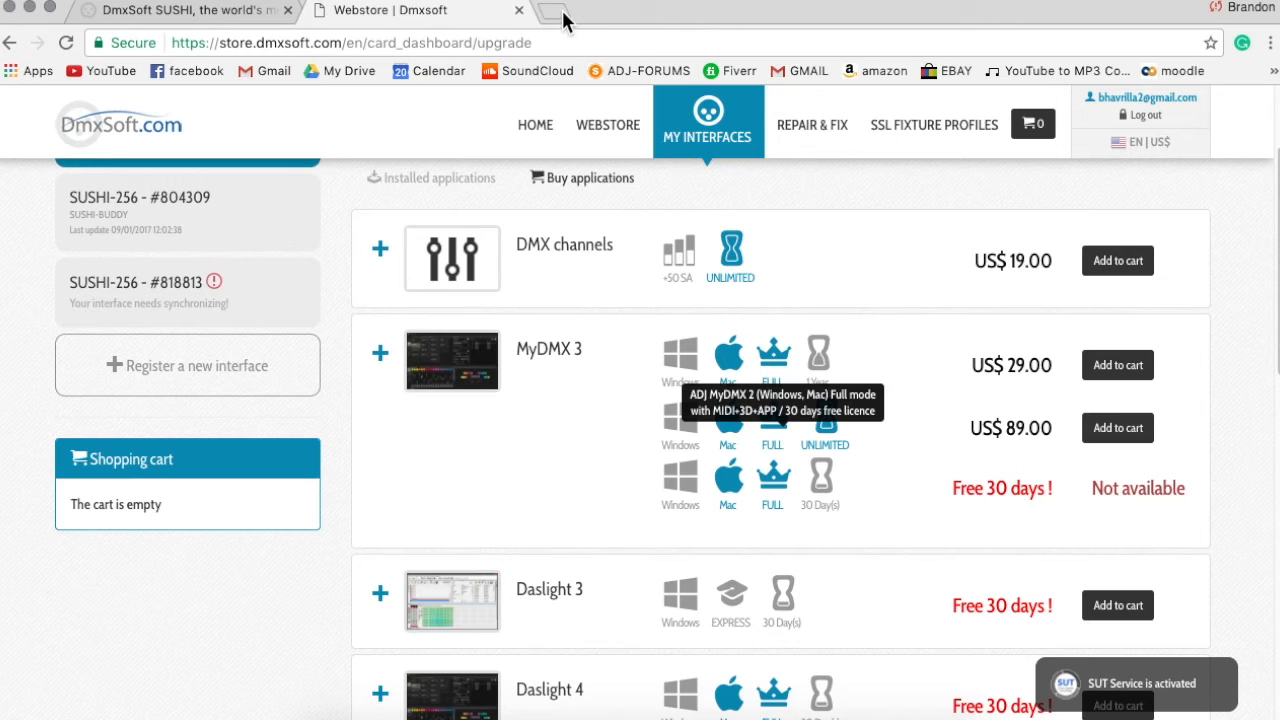
{"action": "mouse_move", "coordinate": [564, 16]}
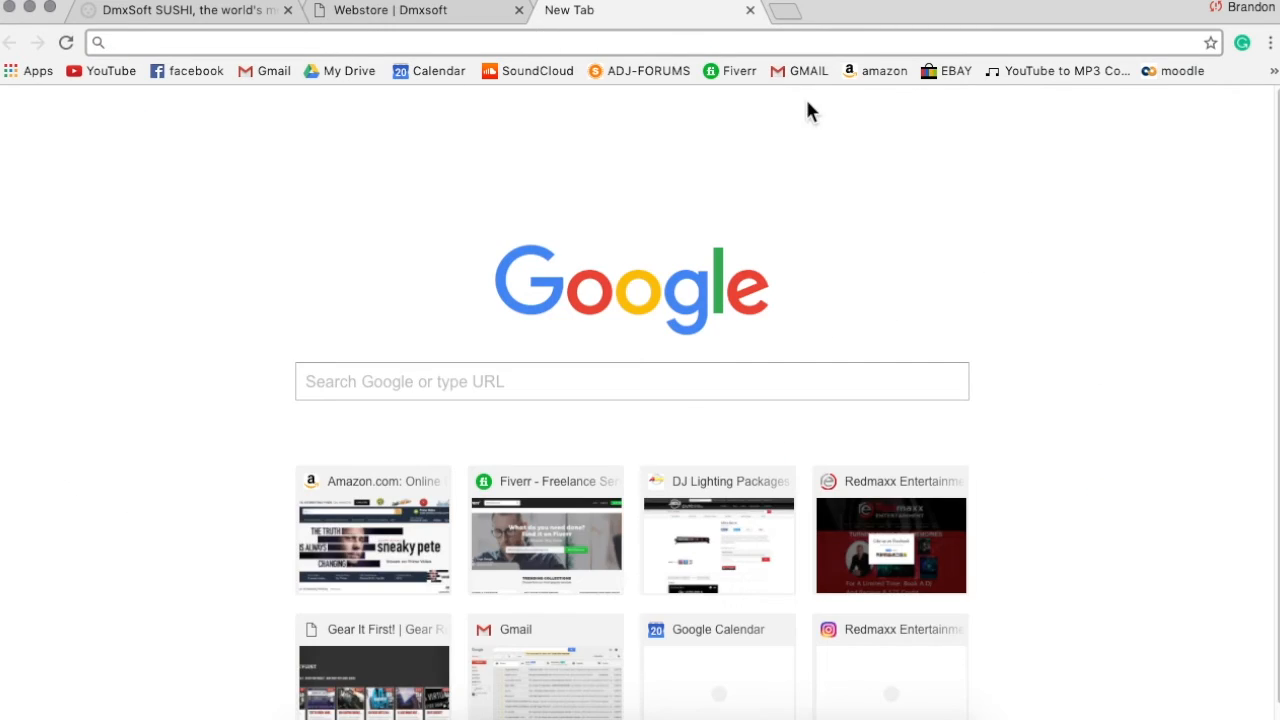
Go to adj.com, search 'my dmx 3.0' and open the myDMX 3.0 product page
{"action": "type", "text": "adj.com"}
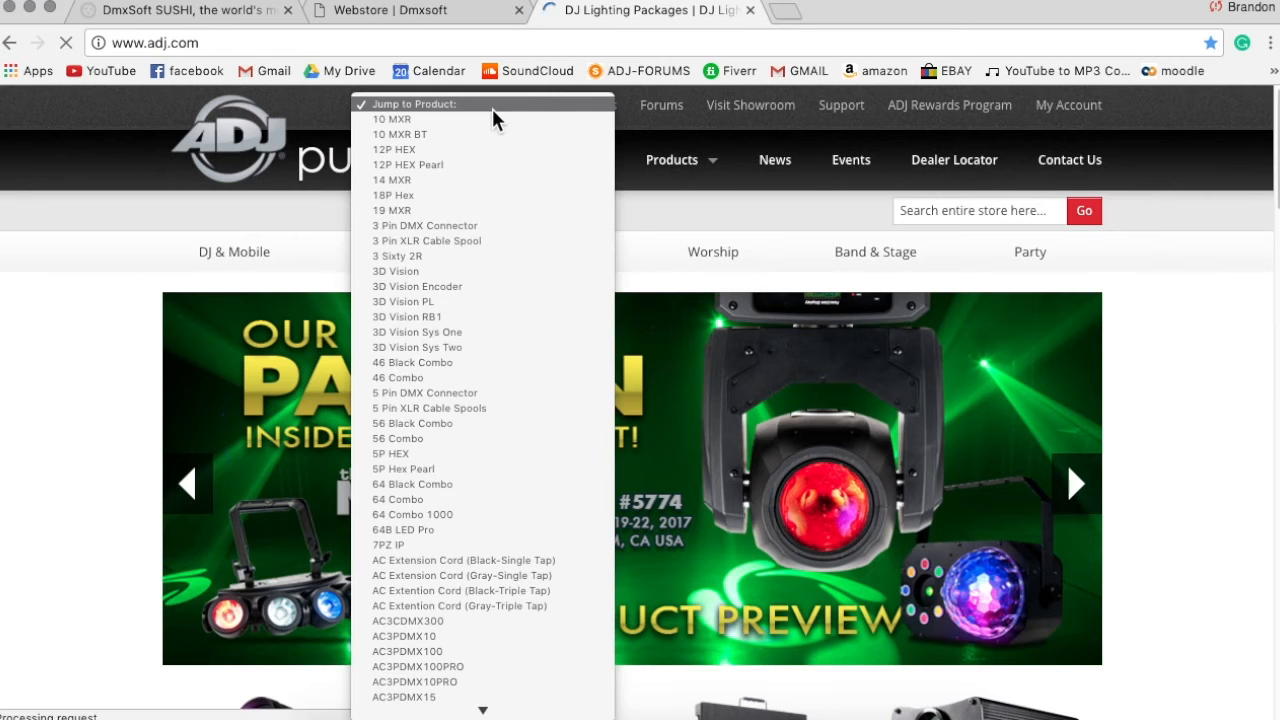
{"action": "left_click", "coordinate": [462, 106]}
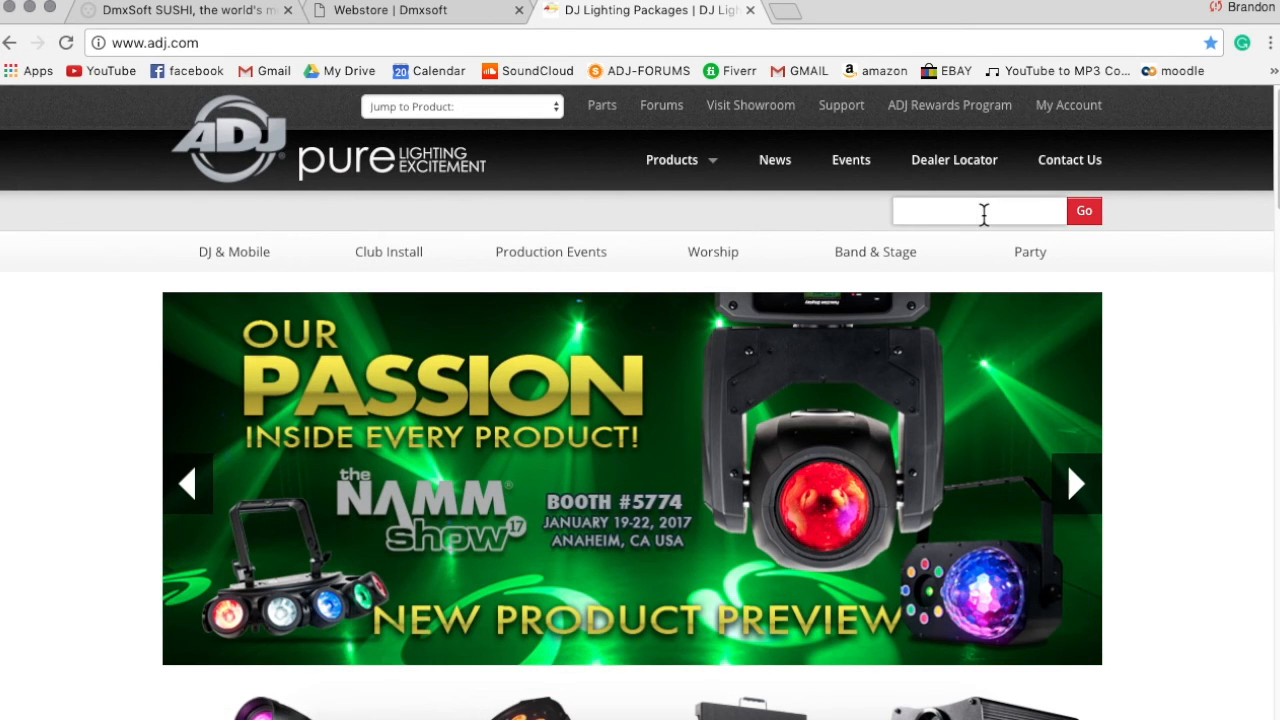
{"action": "type", "text": "my dmx"}
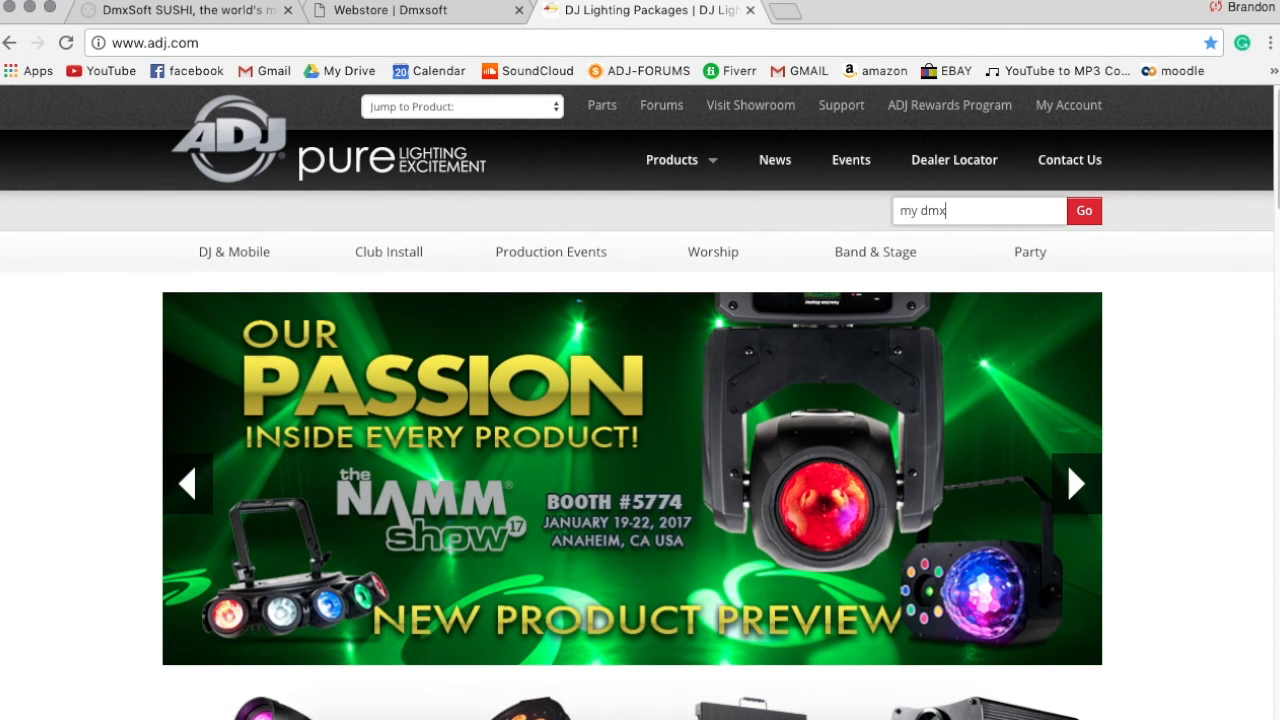
{"action": "type", "text": "3.0"}
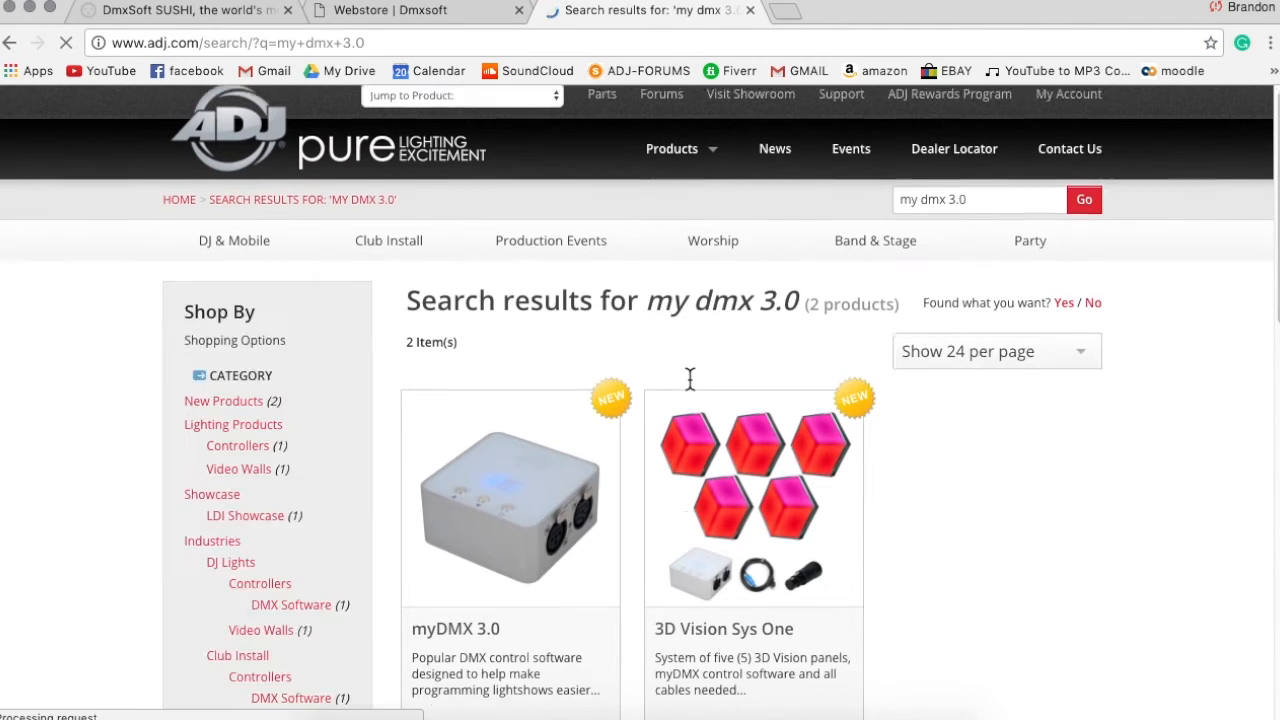
{"action": "scroll", "scroll_direction": "down", "scroll_amount": 3}
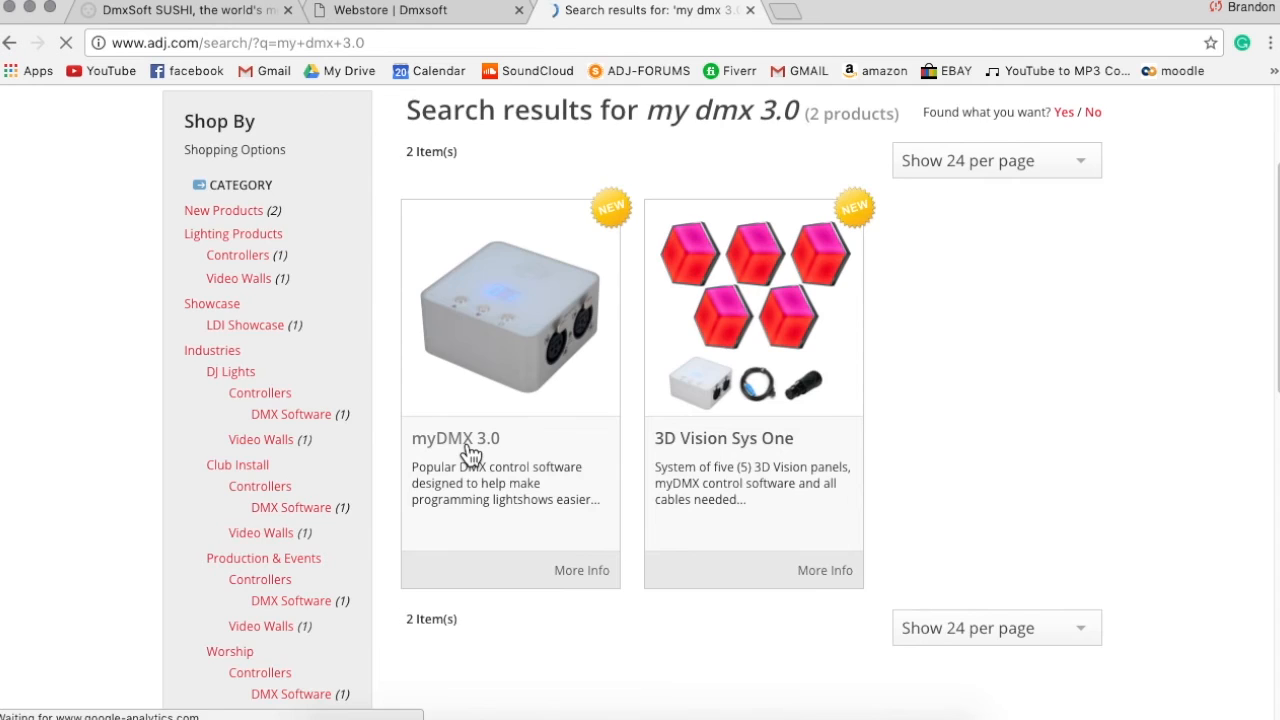
{"action": "left_click", "coordinate": [456, 438]}
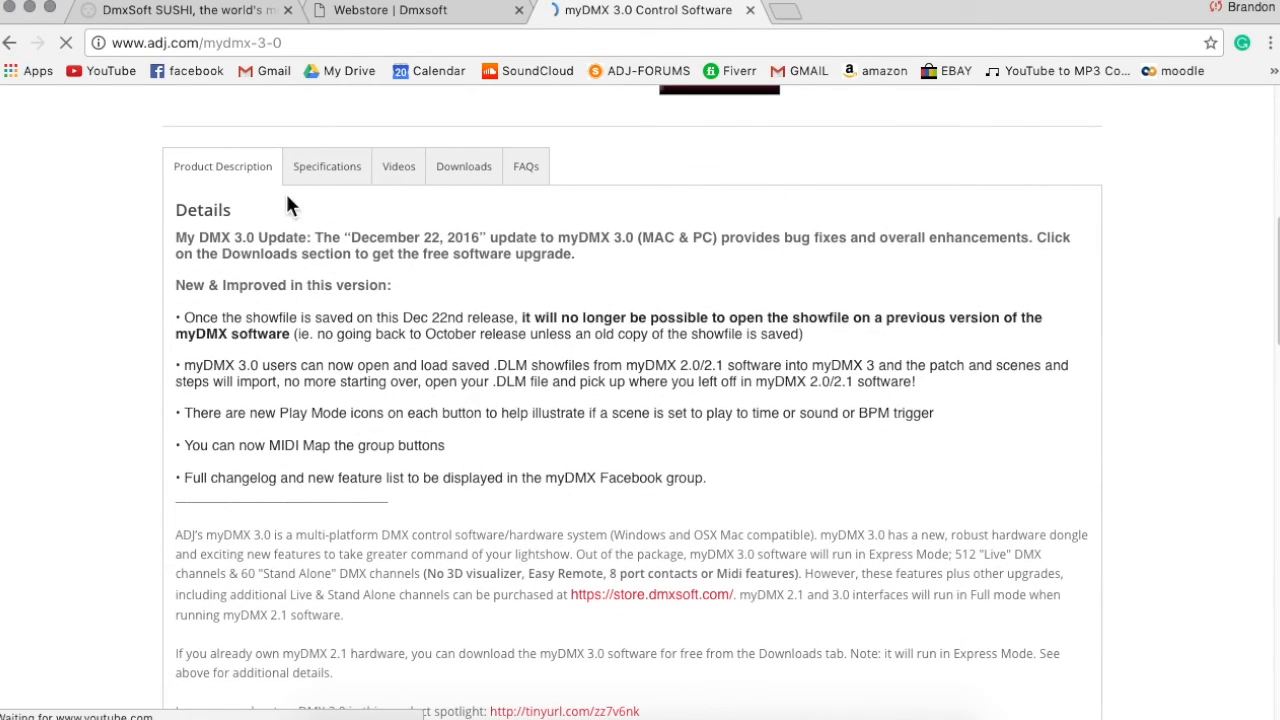
Review the myDMX 3.0 Downloads list on adj.com, then return to the DmxSoft Webstore tab
{"action": "left_click", "coordinate": [464, 166]}
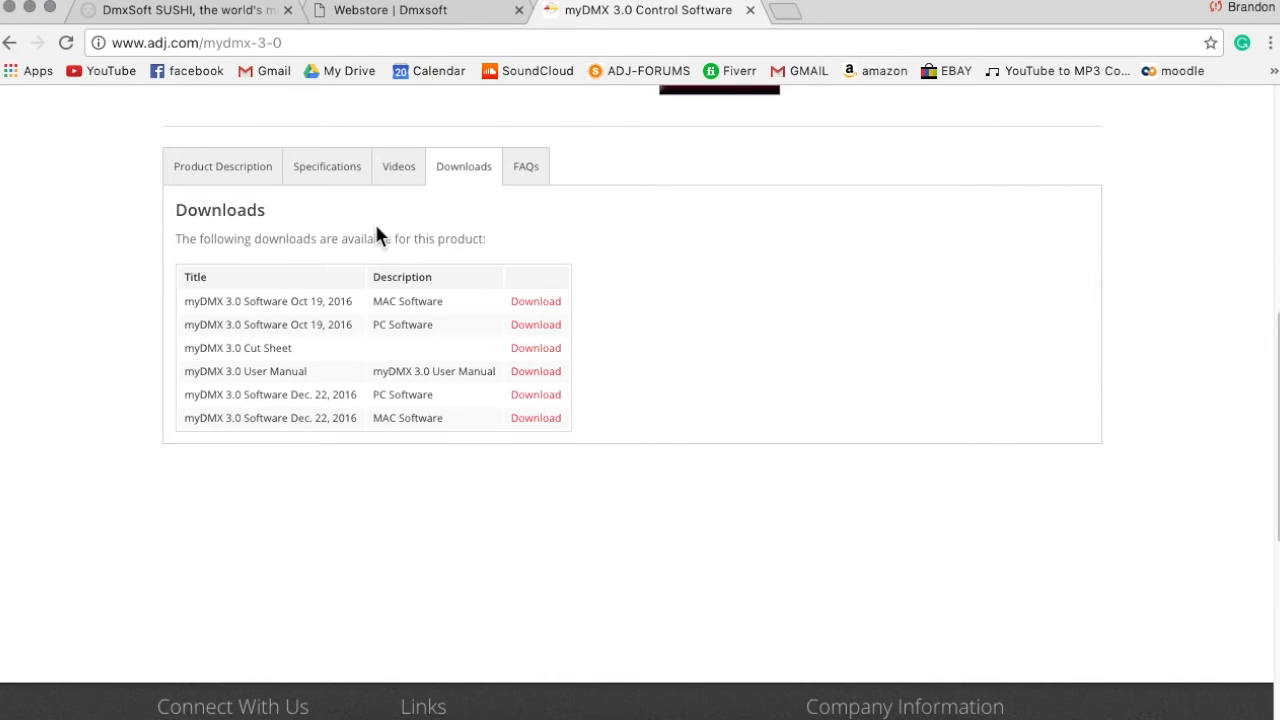
{"action": "scroll", "scroll_direction": "down", "scroll_amount": 3}
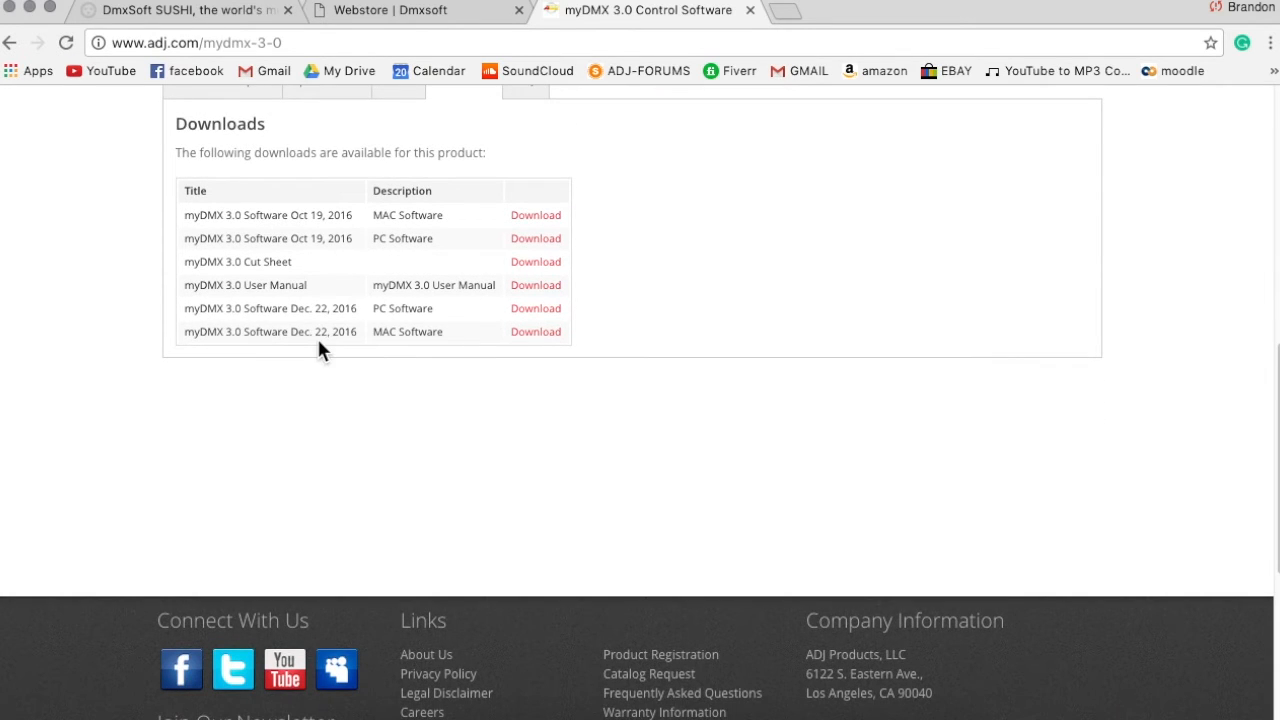
{"action": "mouse_move", "coordinate": [338, 344]}
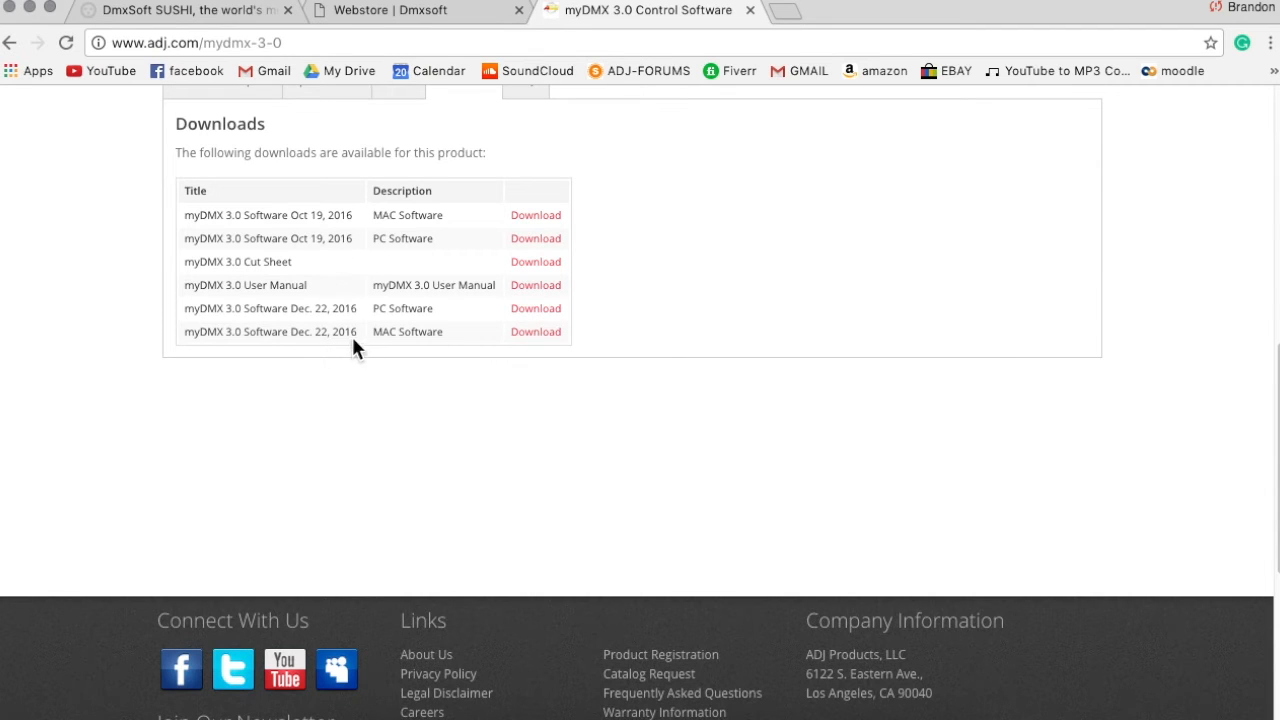
{"action": "mouse_move", "coordinate": [416, 336]}
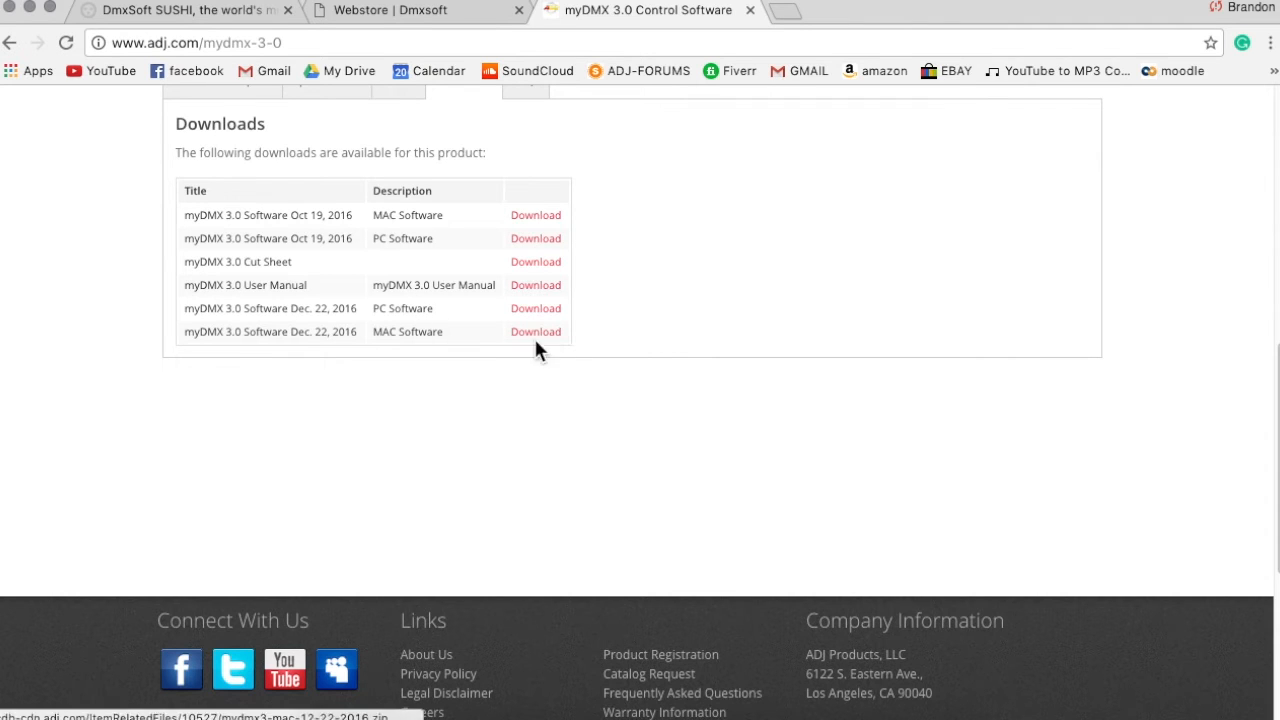
{"action": "mouse_move", "coordinate": [484, 550]}
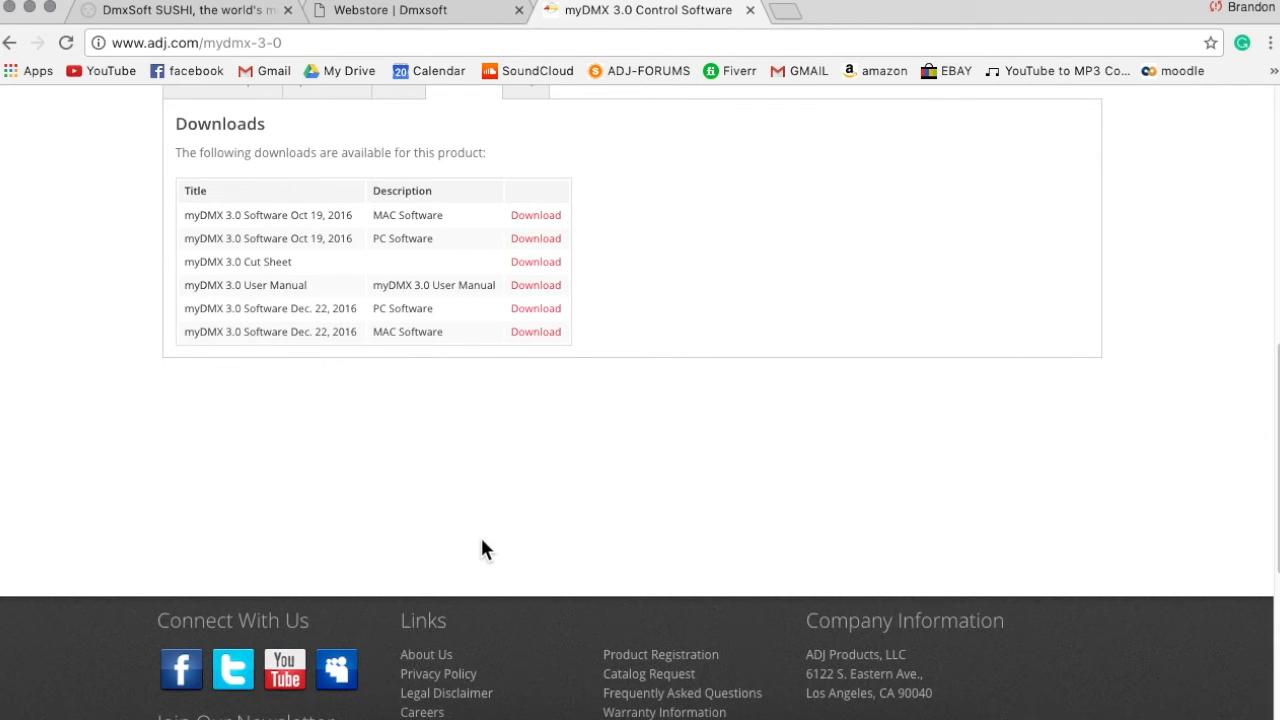
{"action": "mouse_move", "coordinate": [510, 540]}
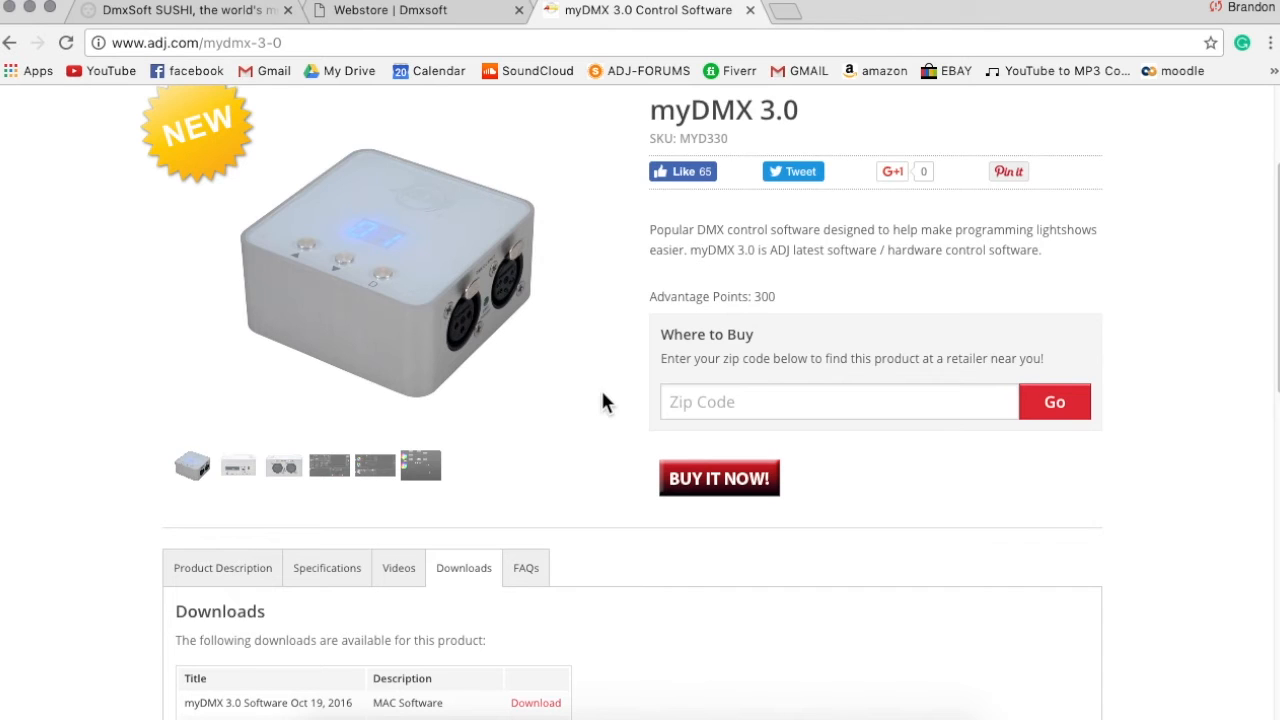
{"action": "mouse_move", "coordinate": [568, 8]}
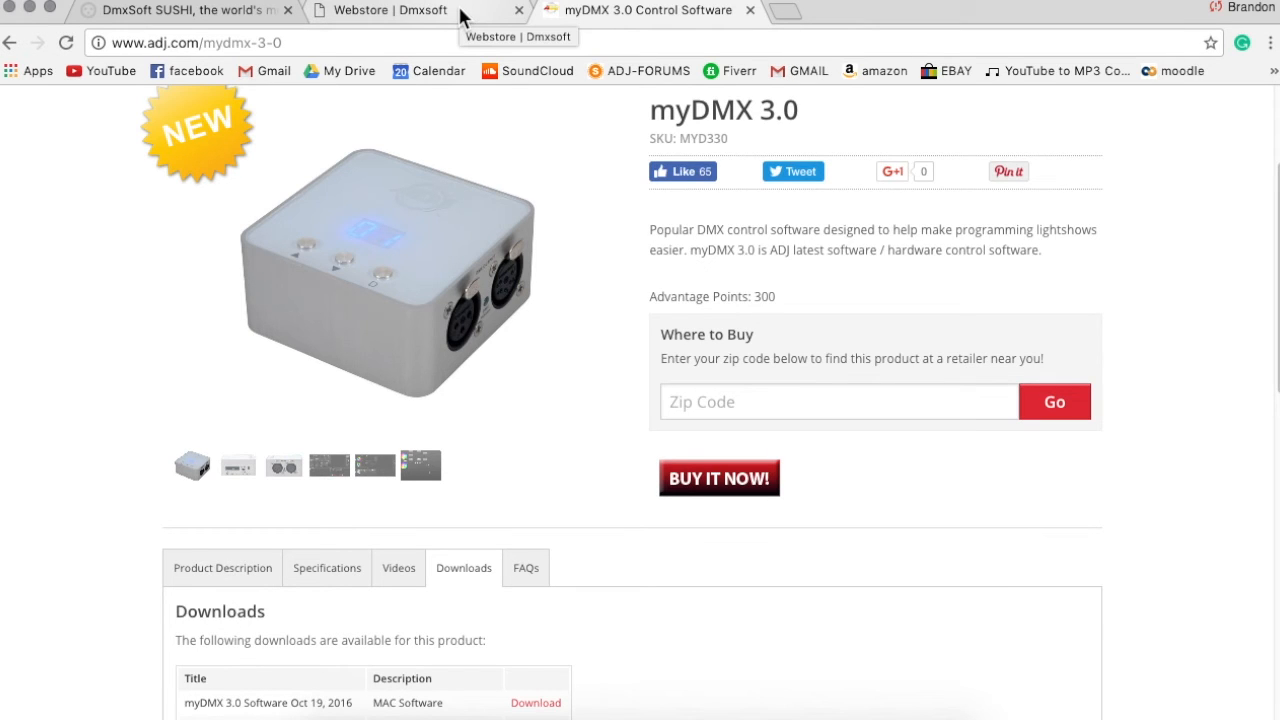
{"action": "left_click", "coordinate": [644, 10]}
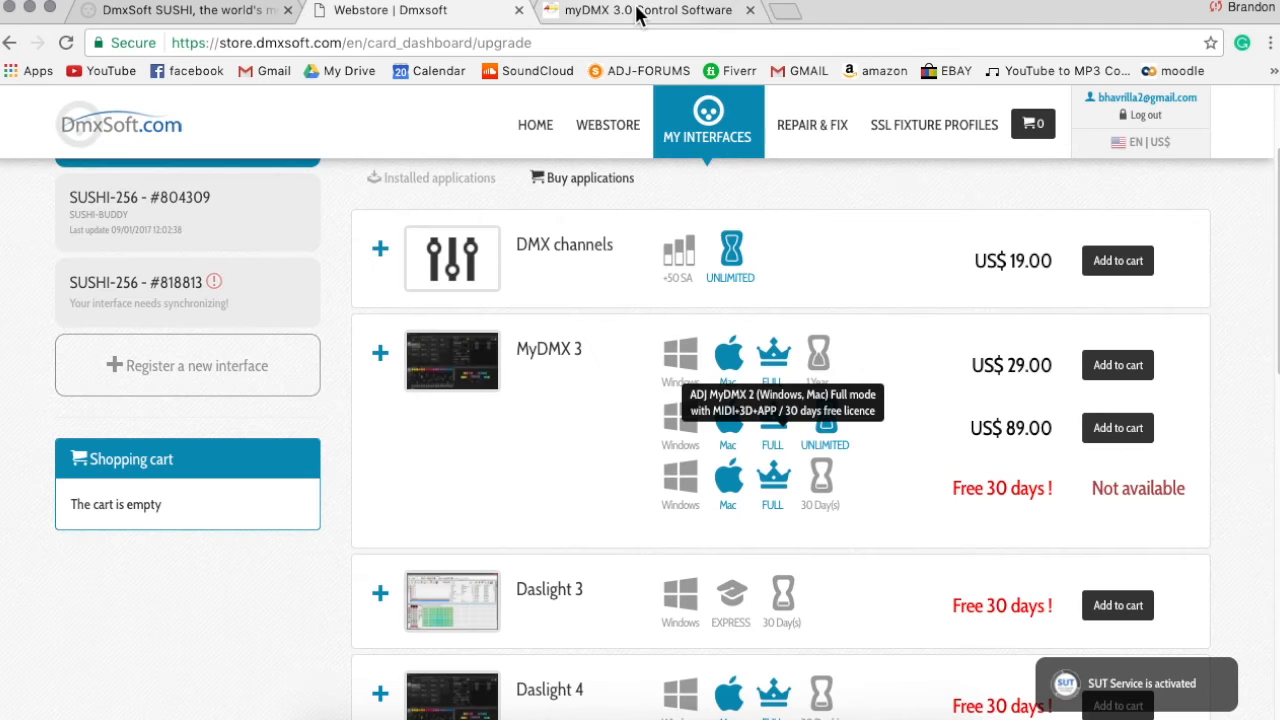
Check the MyDMX 3 licence descriptions: one-year full-mode licence and 30-day free licence
{"action": "left_click", "coordinate": [748, 10]}
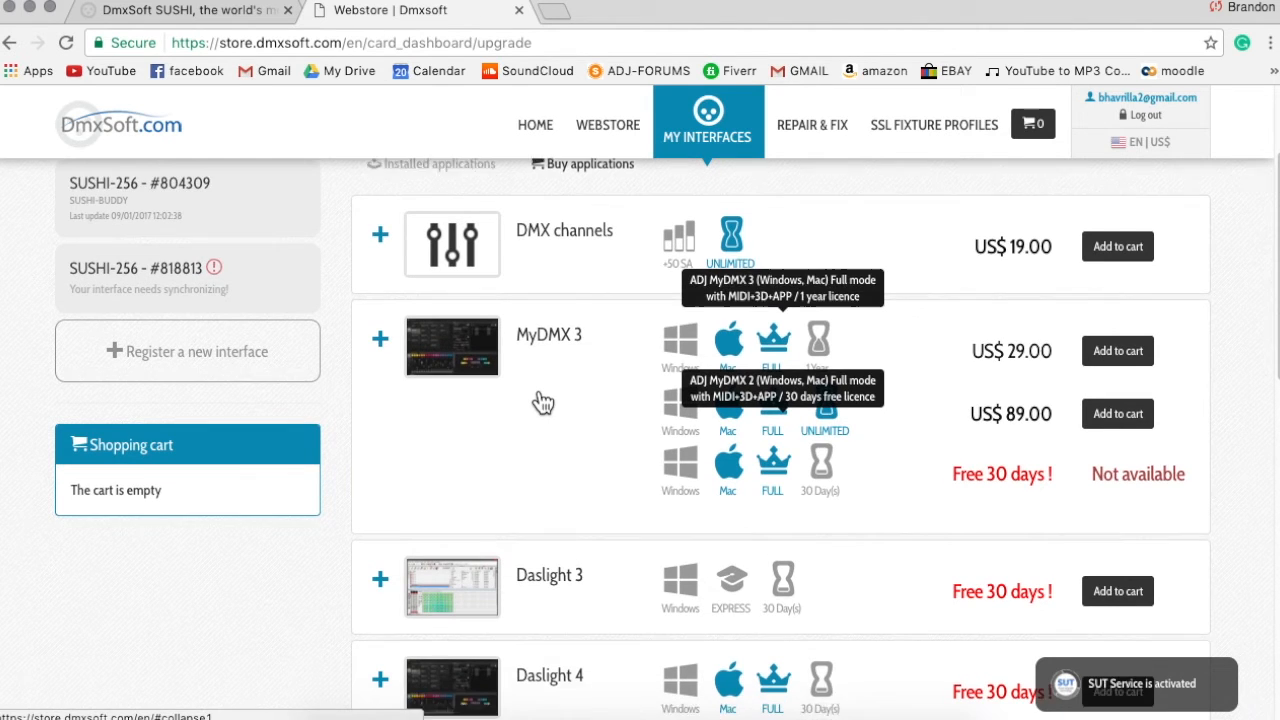
{"action": "scroll", "scroll_direction": "down", "scroll_amount": 3}
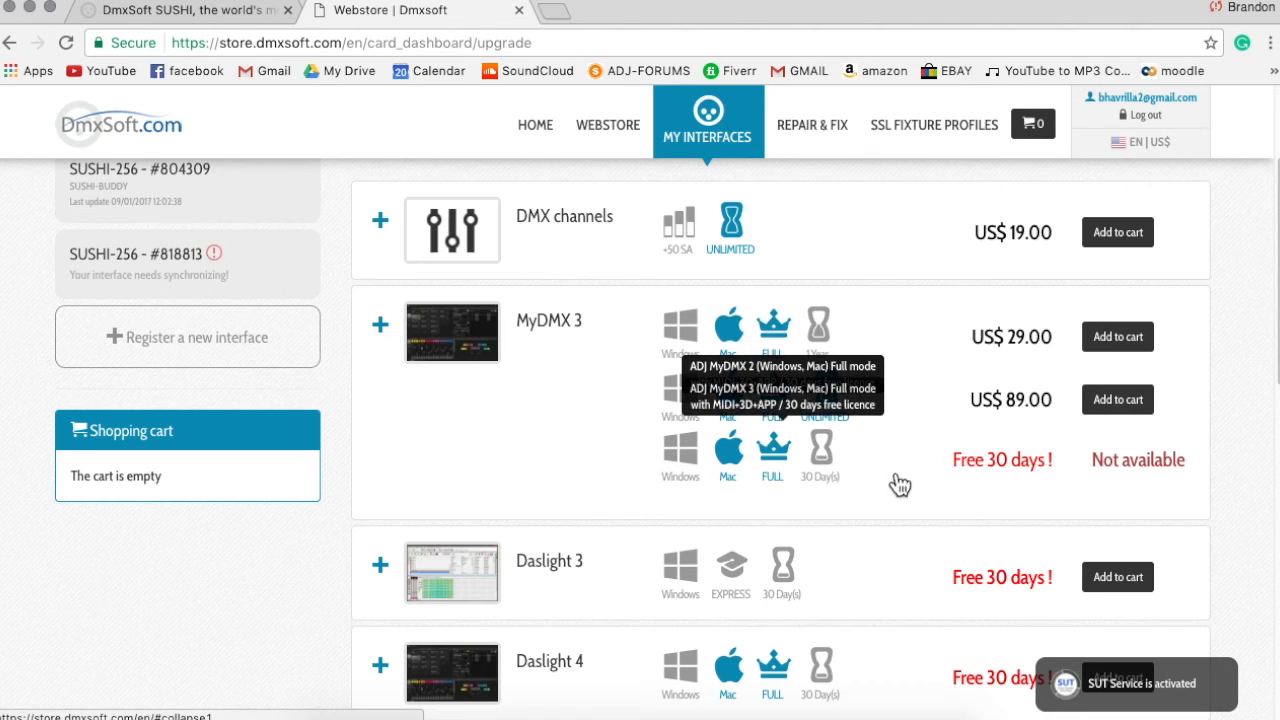
{"action": "mouse_move", "coordinate": [824, 500]}
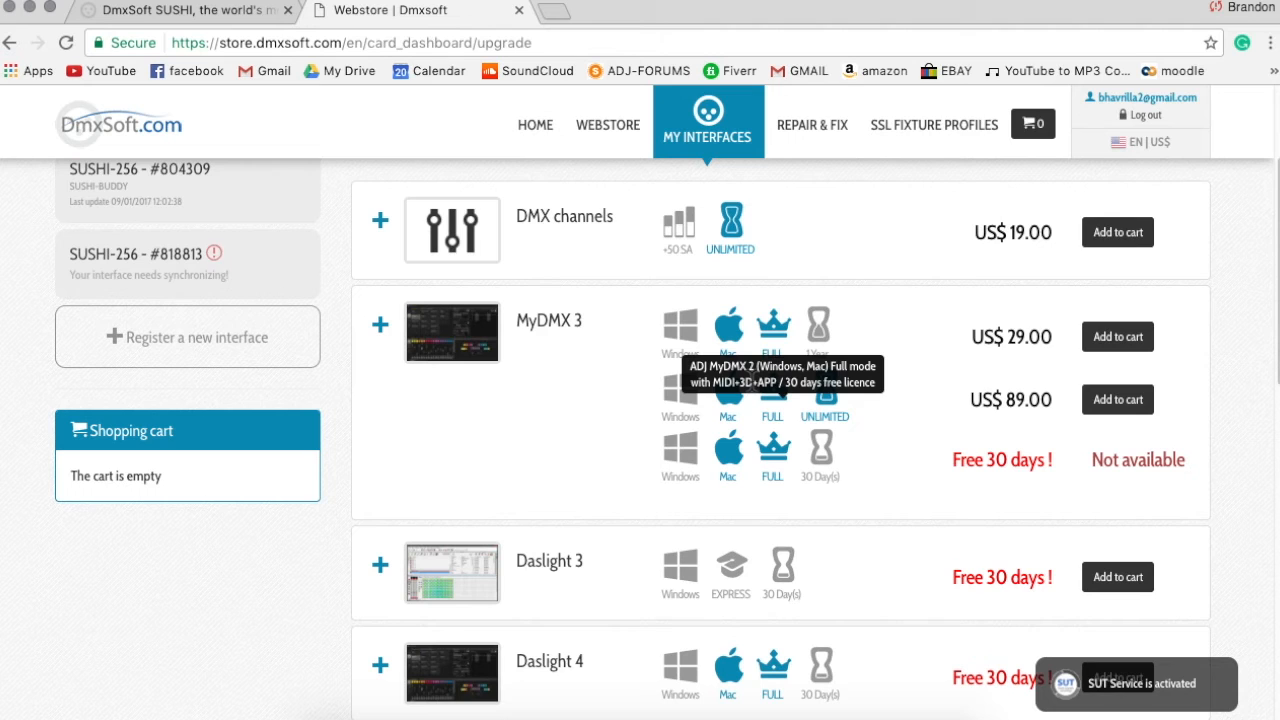
{"action": "mouse_move", "coordinate": [742, 398]}
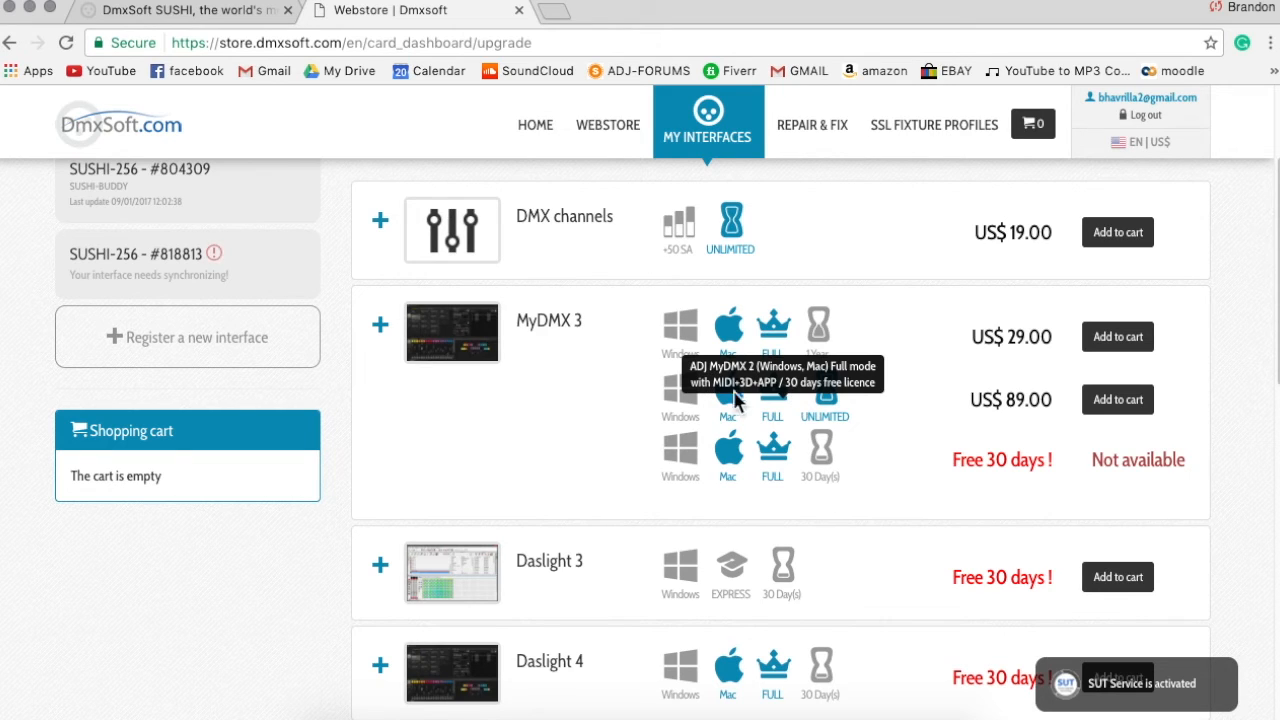
{"action": "mouse_move", "coordinate": [740, 400]}
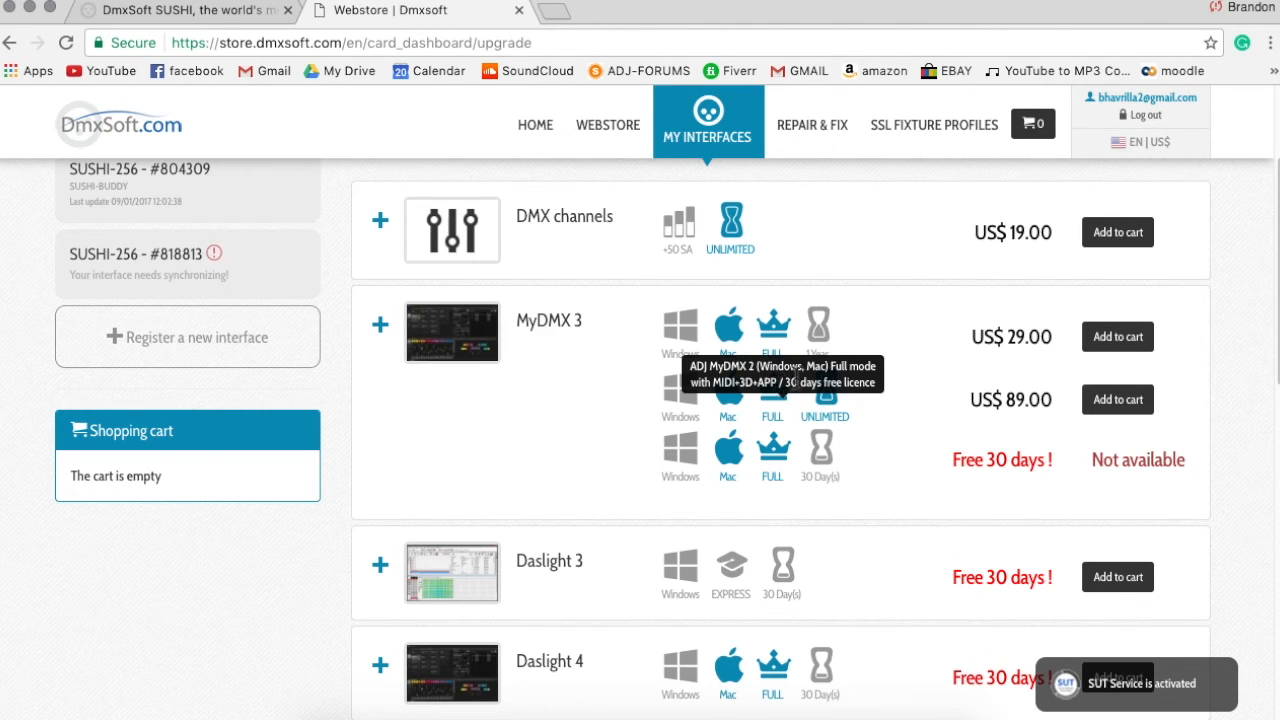
{"action": "mouse_move", "coordinate": [742, 402]}
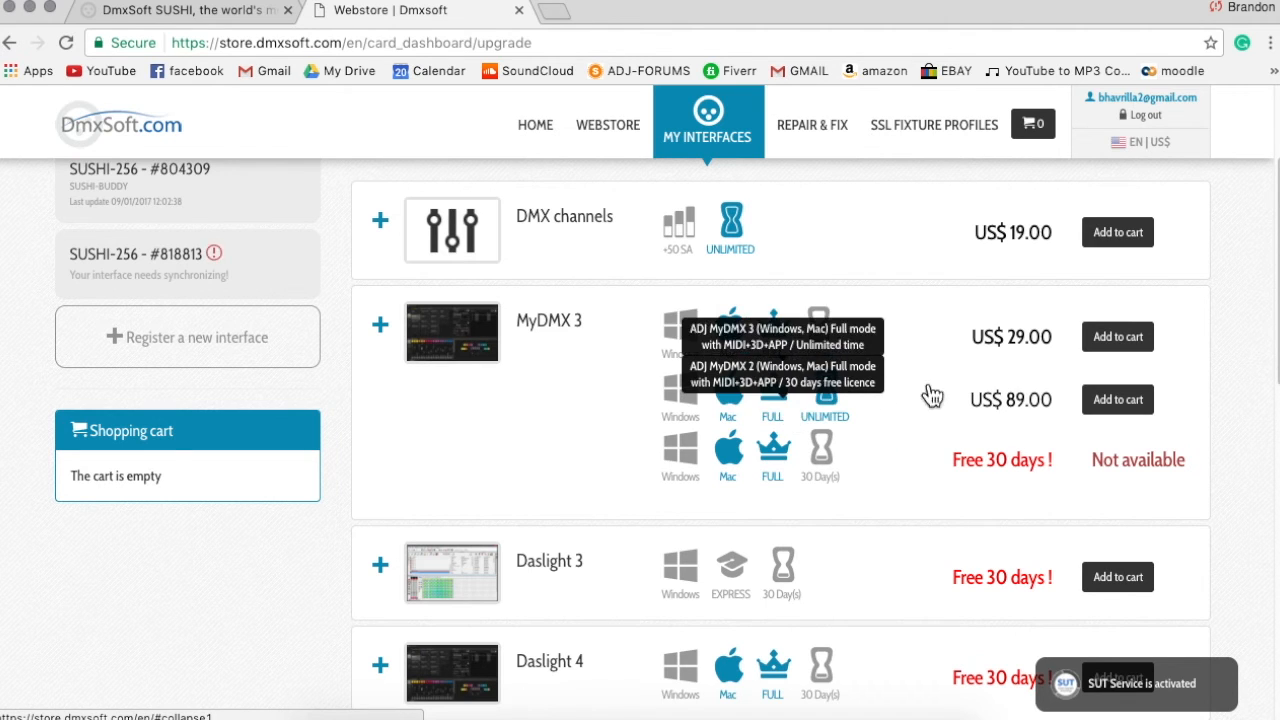
{"action": "mouse_move", "coordinate": [908, 468]}
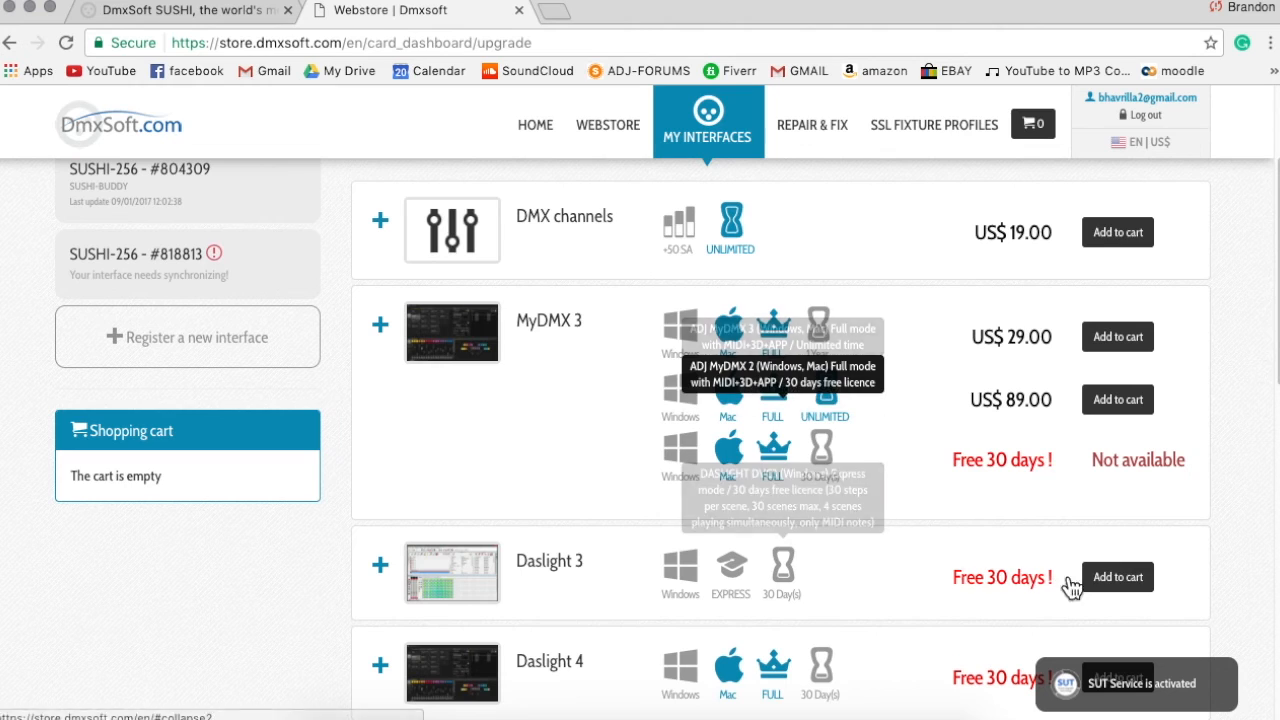
{"action": "mouse_move", "coordinate": [1008, 504]}
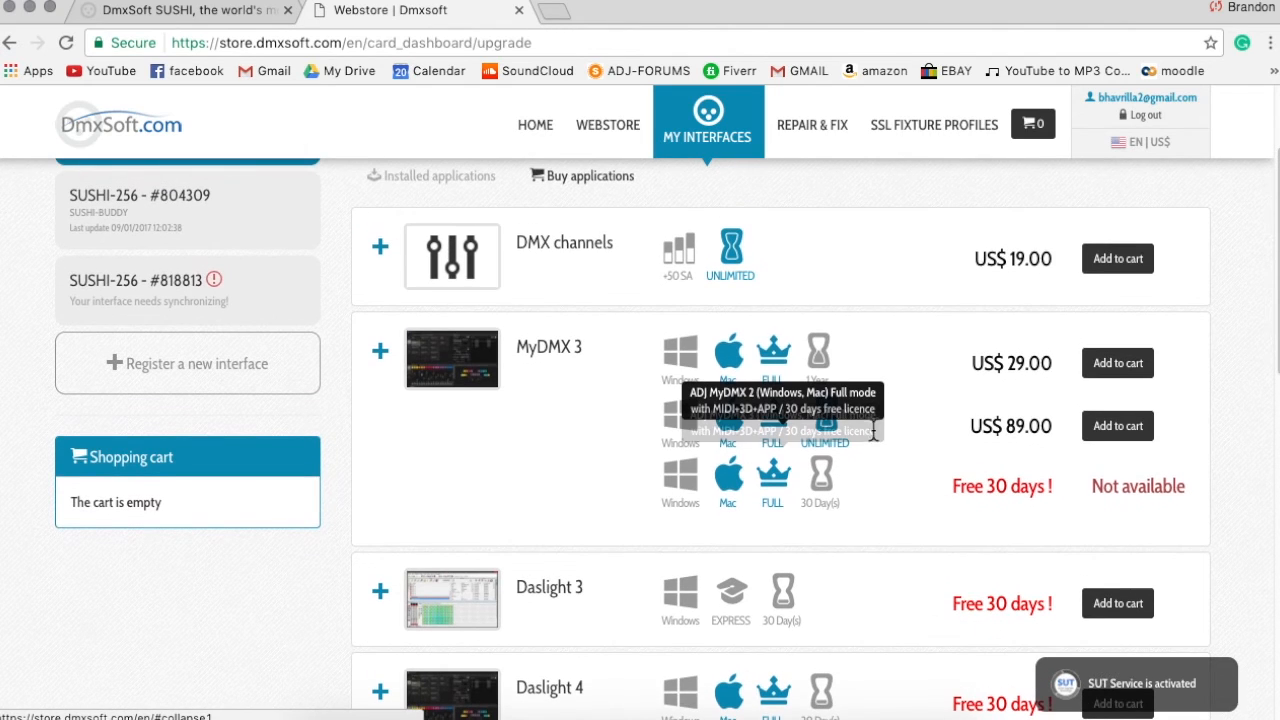
{"action": "mouse_move", "coordinate": [824, 440]}
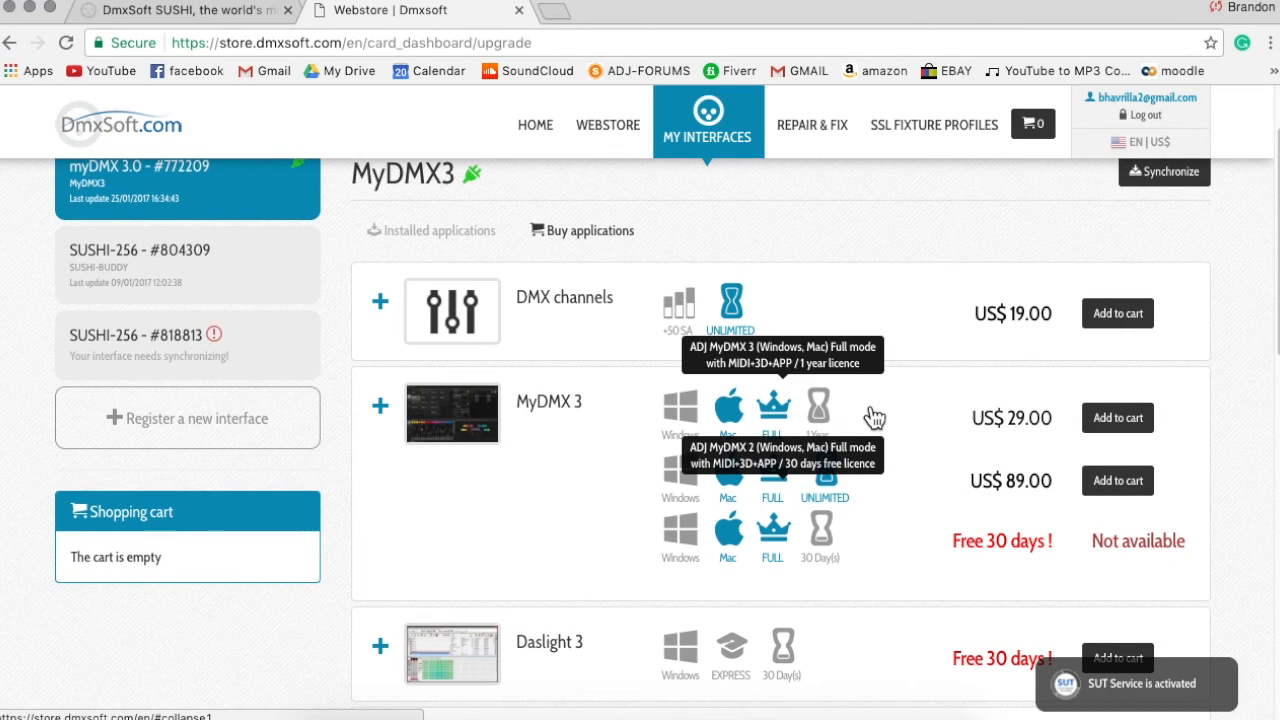
{"action": "mouse_move", "coordinate": [632, 442]}
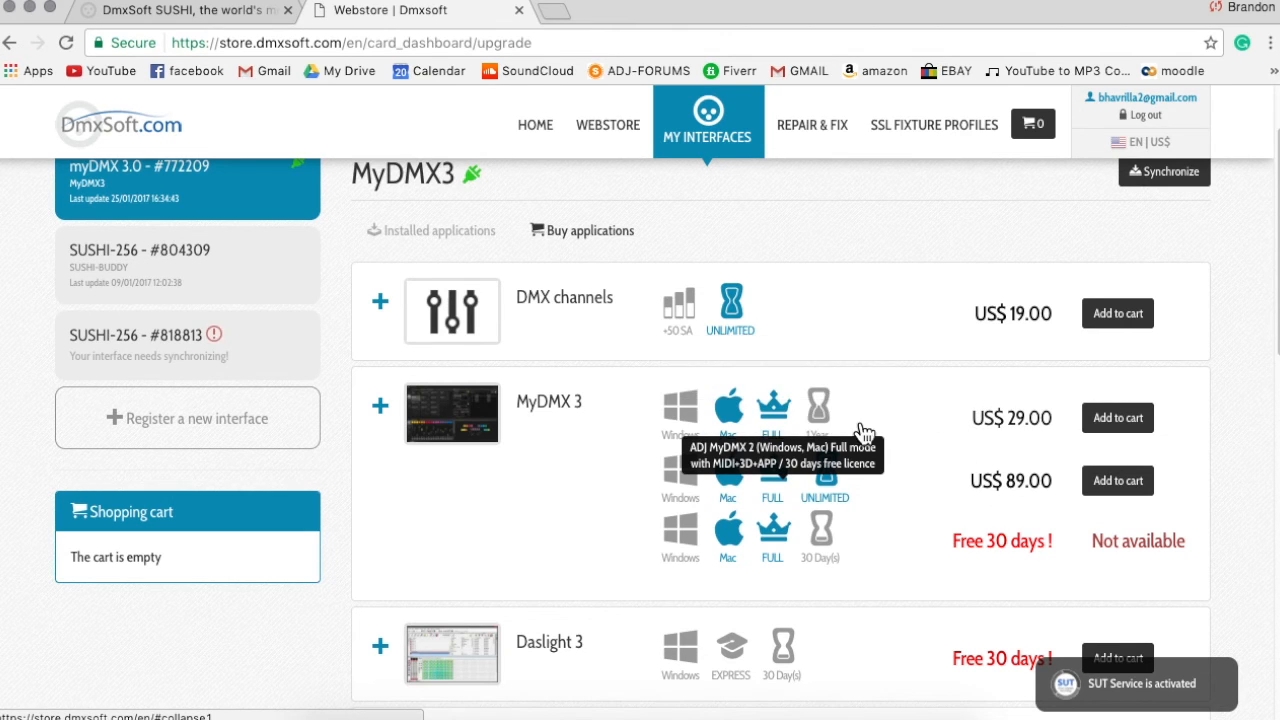
{"action": "mouse_move", "coordinate": [820, 410]}
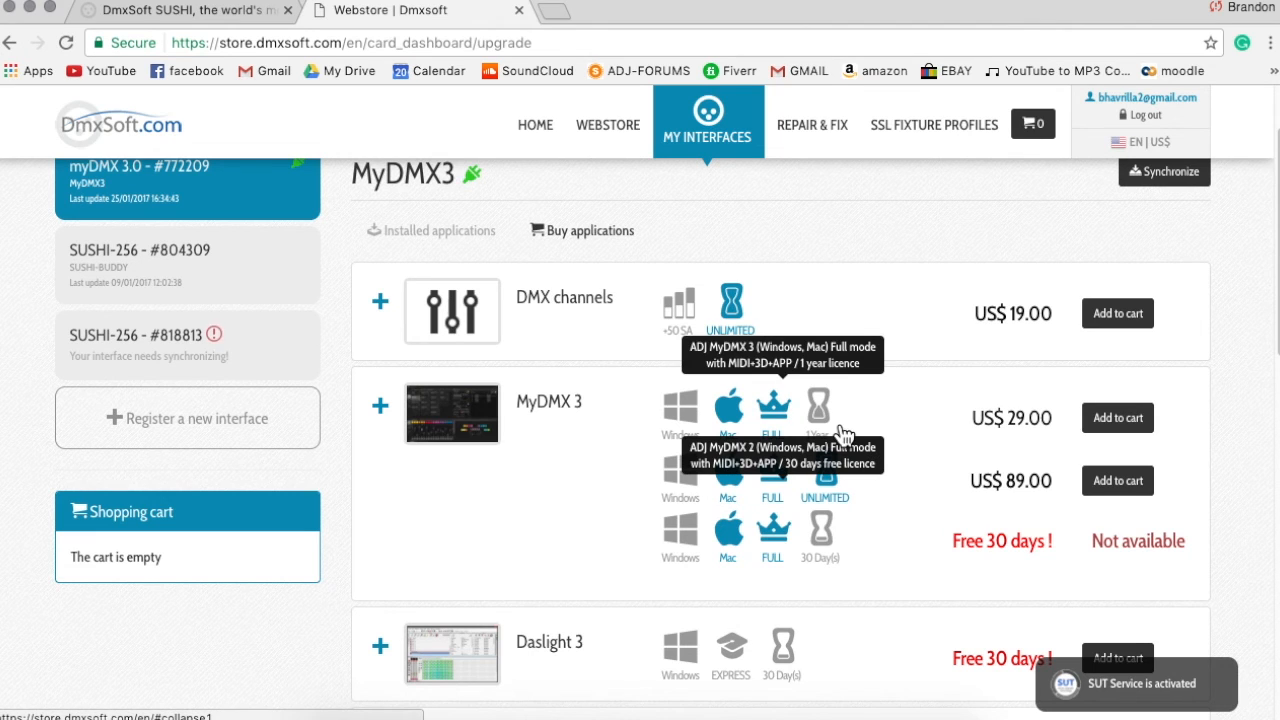
{"action": "mouse_move", "coordinate": [1024, 430]}
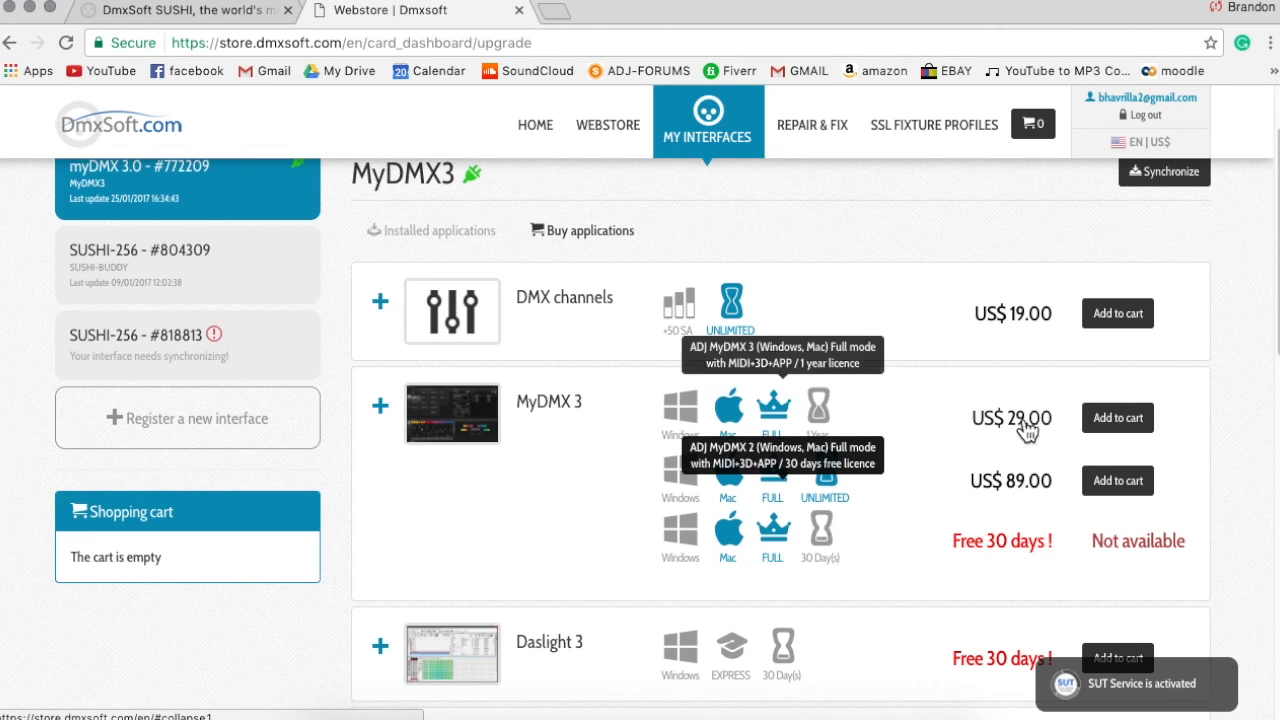
{"action": "mouse_move", "coordinate": [904, 548]}
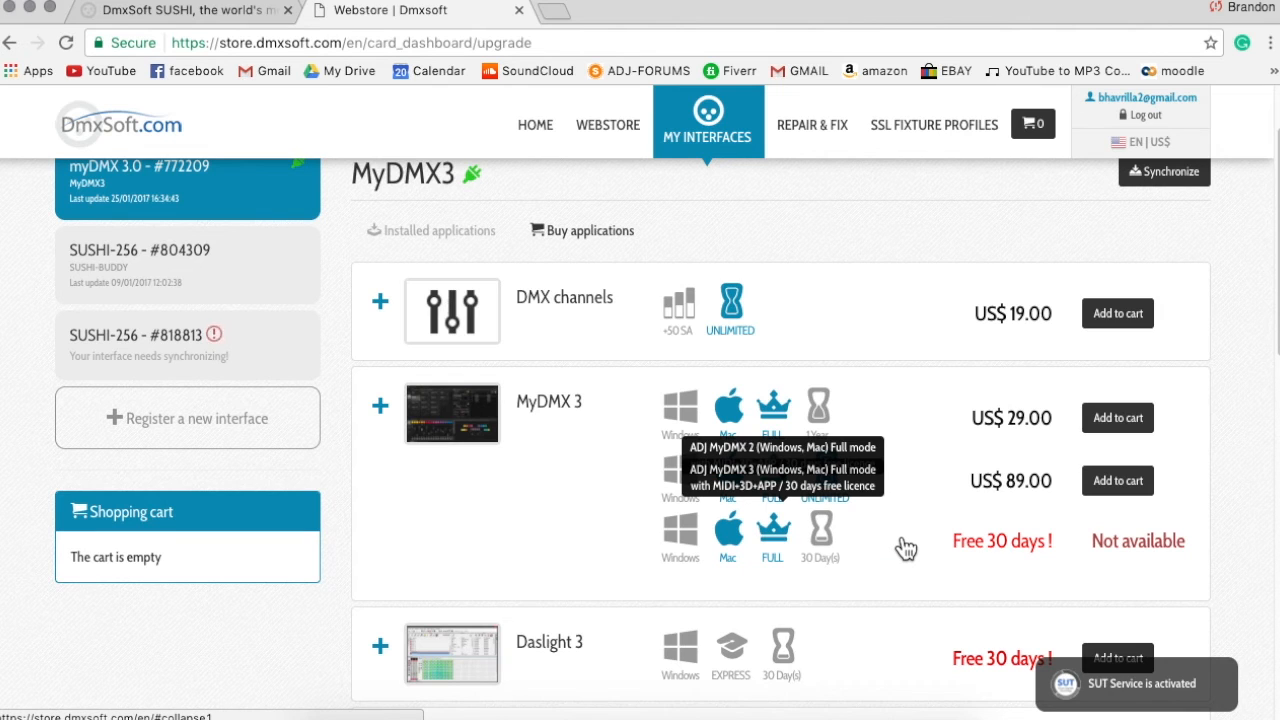
{"action": "mouse_move", "coordinate": [892, 544]}
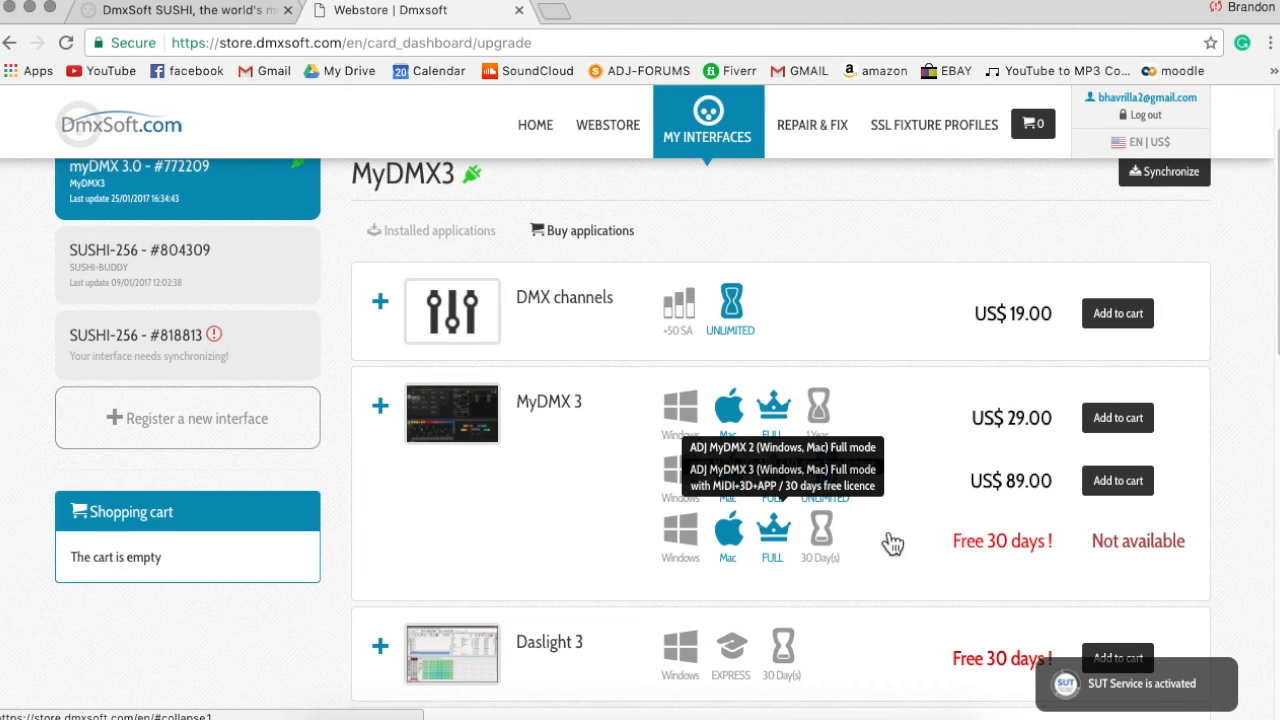
{"action": "mouse_move", "coordinate": [820, 510]}
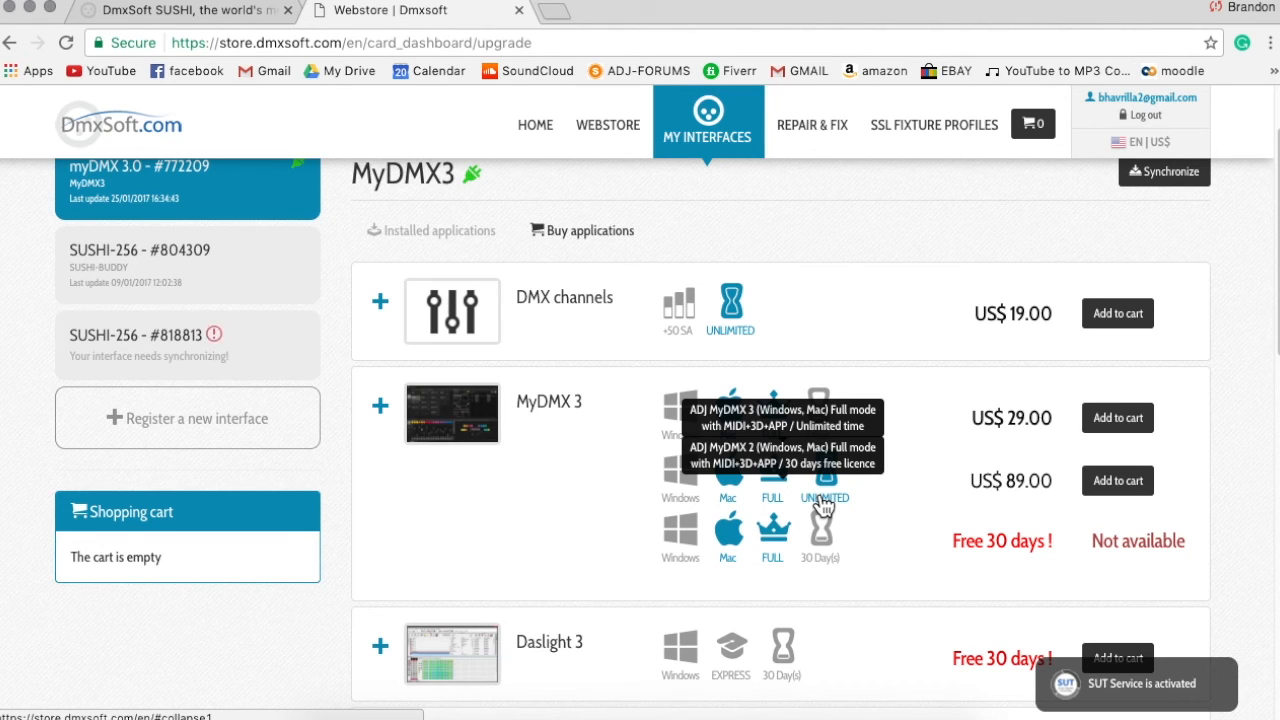
{"action": "mouse_move", "coordinate": [950, 536]}
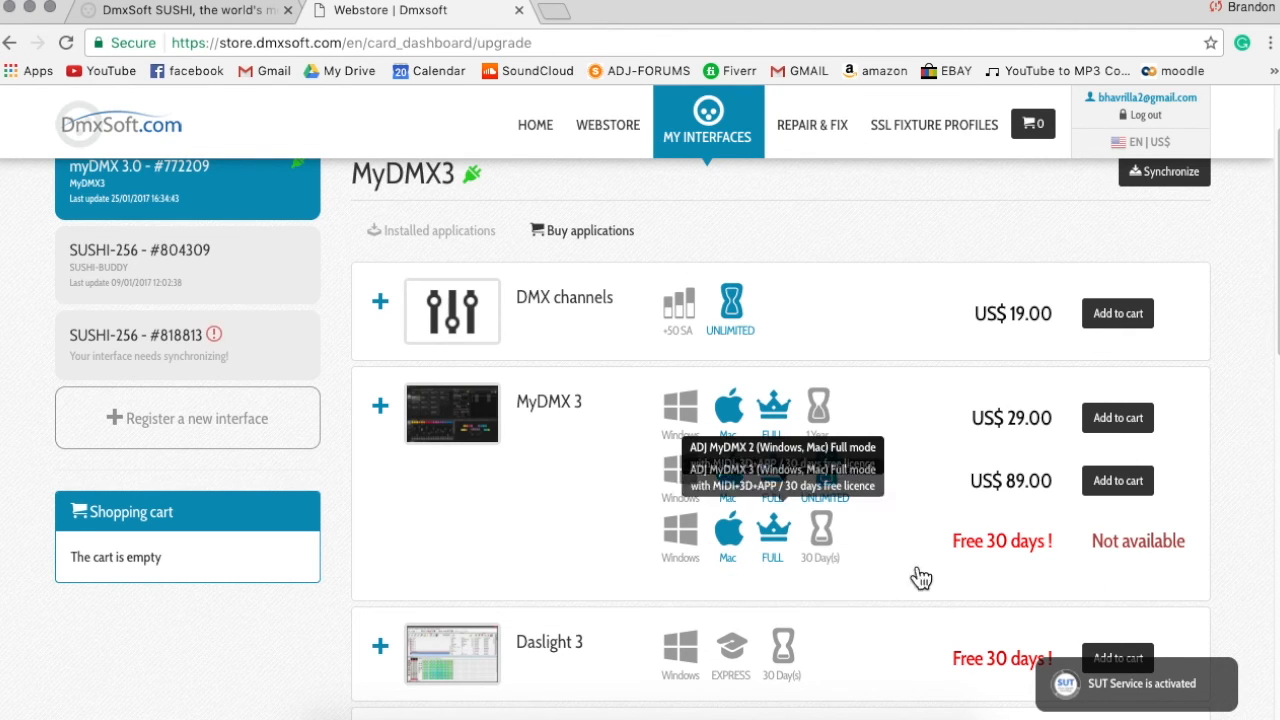
{"action": "mouse_move", "coordinate": [1036, 564]}
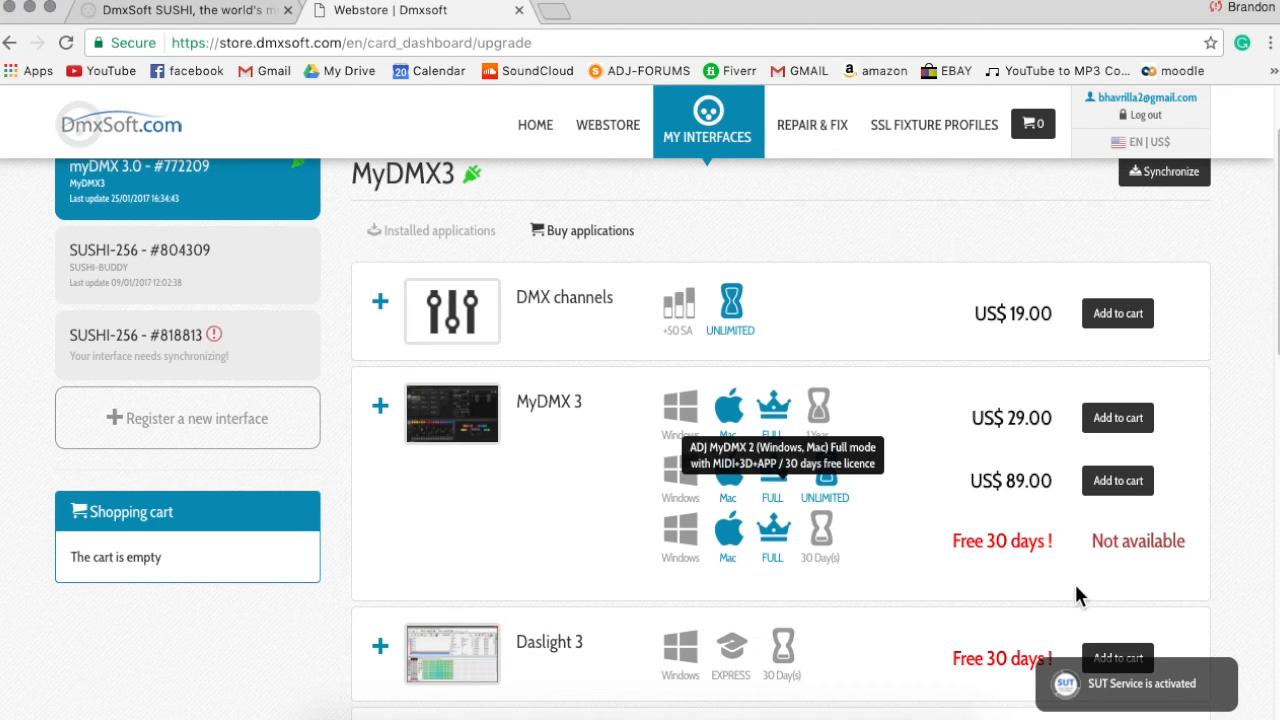
{"action": "mouse_move", "coordinate": [1176, 620]}
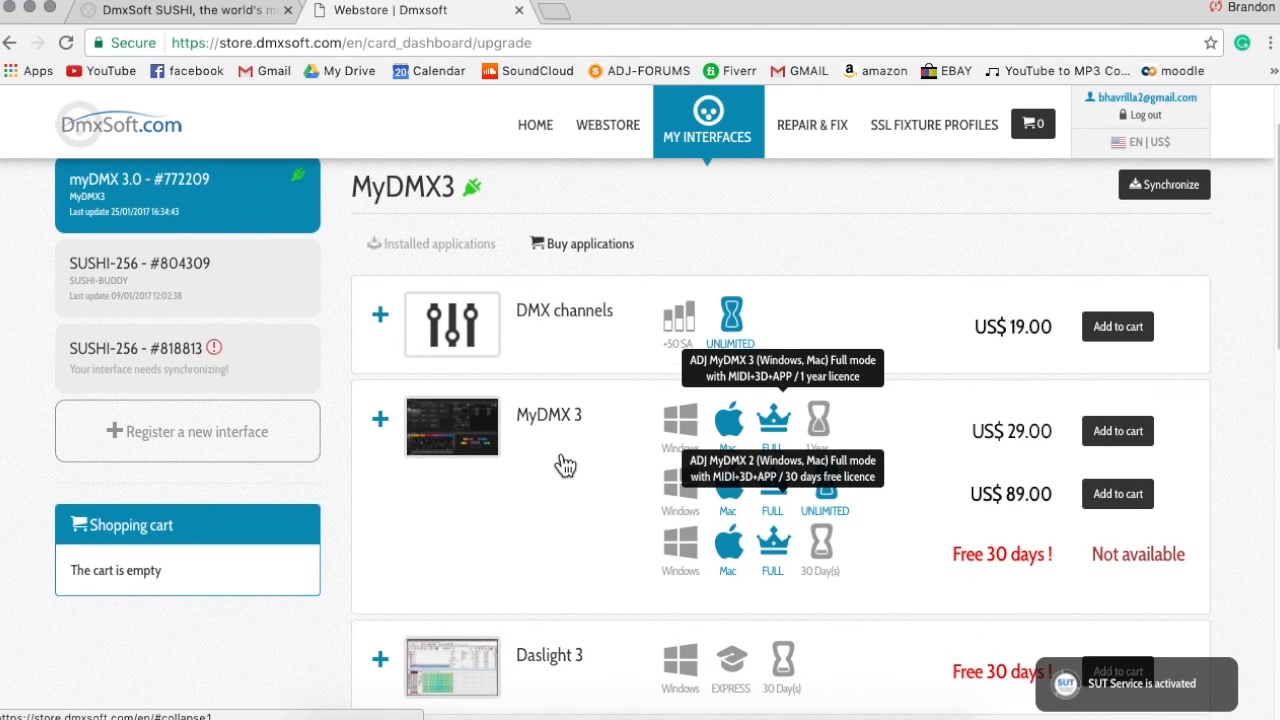
{"action": "mouse_move", "coordinate": [1008, 548]}
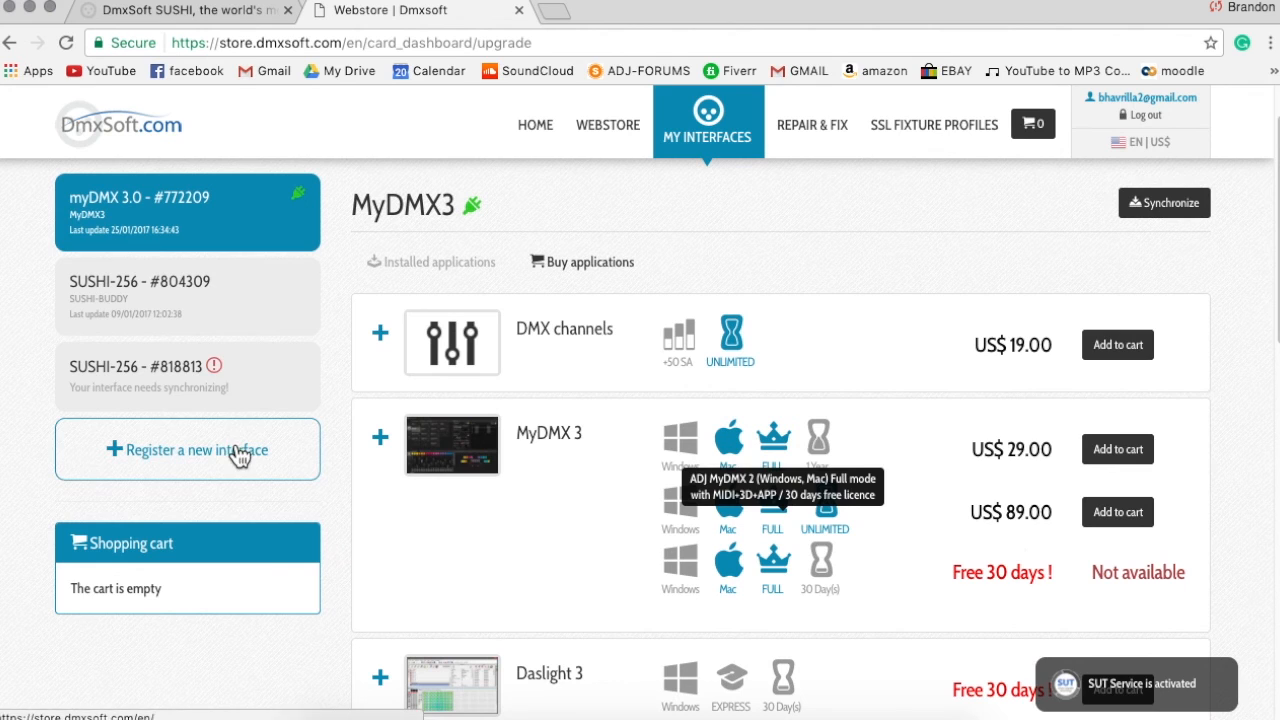
{"action": "mouse_move", "coordinate": [250, 582]}
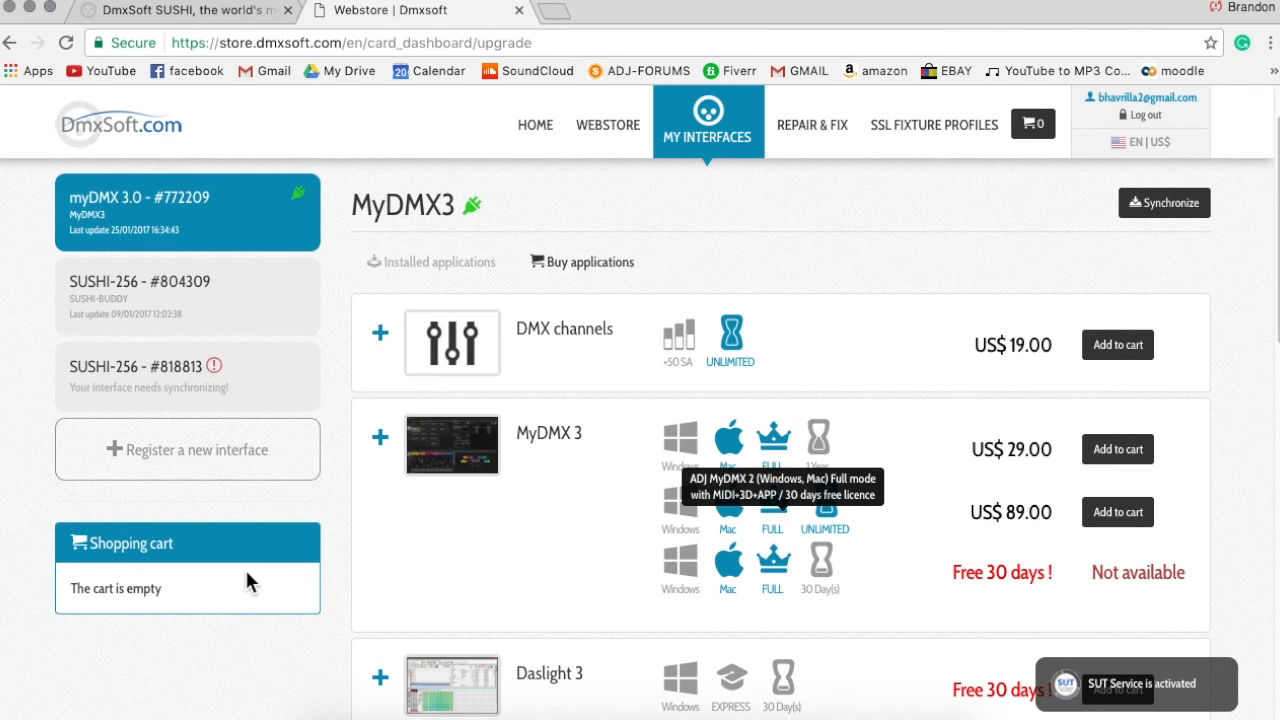
{"action": "mouse_move", "coordinate": [378, 658]}
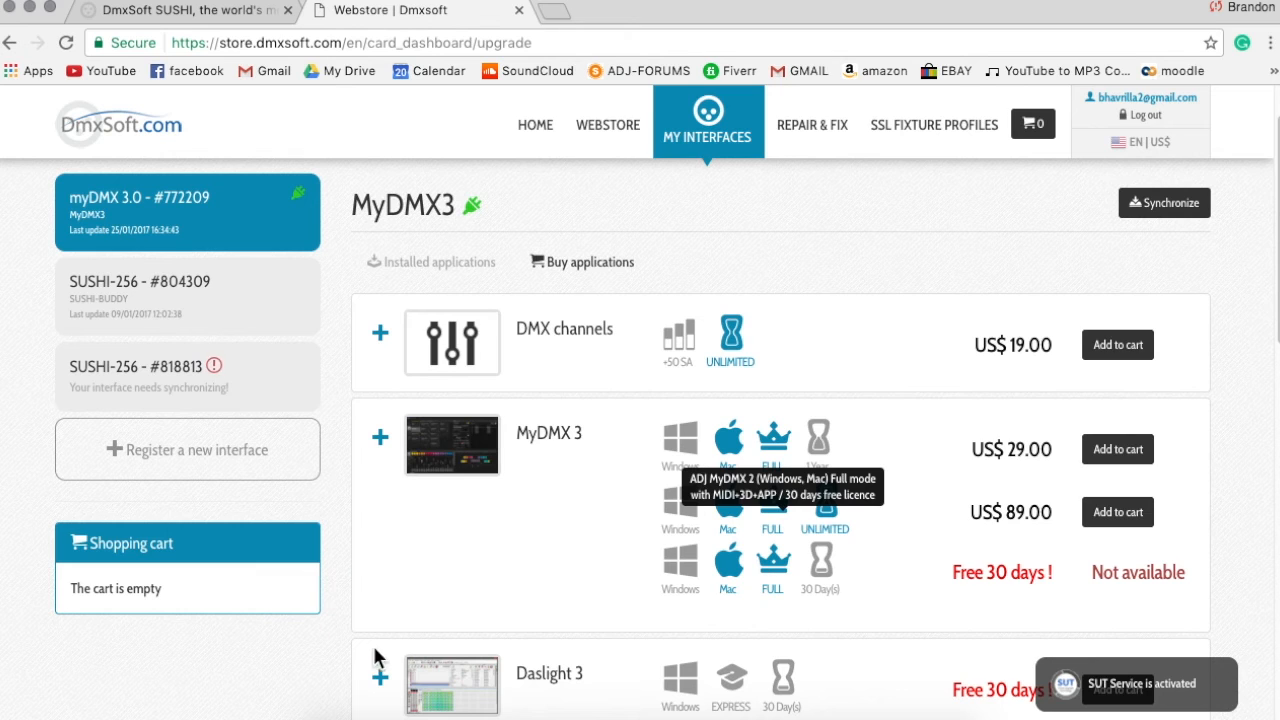
{"action": "mouse_move", "coordinate": [884, 256]}
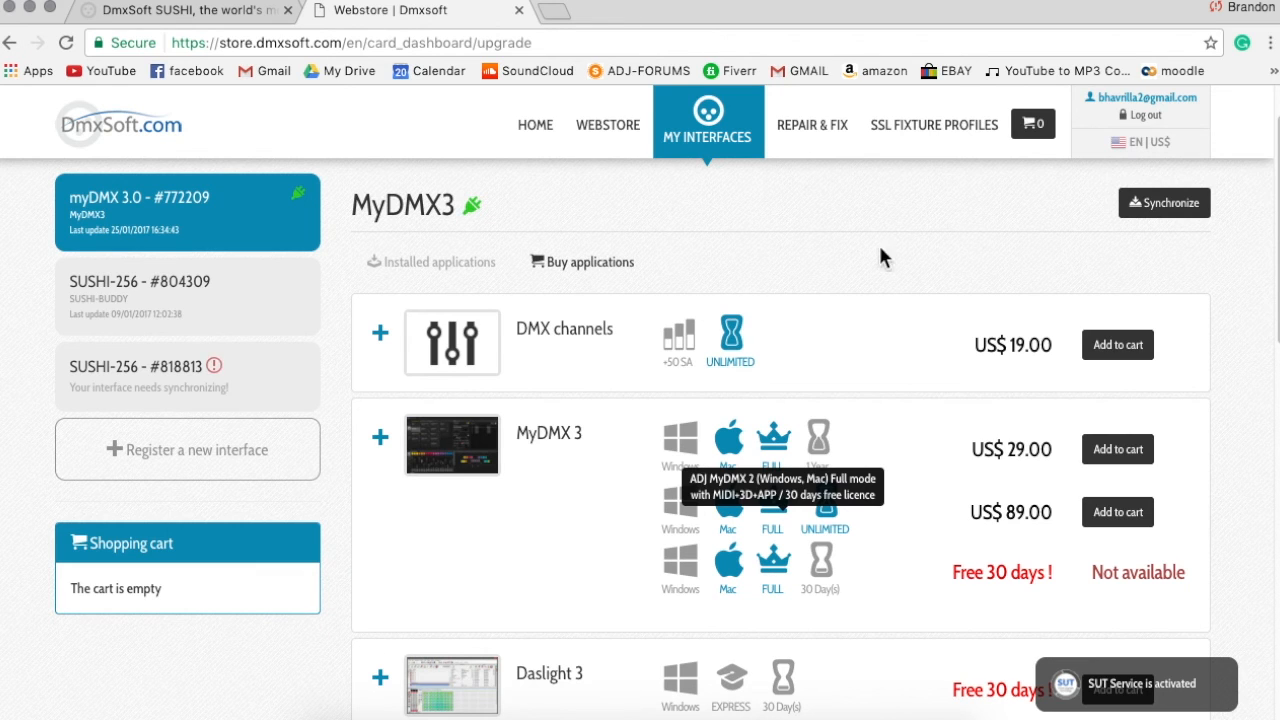
{"action": "mouse_move", "coordinate": [170, 366]}
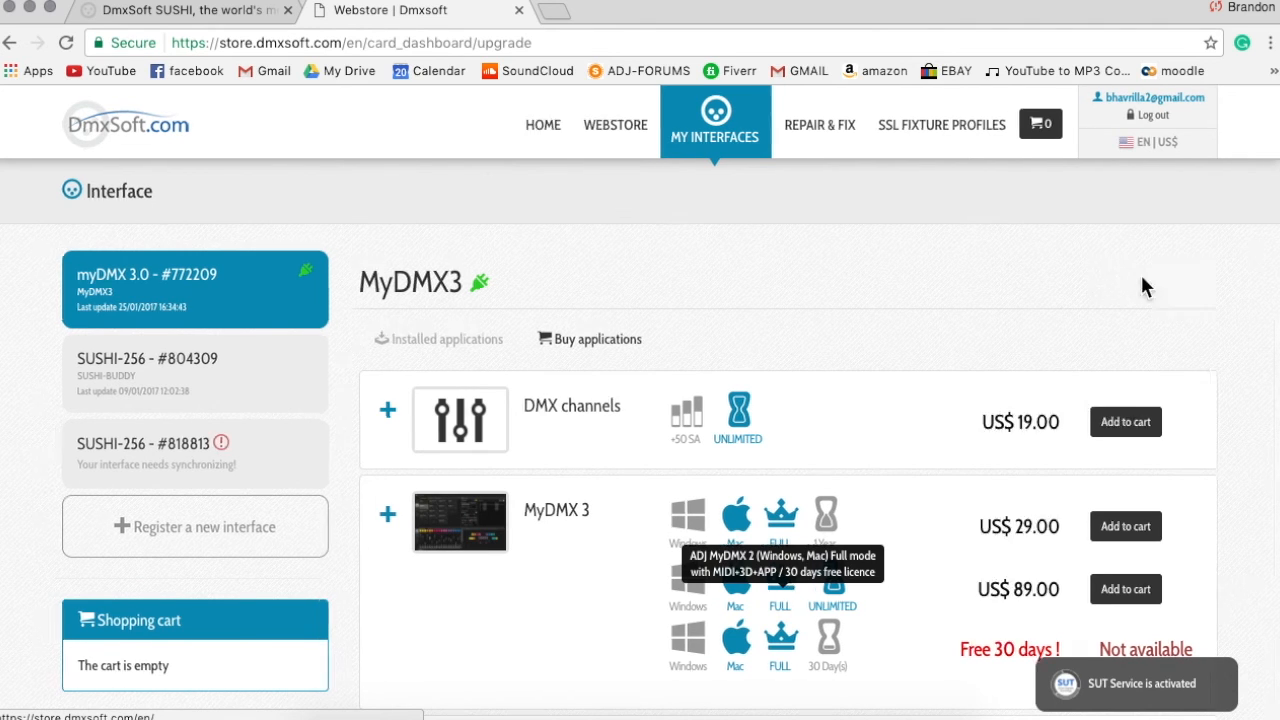
Synchronize the myDMX 3.0 interface and acknowledge the success message
{"action": "left_click", "coordinate": [1172, 280]}
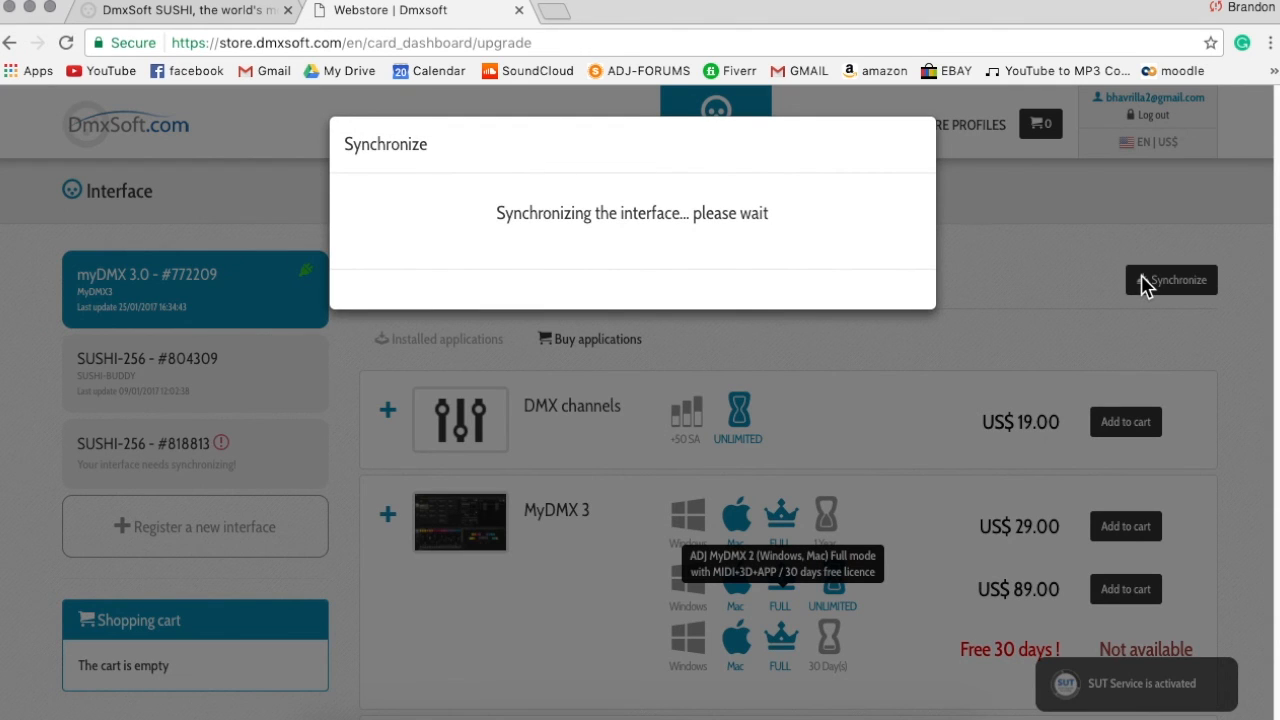
{"action": "mouse_move", "coordinate": [638, 414]}
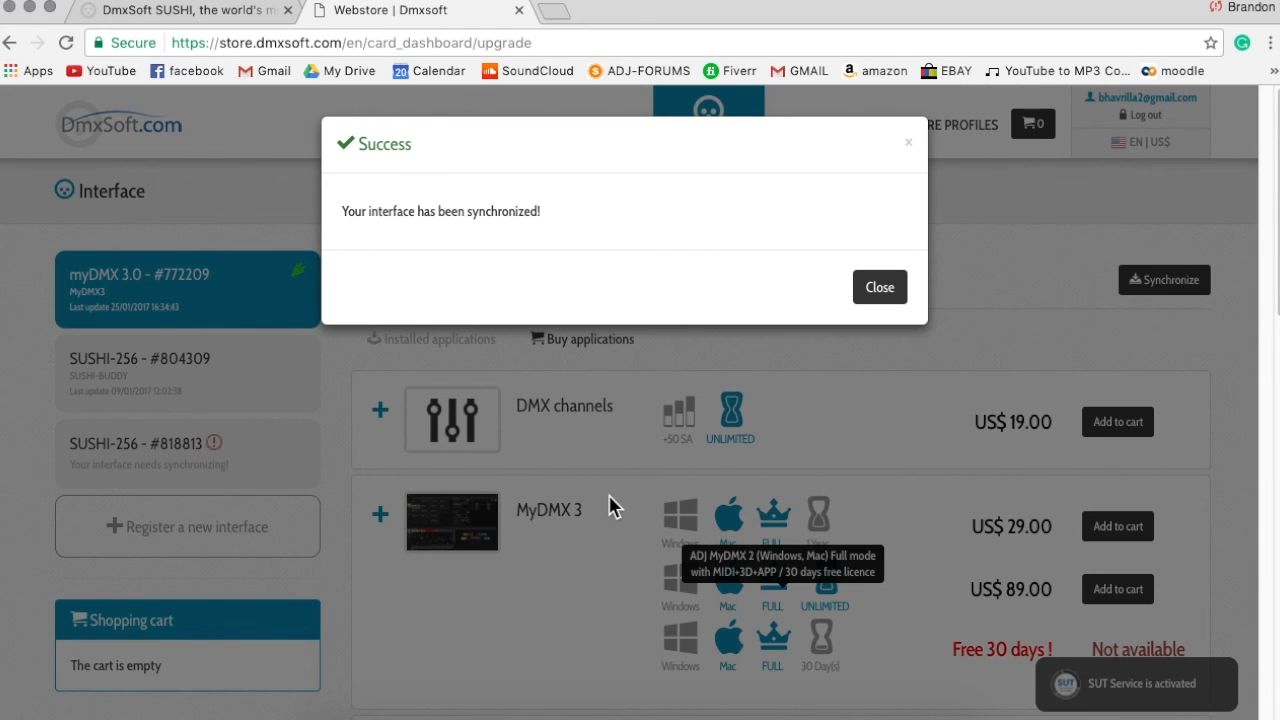
{"action": "left_click", "coordinate": [880, 288]}
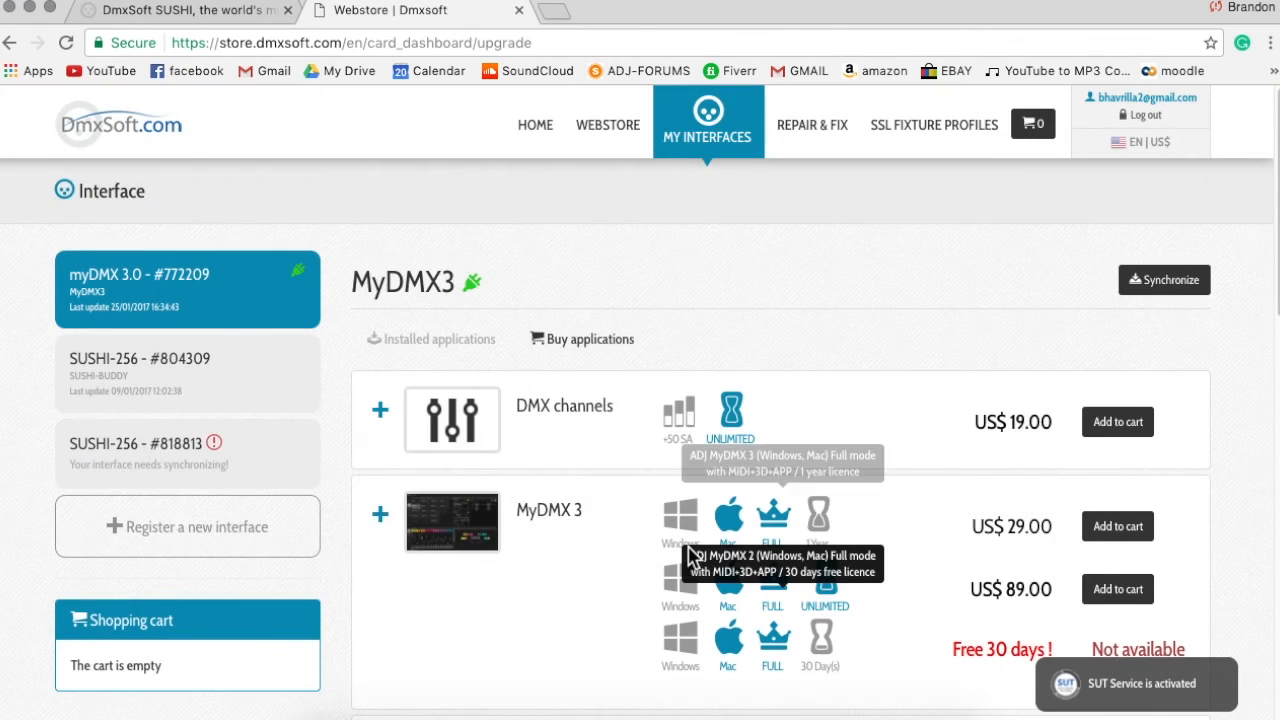
{"action": "scroll", "scroll_direction": "down", "scroll_amount": 3}
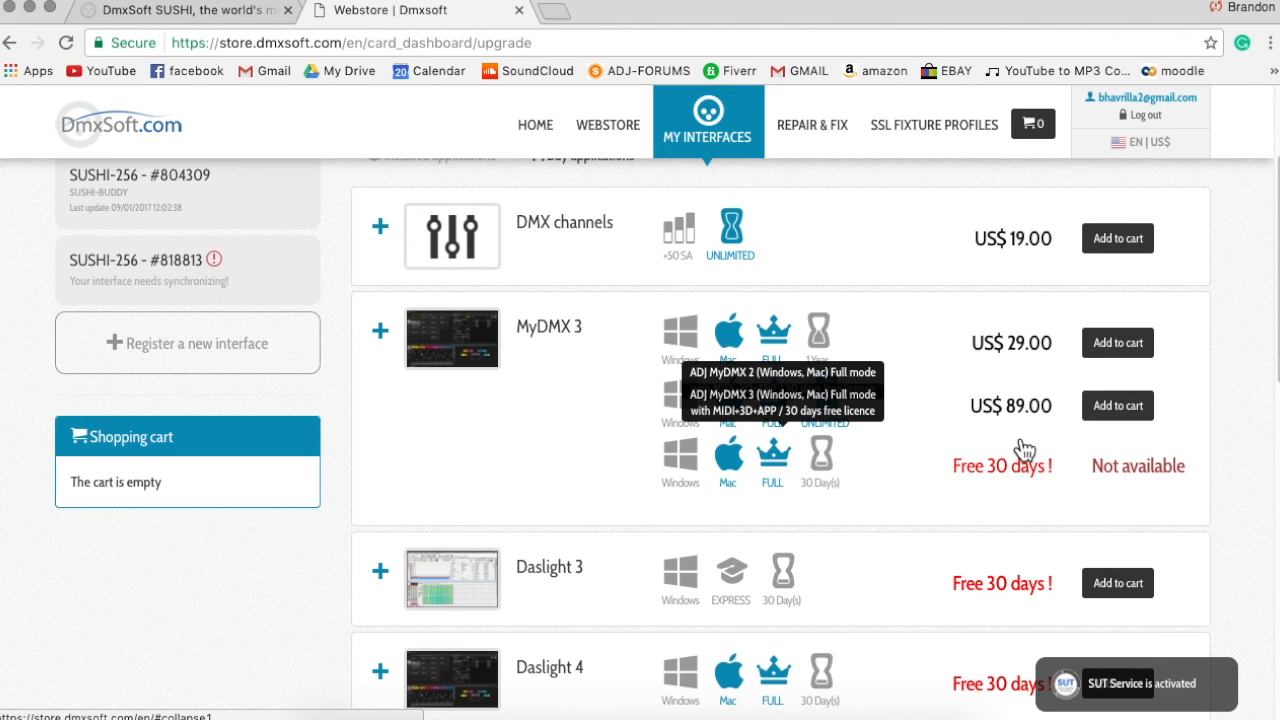
{"action": "scroll", "scroll_direction": "down", "scroll_amount": 3}
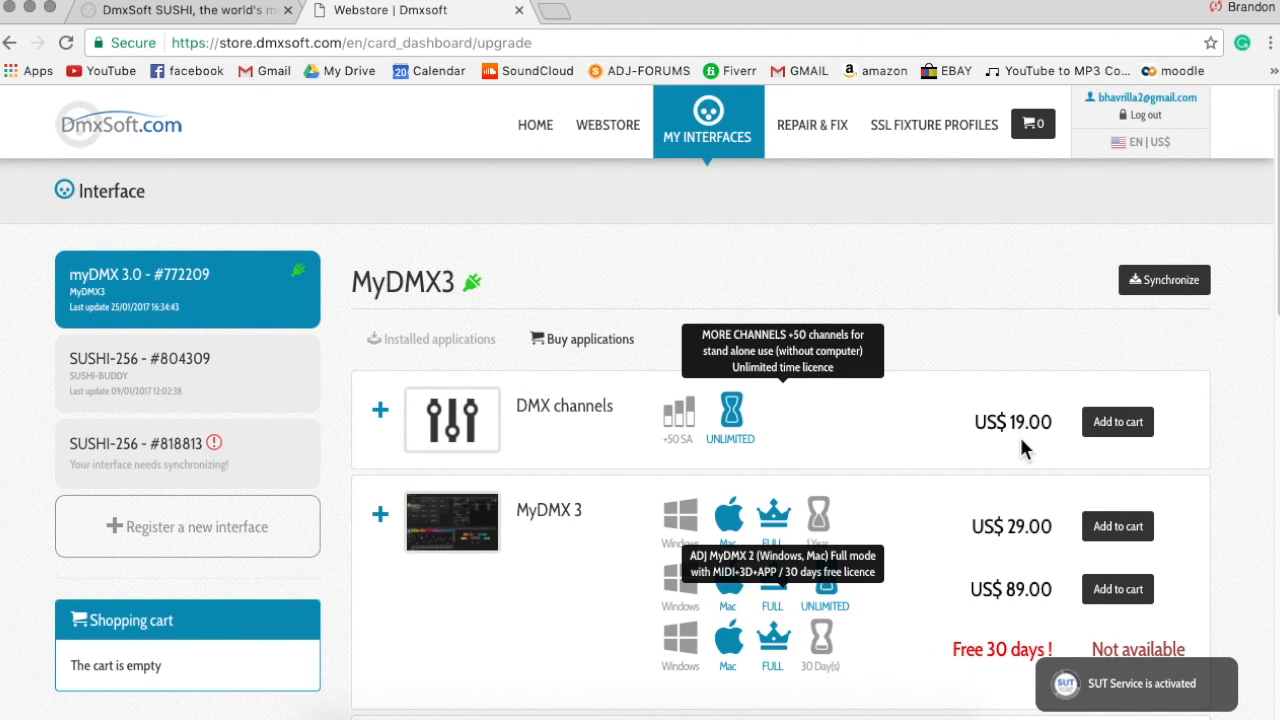
{"action": "mouse_move", "coordinate": [640, 224]}
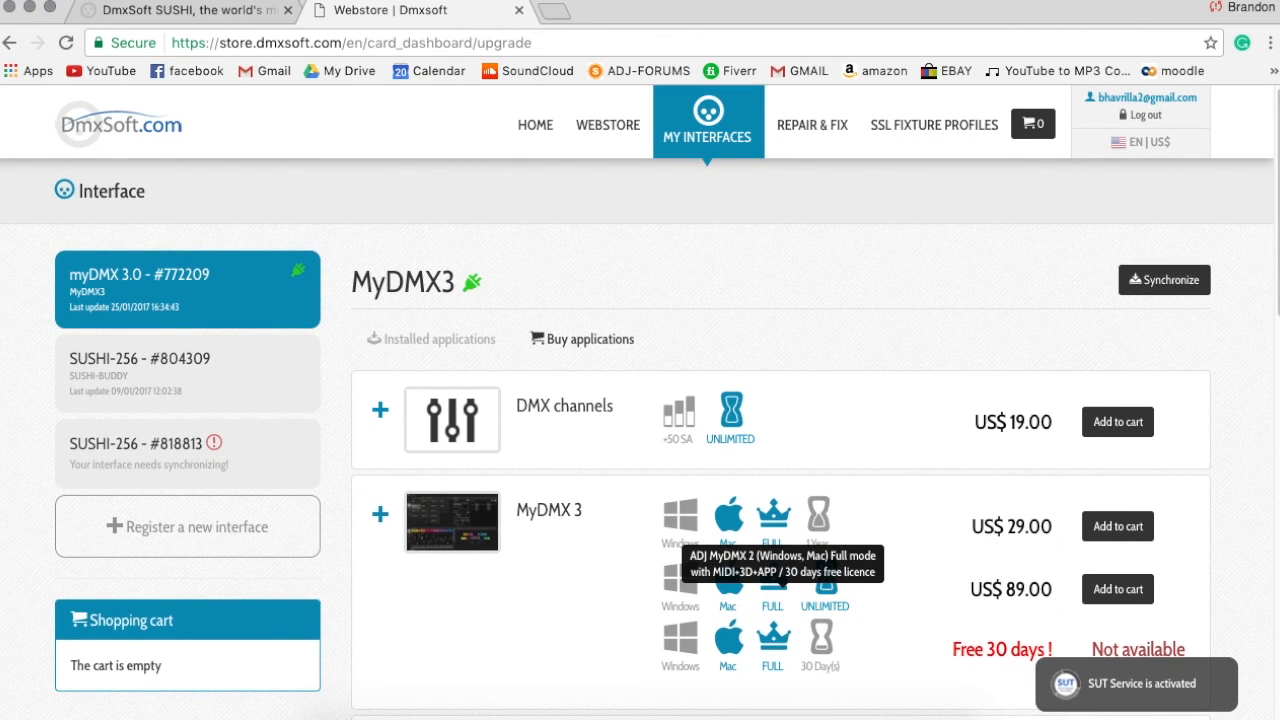
{"action": "mouse_move", "coordinate": [810, 460]}
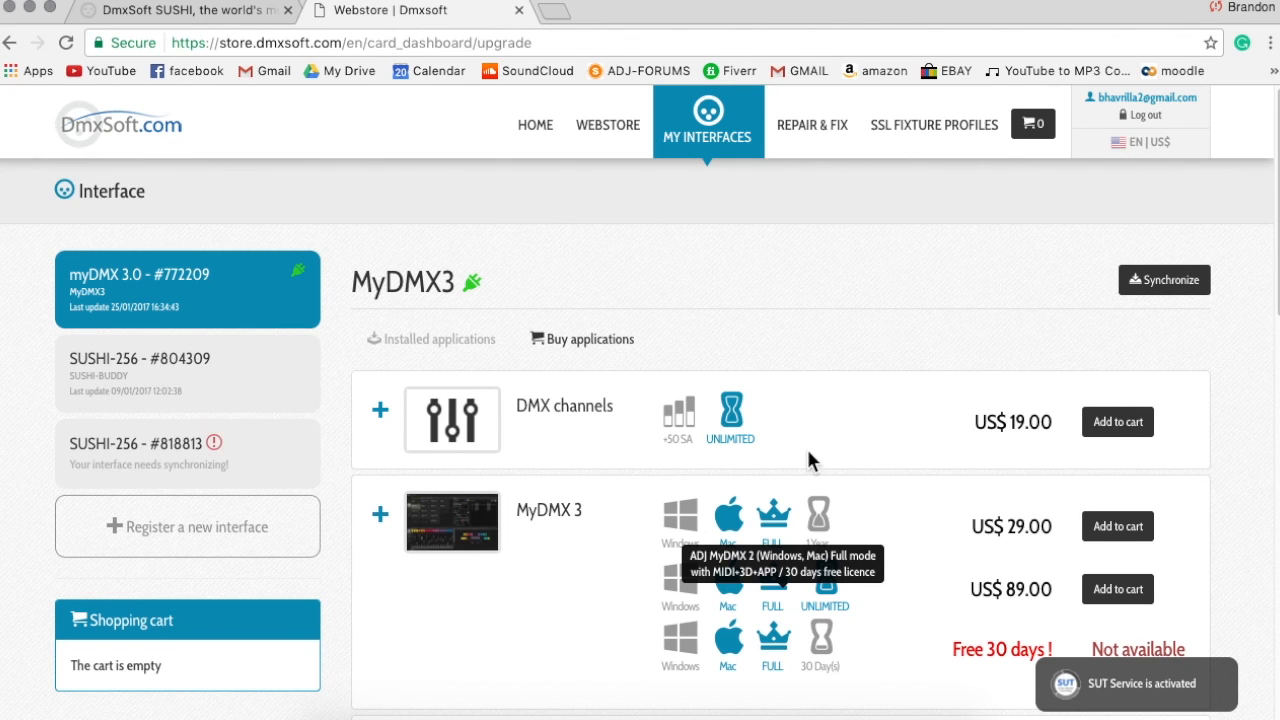
{"action": "mouse_move", "coordinate": [640, 296]}
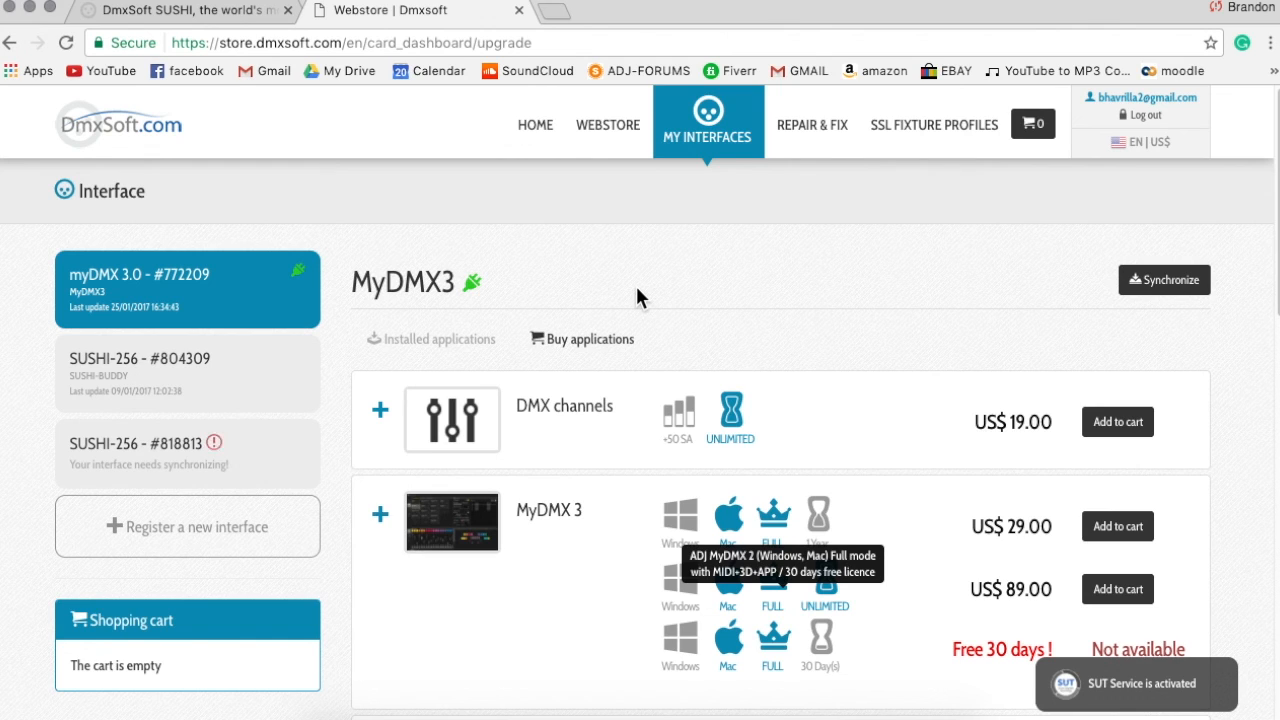
{"action": "mouse_move", "coordinate": [556, 482]}
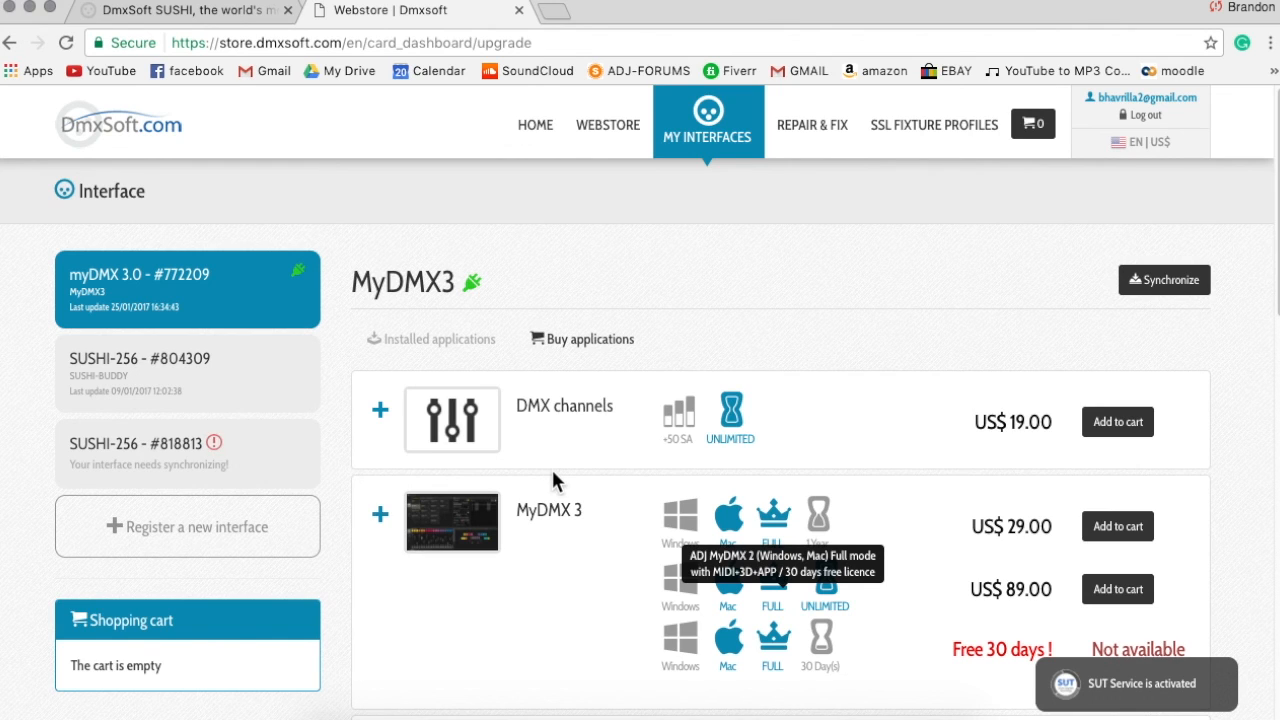